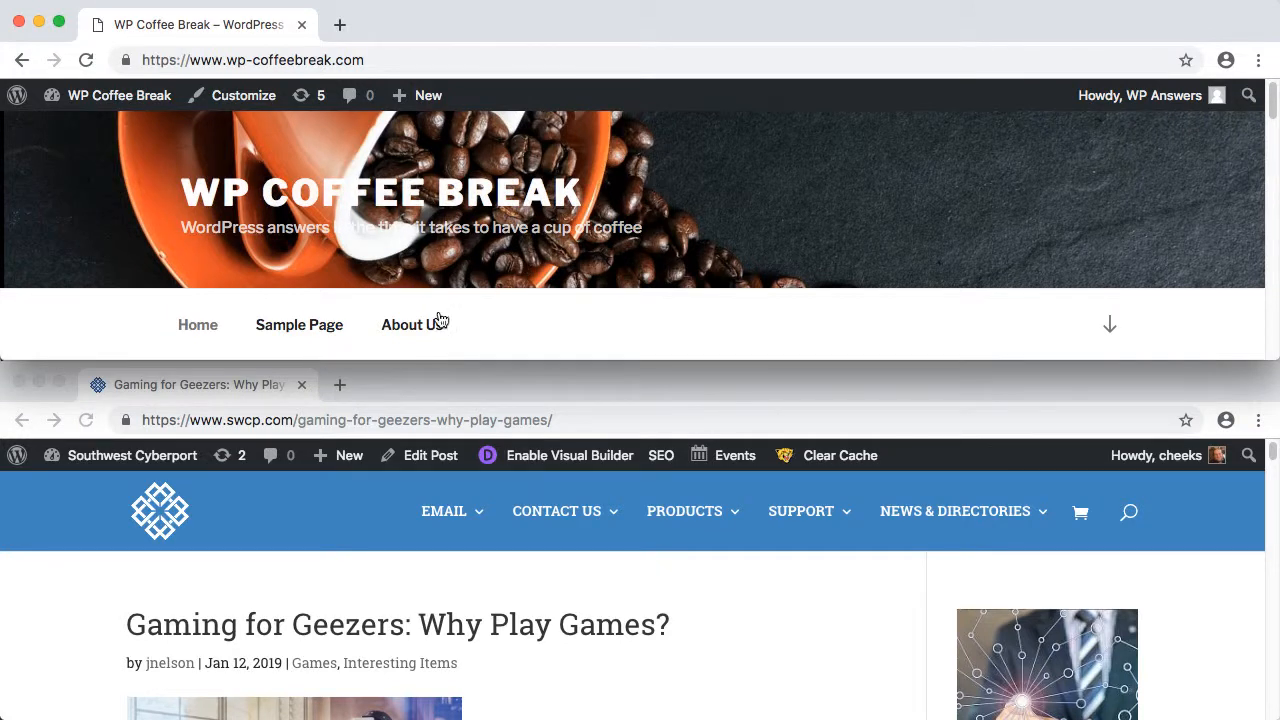
{"action": "mouse_move", "coordinate": [294, 276]}
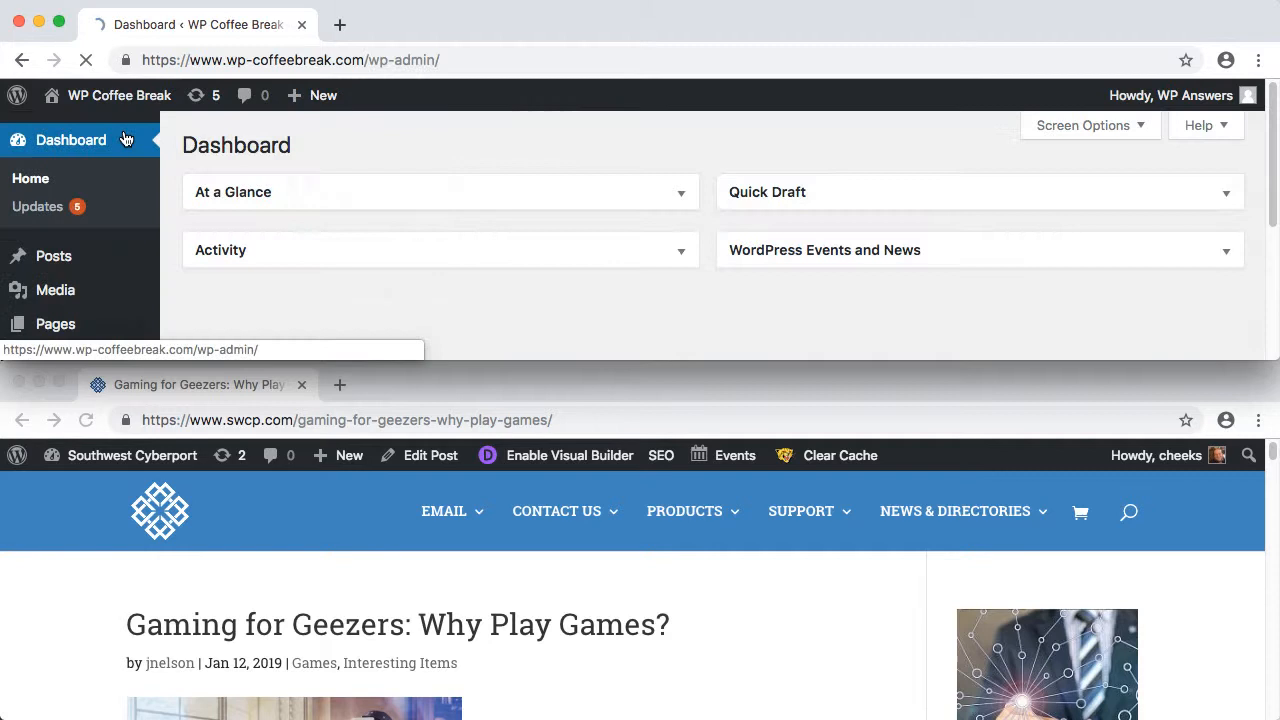
Step: Go to the Posts list and begin adding a new post
{"action": "left_click", "coordinate": [52, 256]}
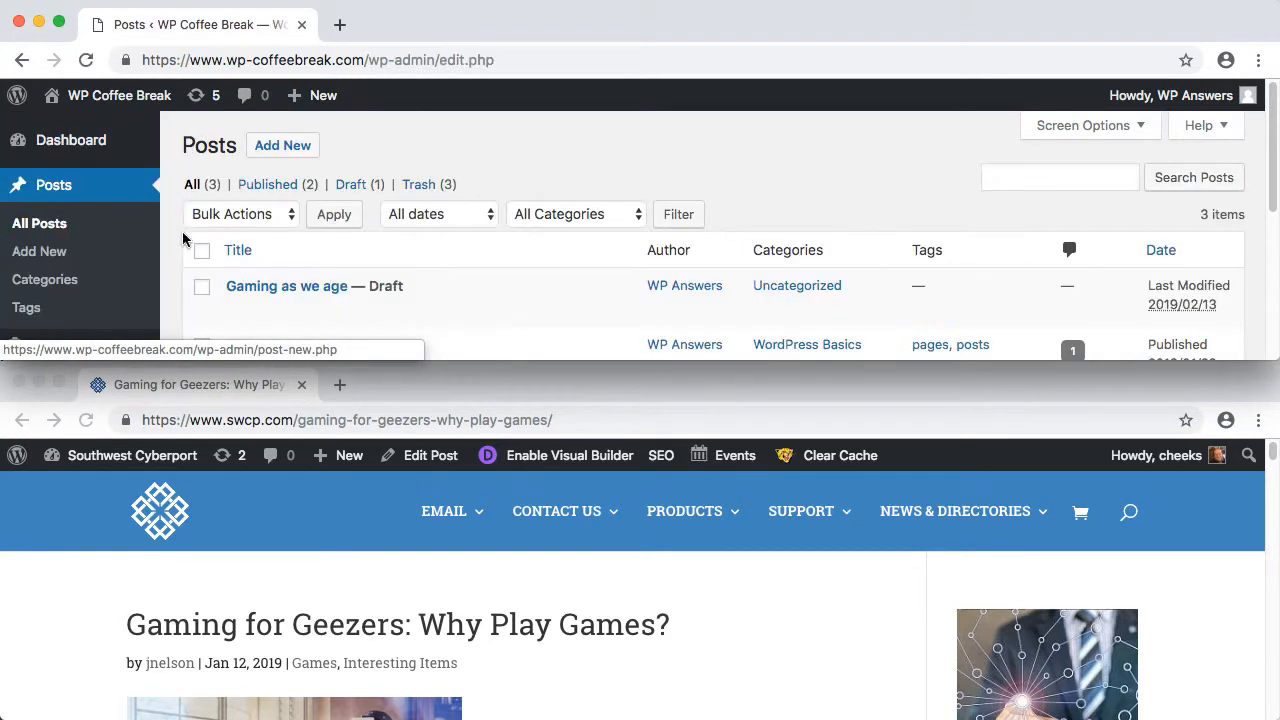
{"action": "left_click", "coordinate": [282, 144]}
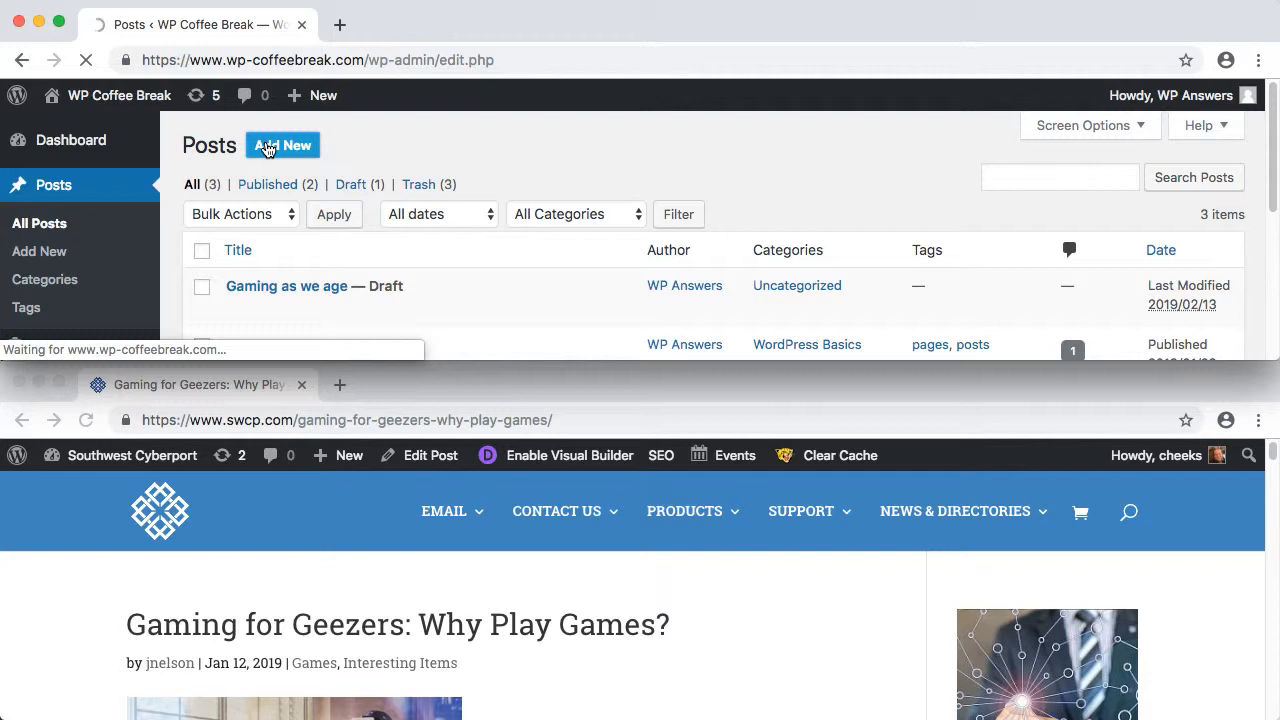
{"action": "mouse_move", "coordinate": [418, 188]}
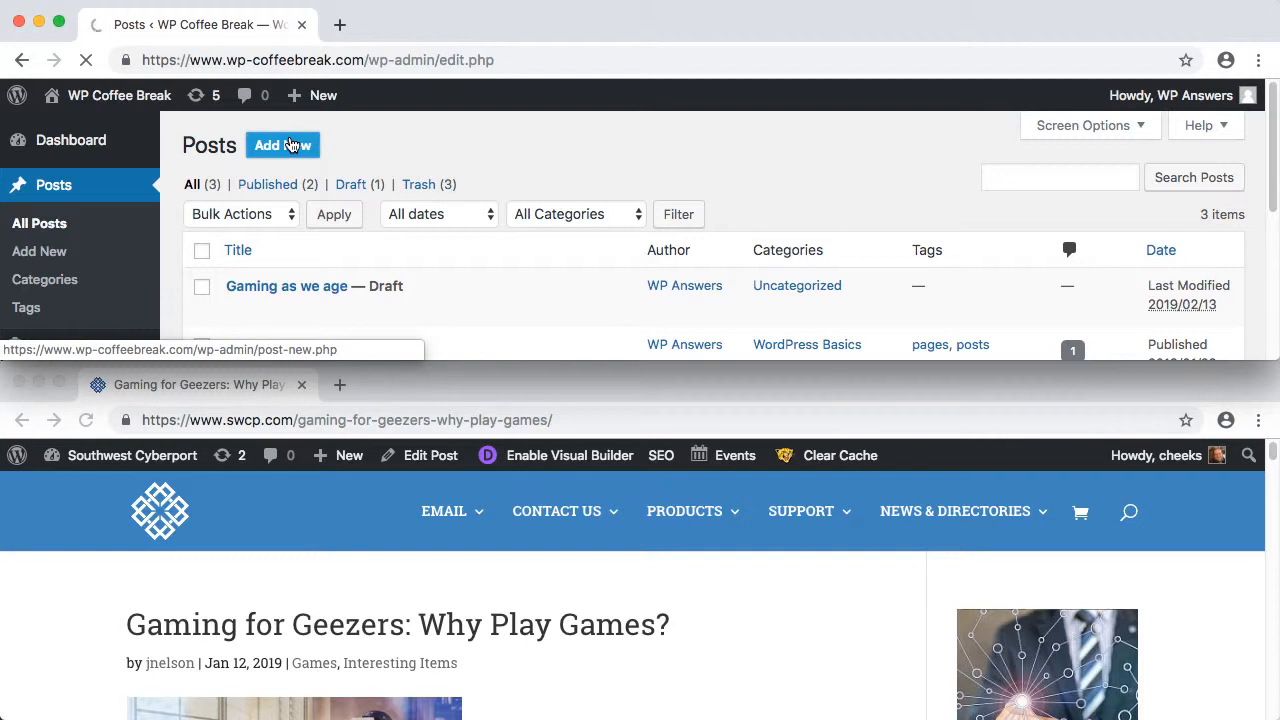
Step: Create a post titled 'Gaming as we age' reading 'Check out this new blog post over at swcp.com at Gaming for Geezers'
{"action": "left_click", "coordinate": [282, 144]}
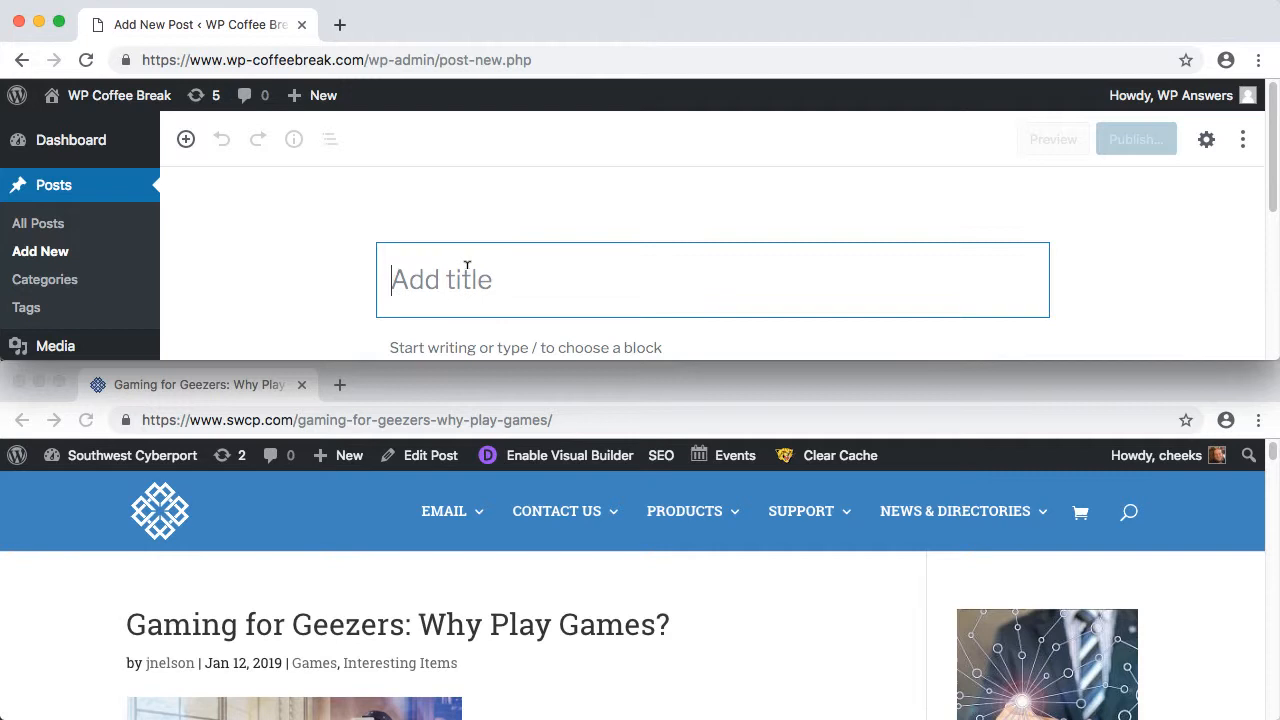
{"action": "type", "text": "Gaming as we age"}
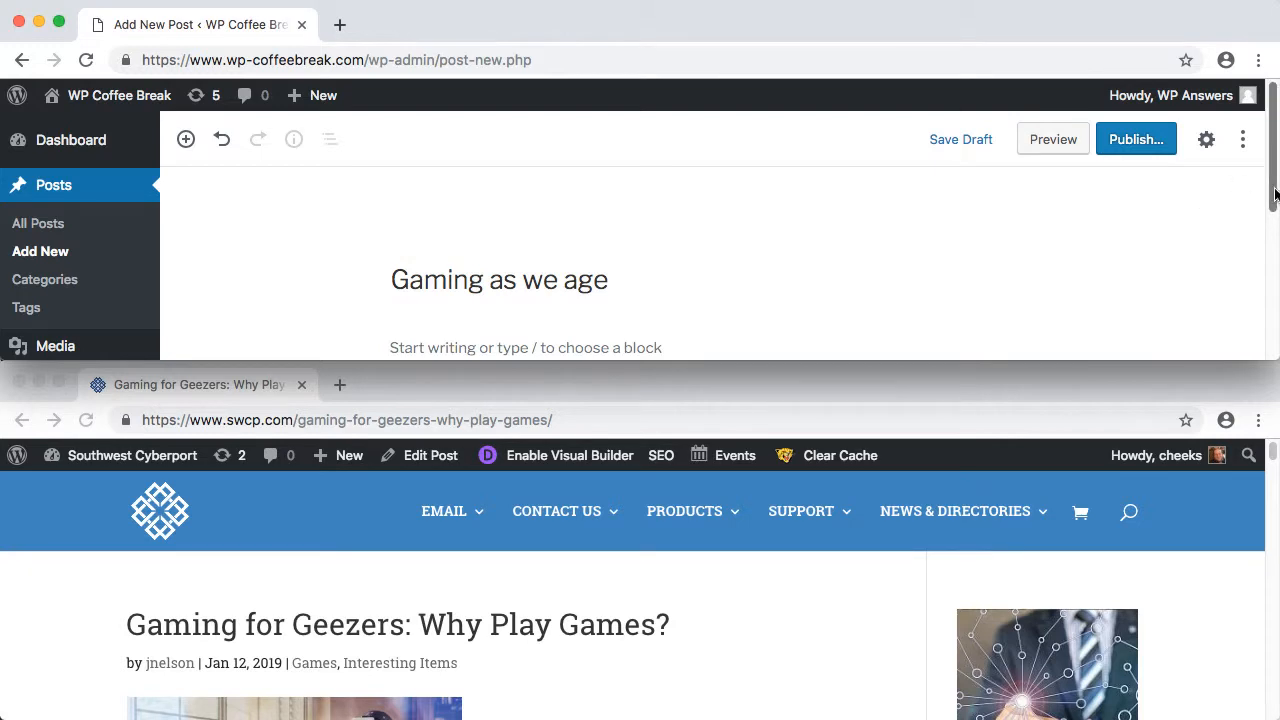
{"action": "scroll", "scroll_direction": "down", "scroll_amount": 3}
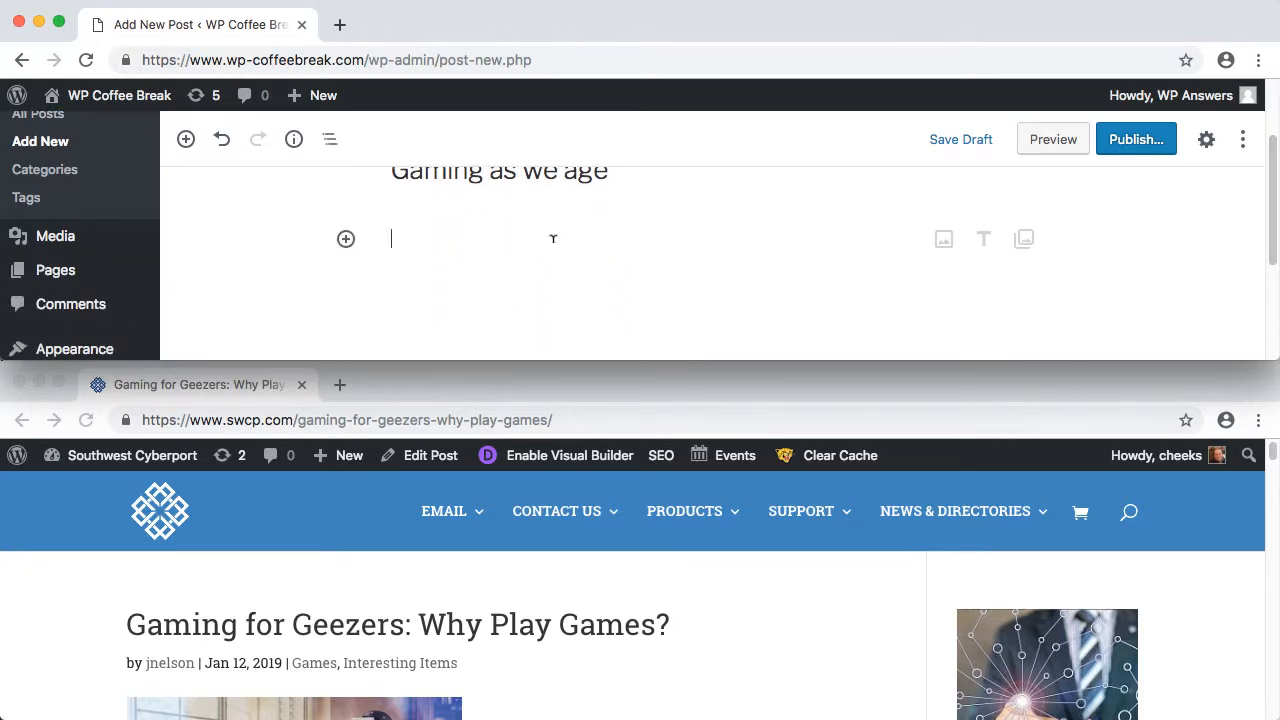
{"action": "type", "text": "Check out this new blog"}
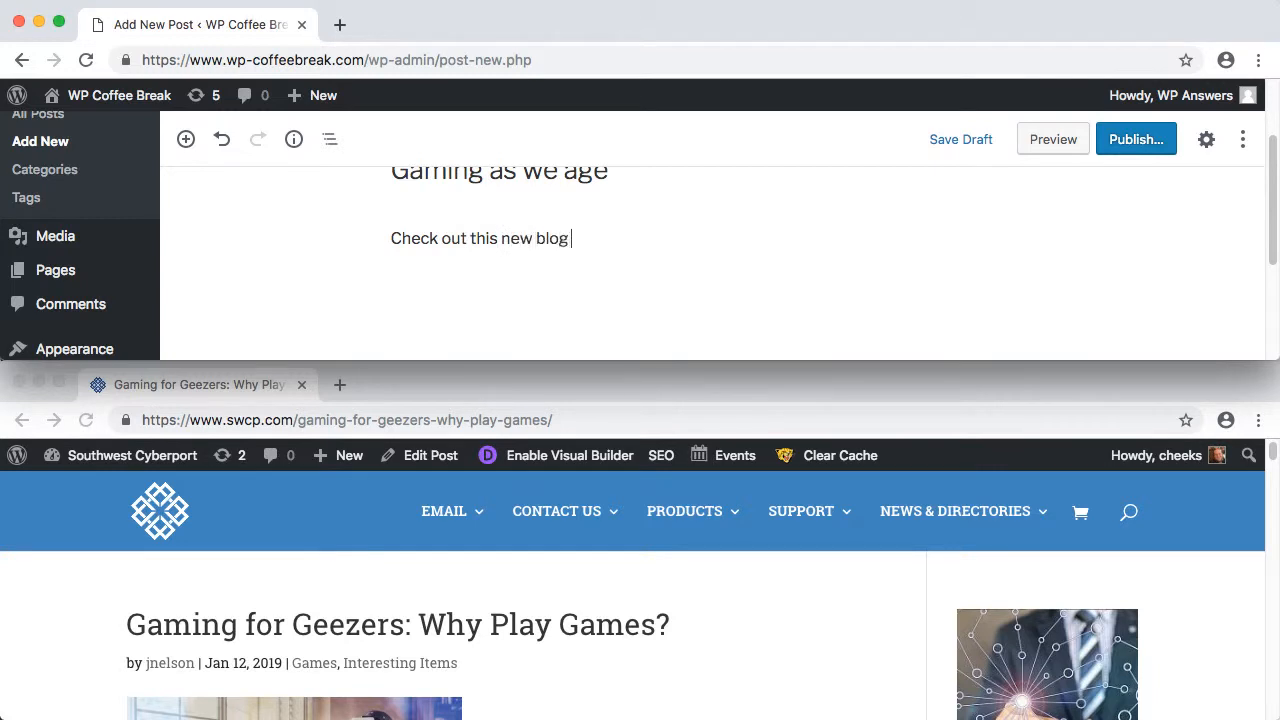
{"action": "type", "text": "post over at swc"}
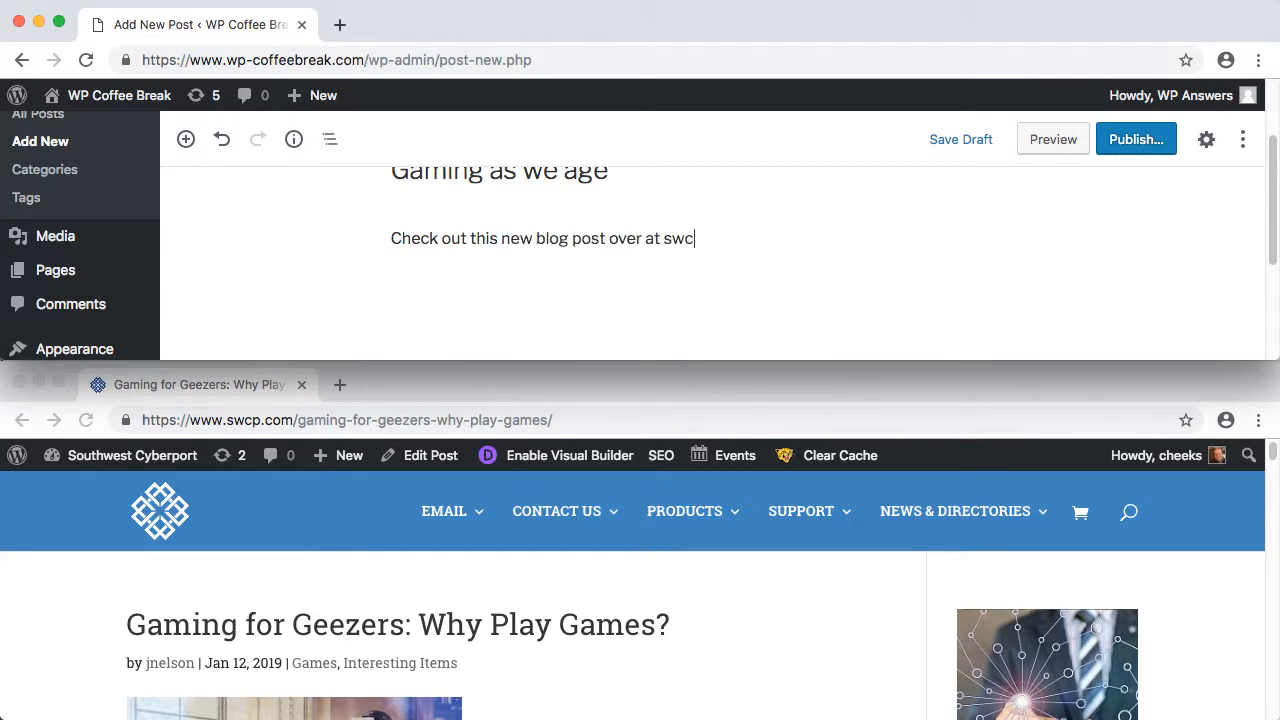
{"action": "type", "text": "p.com"}
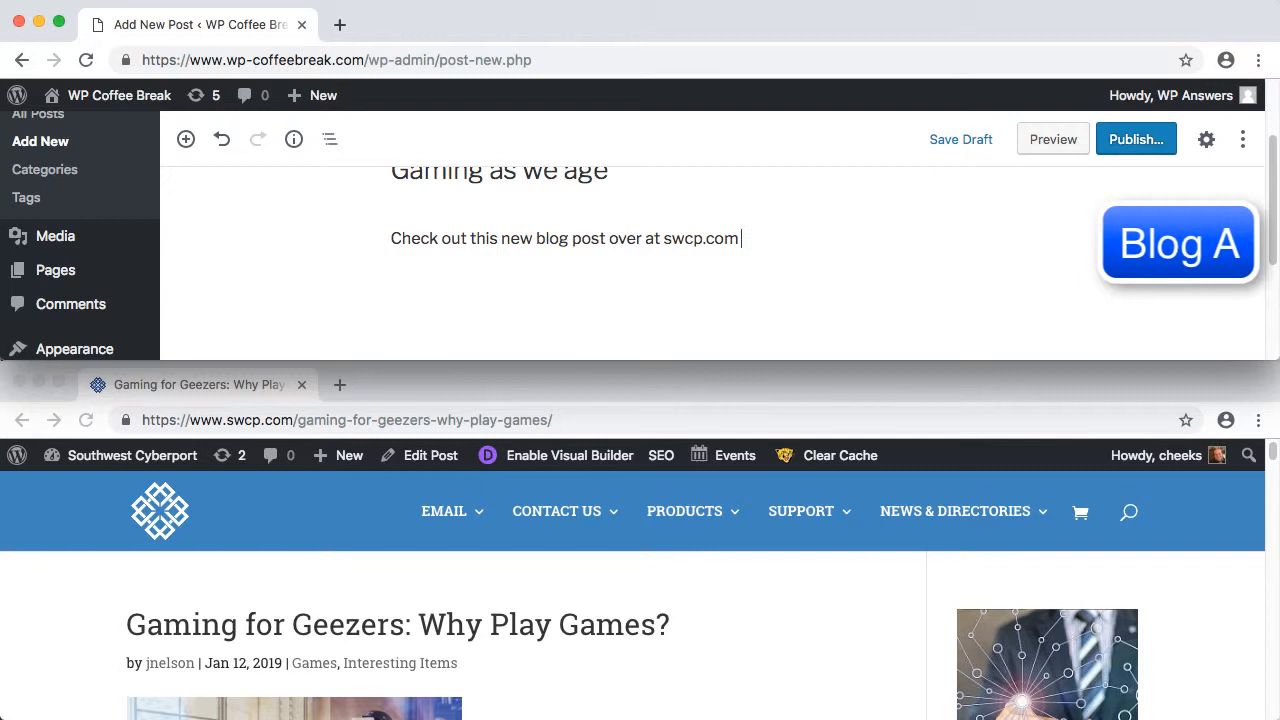
{"action": "type", "text": "at G"}
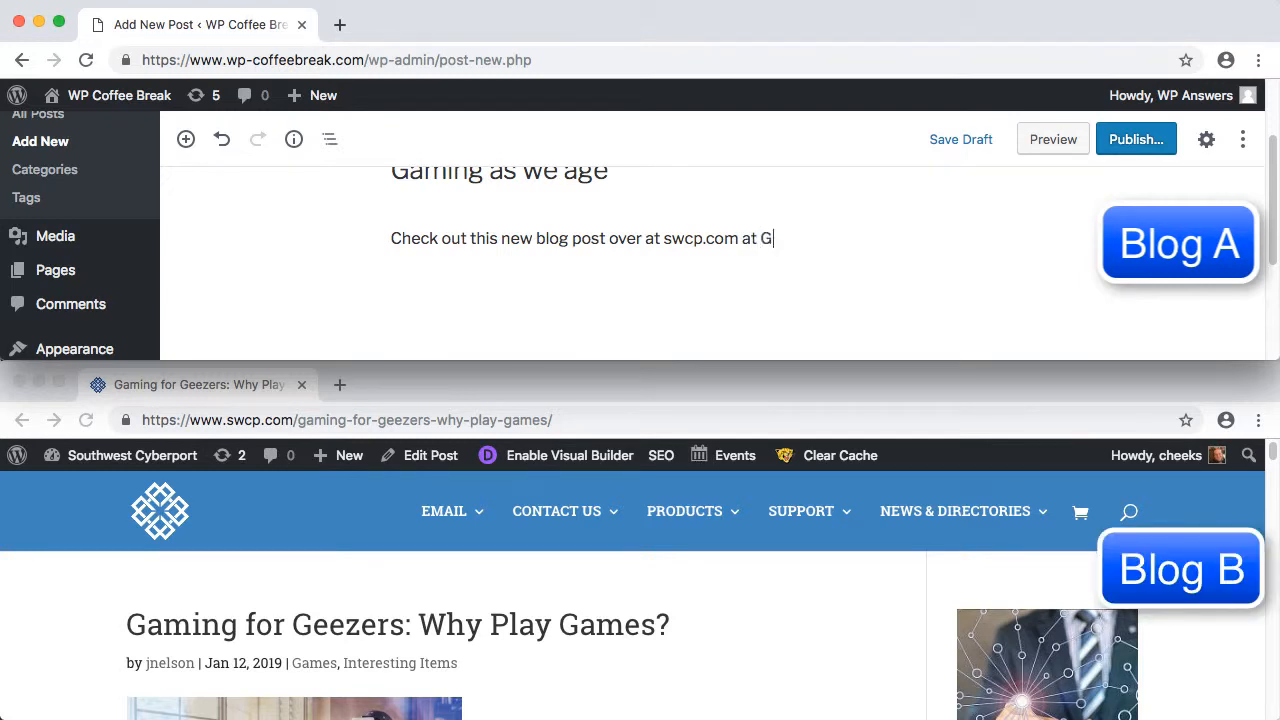
{"action": "type", "text": "aming for Geezers"}
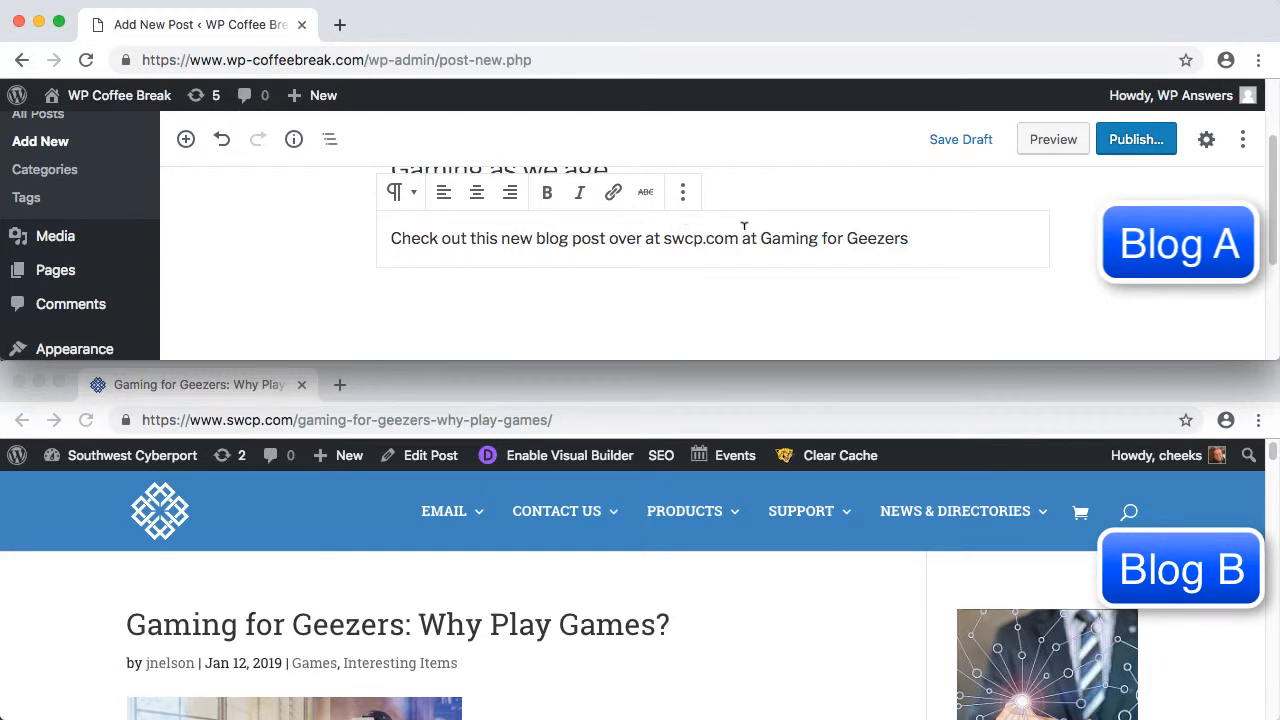
{"action": "left_click_drag", "start_coordinate": [760, 238], "coordinate": [908, 238]}
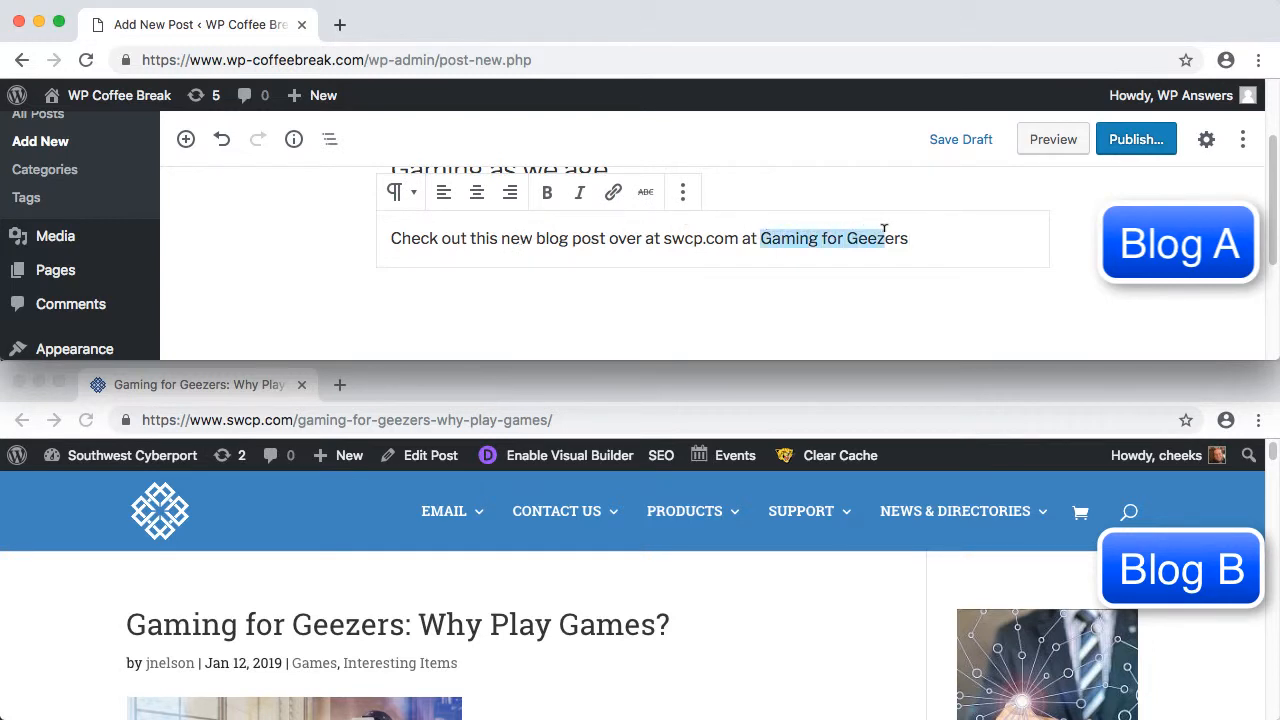
{"action": "left_click", "coordinate": [612, 192]}
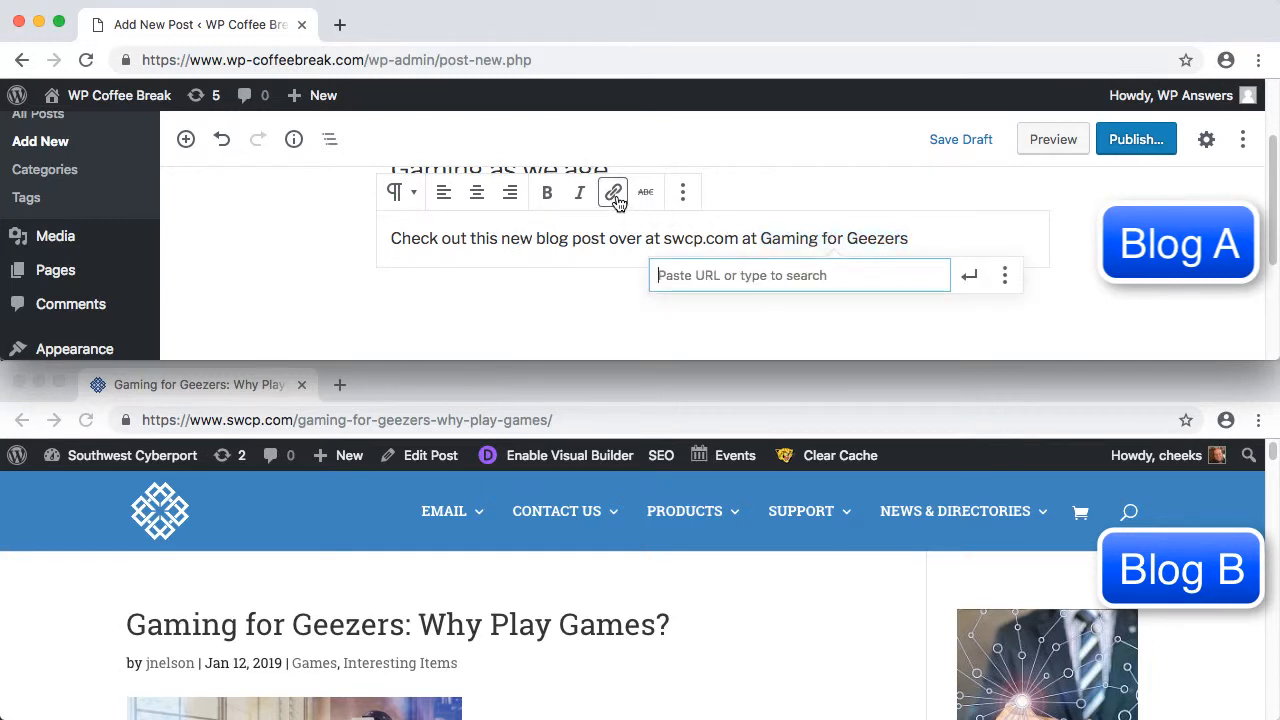
{"action": "type", "text": "https://www.swcp.com/gaming-for-geezers-why-play-games/"}
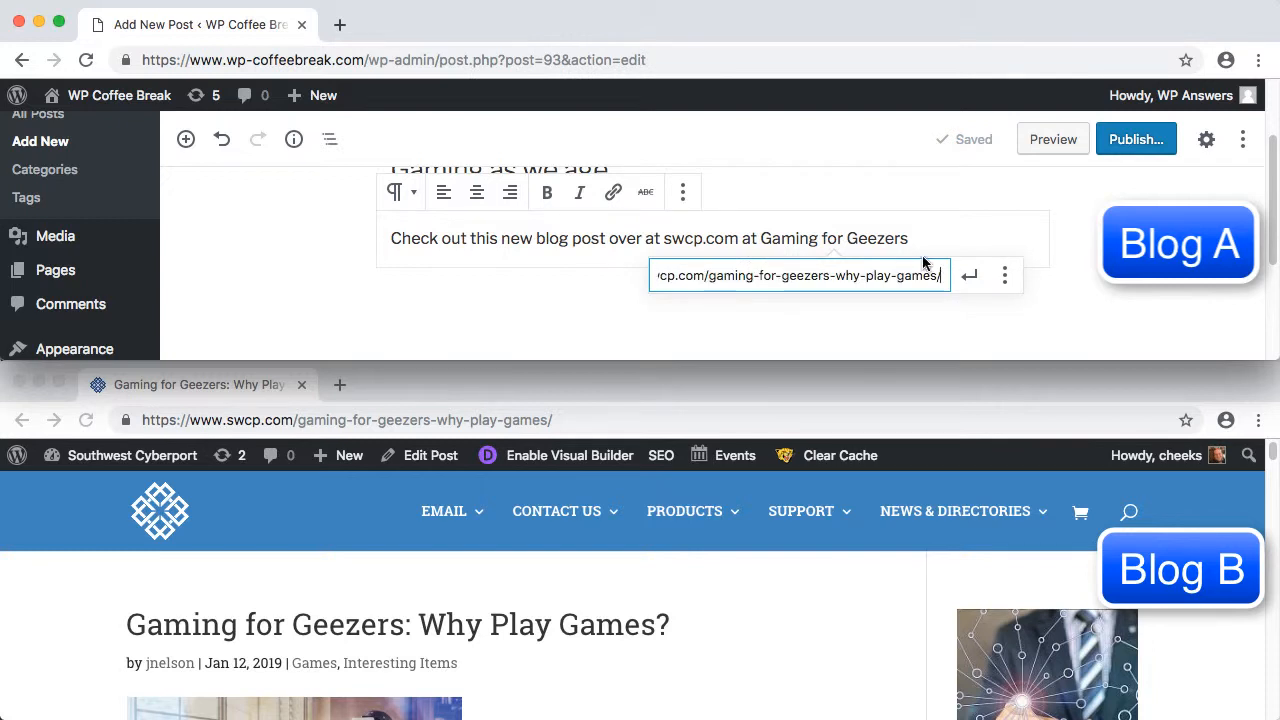
{"action": "left_click", "coordinate": [968, 276]}
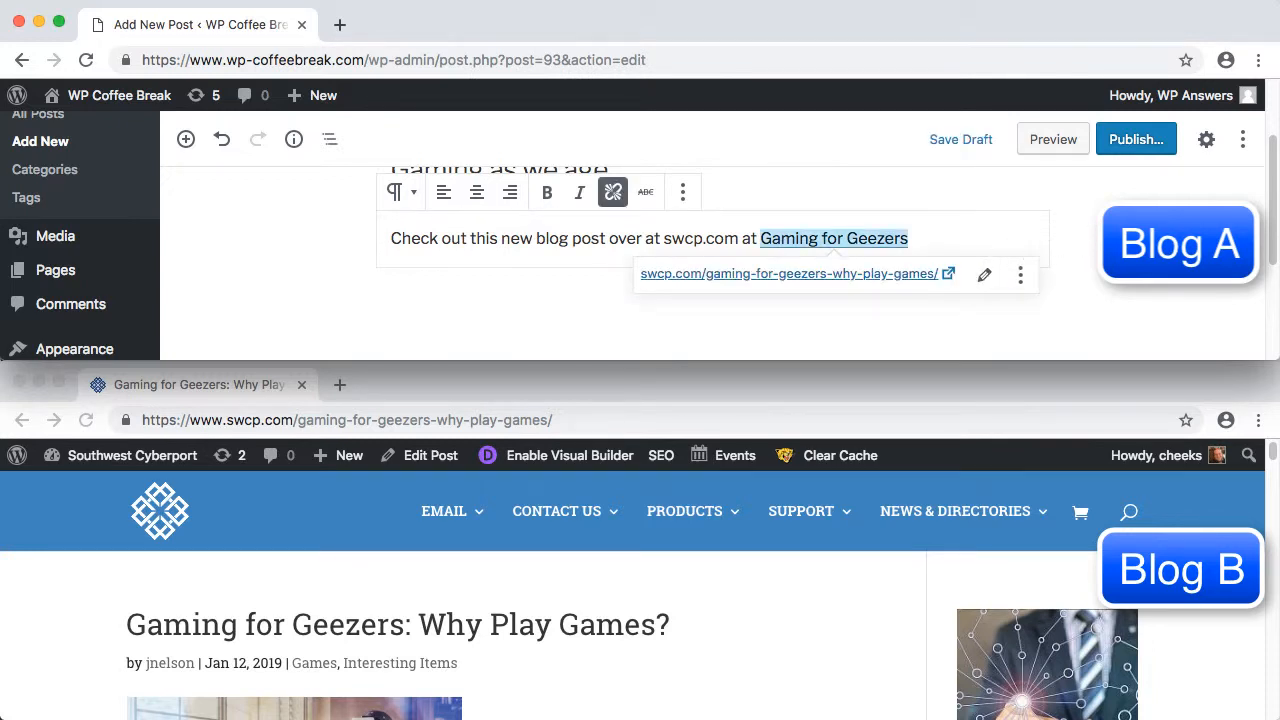
Step: Publish the post through the pre-publish checks
{"action": "left_click", "coordinate": [1136, 140]}
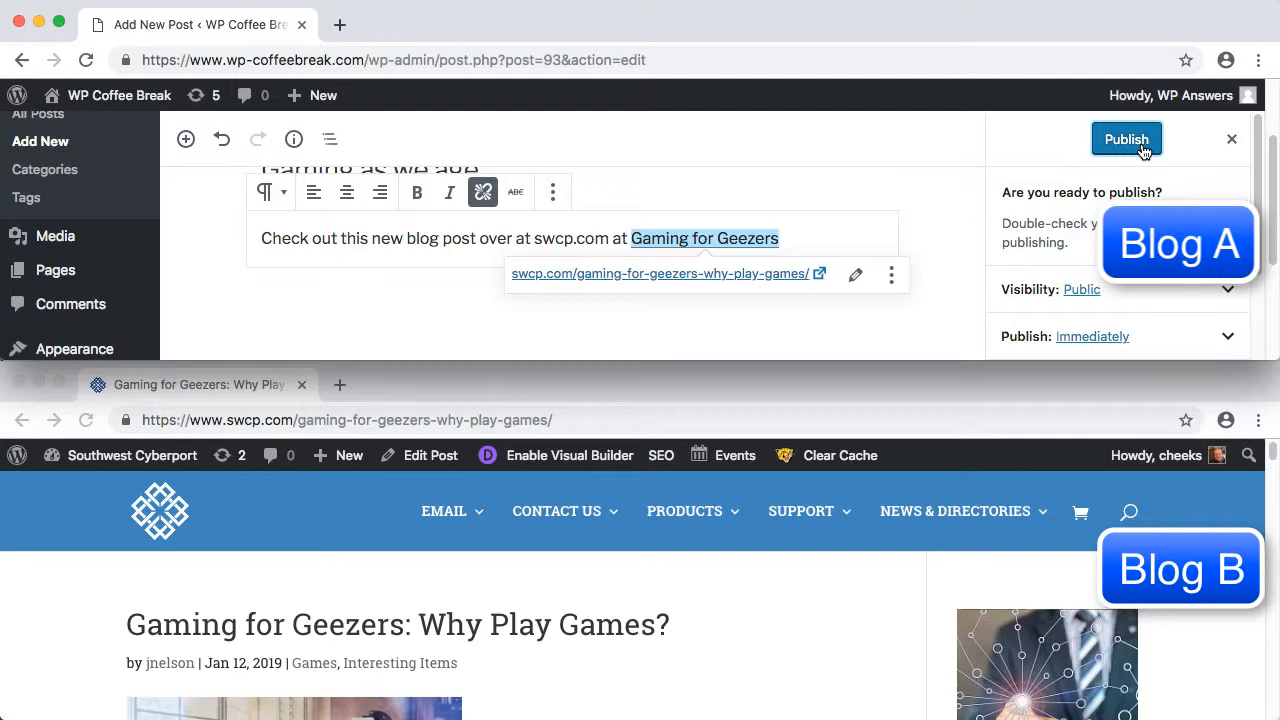
{"action": "left_click", "coordinate": [1126, 140]}
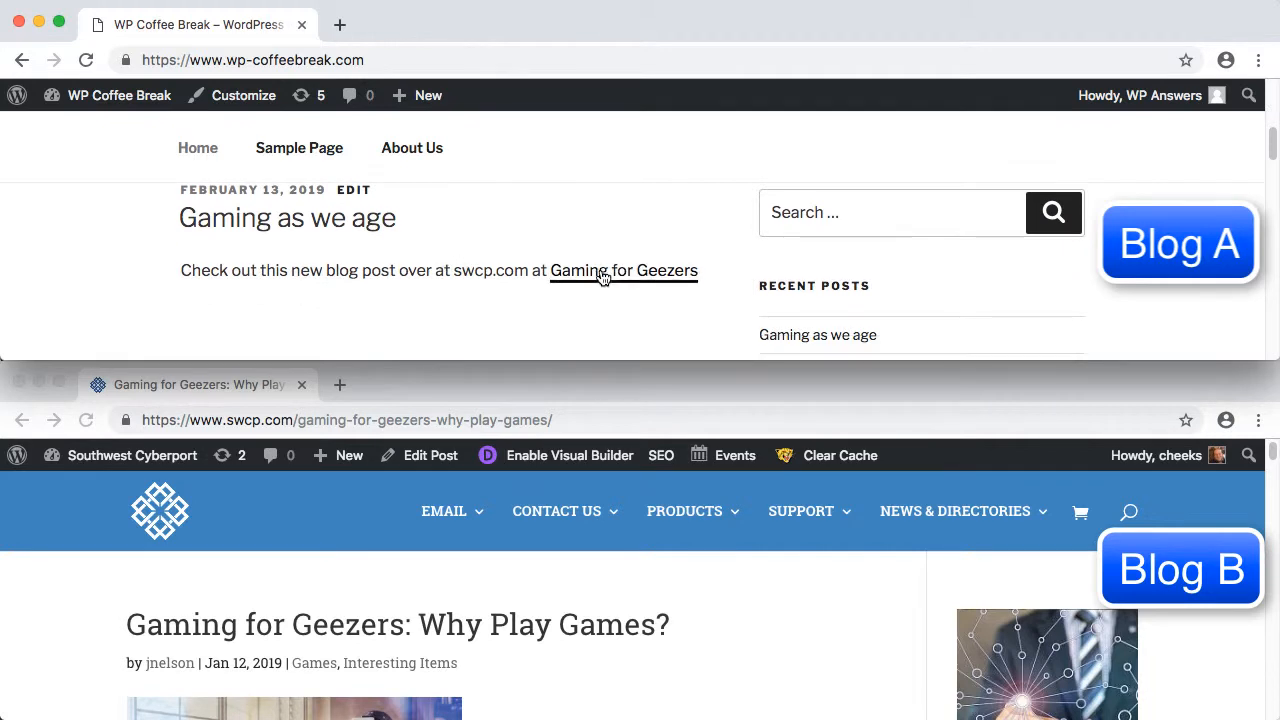
{"action": "mouse_move", "coordinate": [456, 584]}
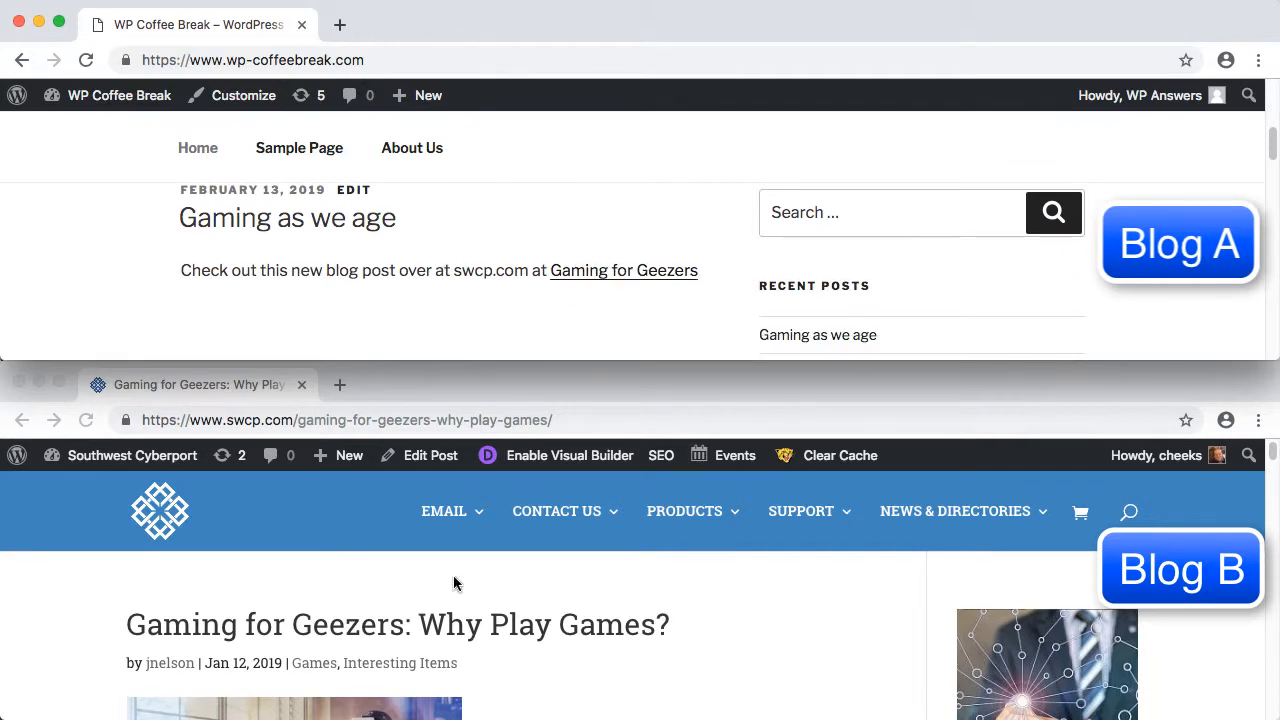
Step: On Southwest Cyberport's Comments list, approve the pingback from 'Gaming as we age'
{"action": "left_click", "coordinate": [132, 456]}
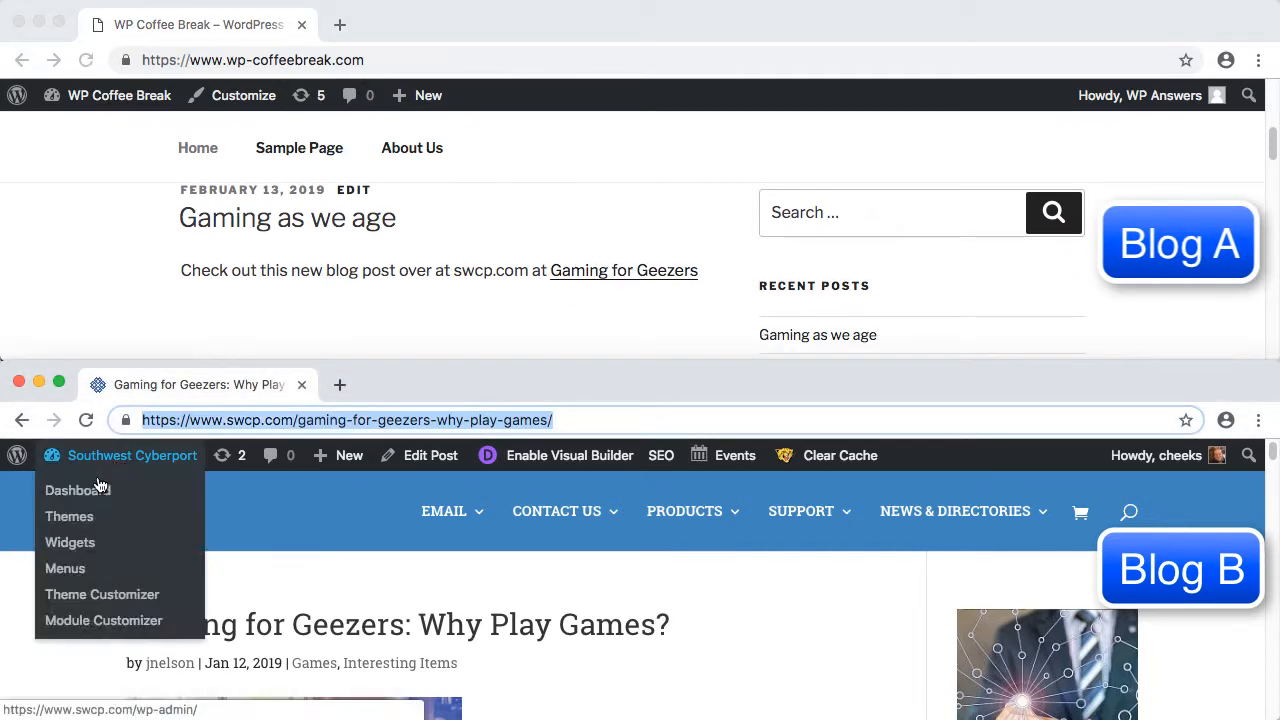
{"action": "left_click", "coordinate": [78, 490]}
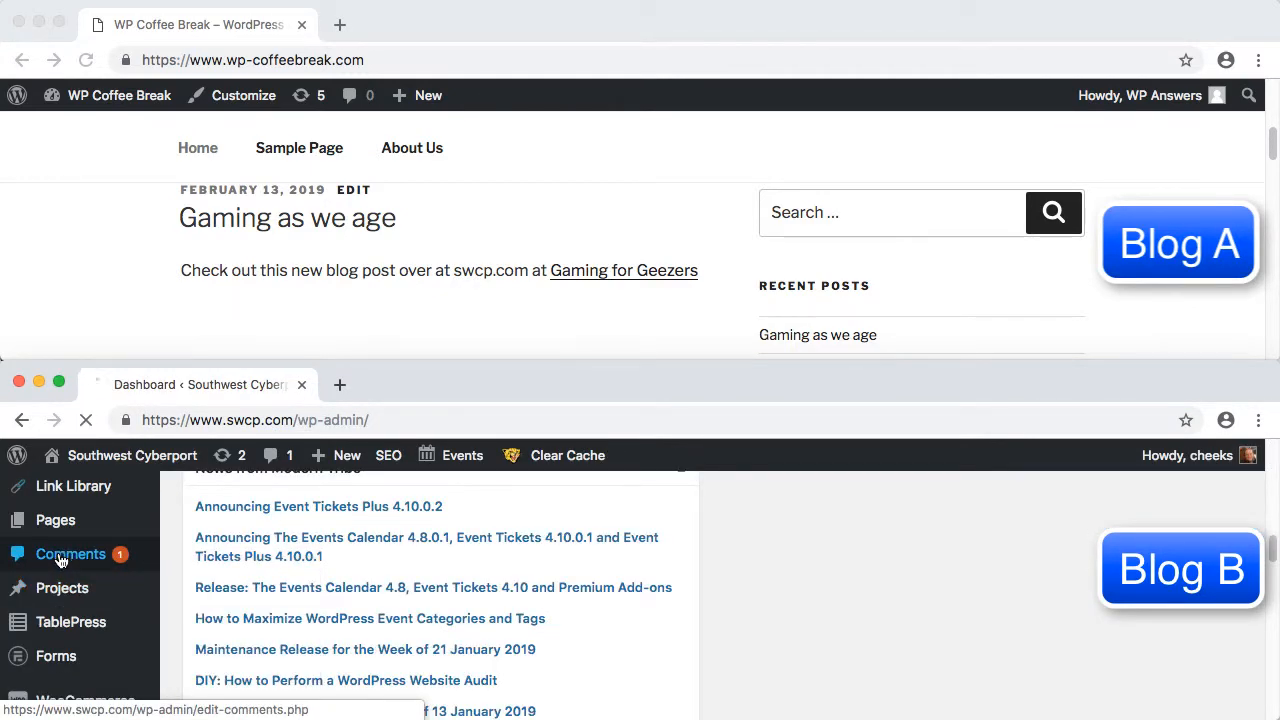
{"action": "left_click", "coordinate": [70, 554]}
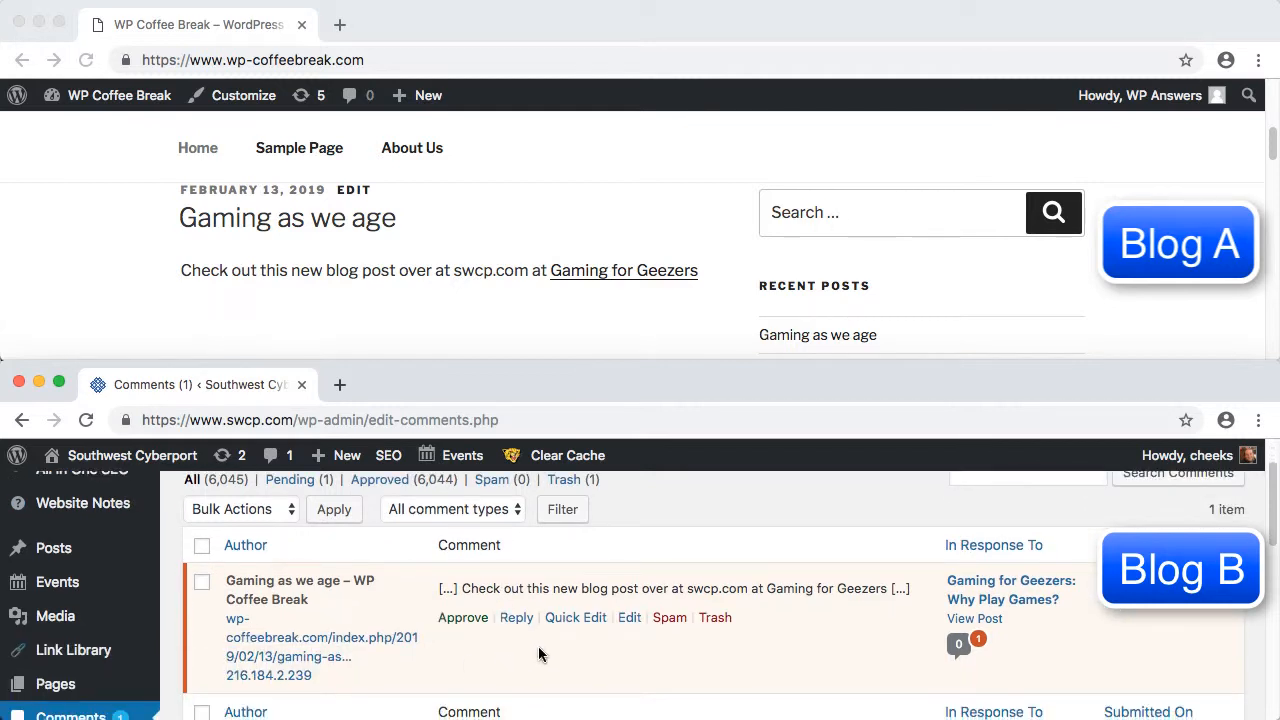
{"action": "left_click", "coordinate": [464, 616]}
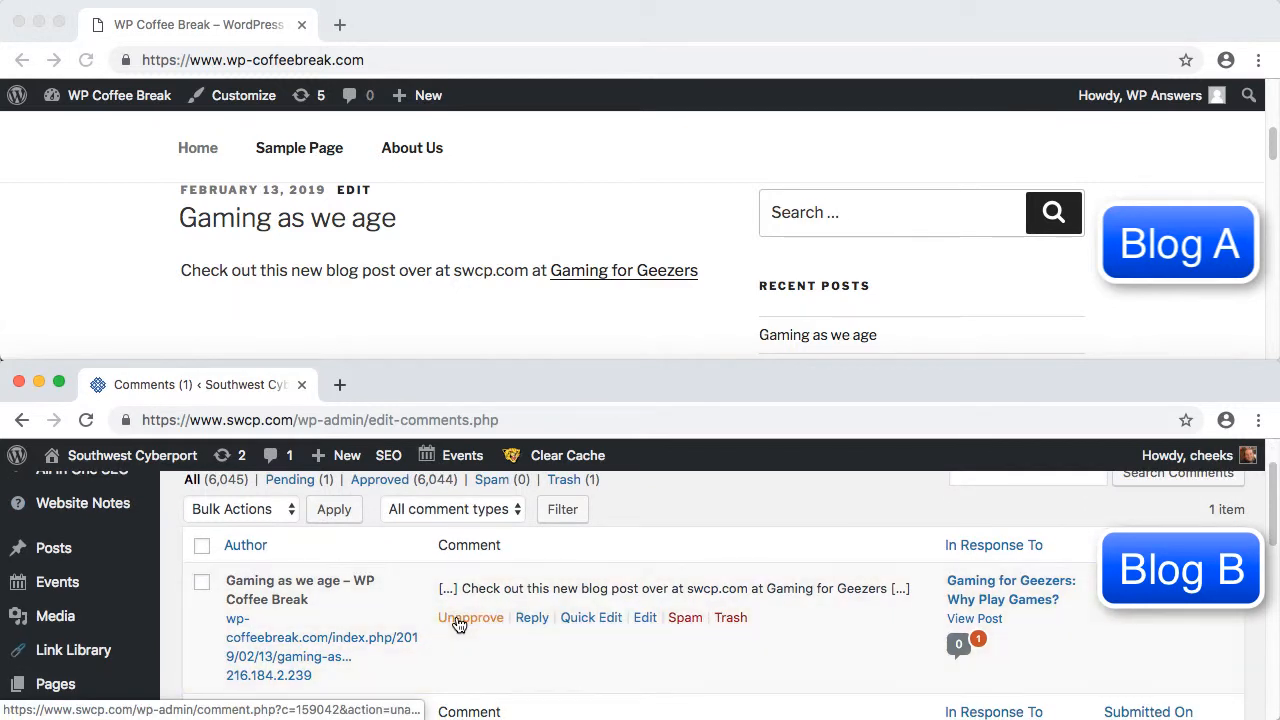
{"action": "left_click", "coordinate": [472, 616]}
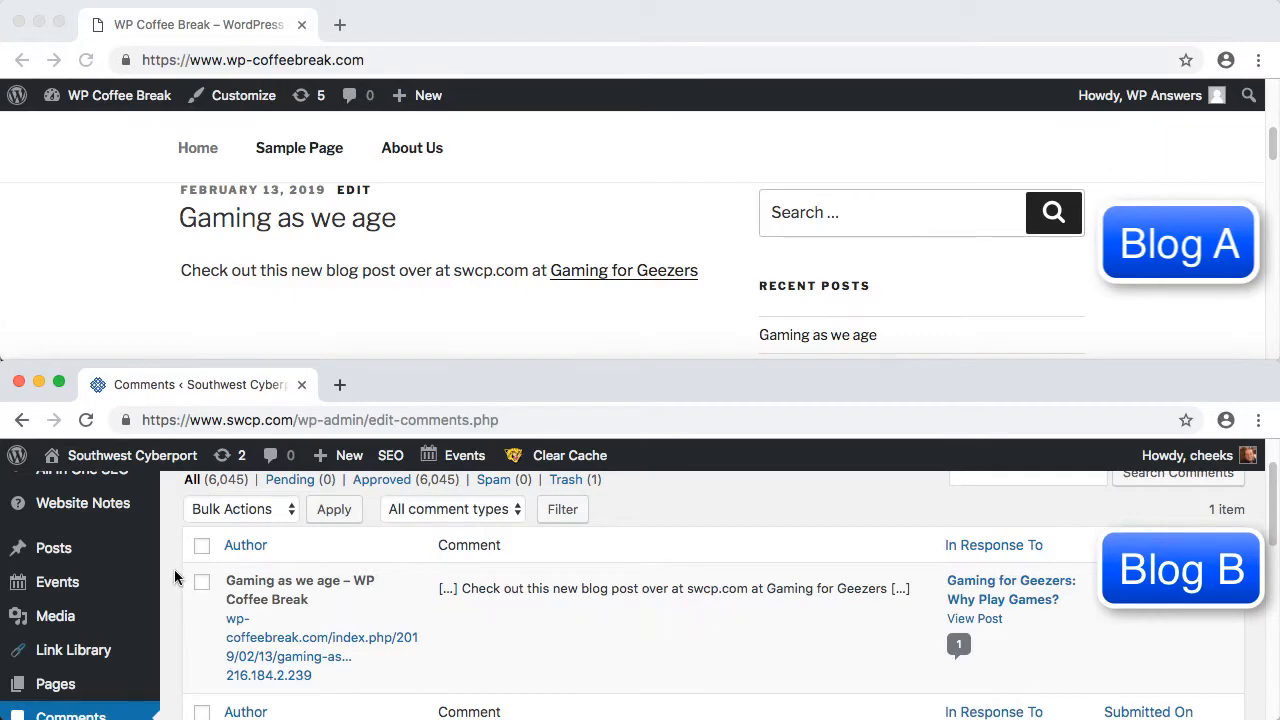
Step: Scroll the Gaming for Geezers post and load pingback.exoport.com in a new tab
{"action": "left_click", "coordinate": [1180, 568]}
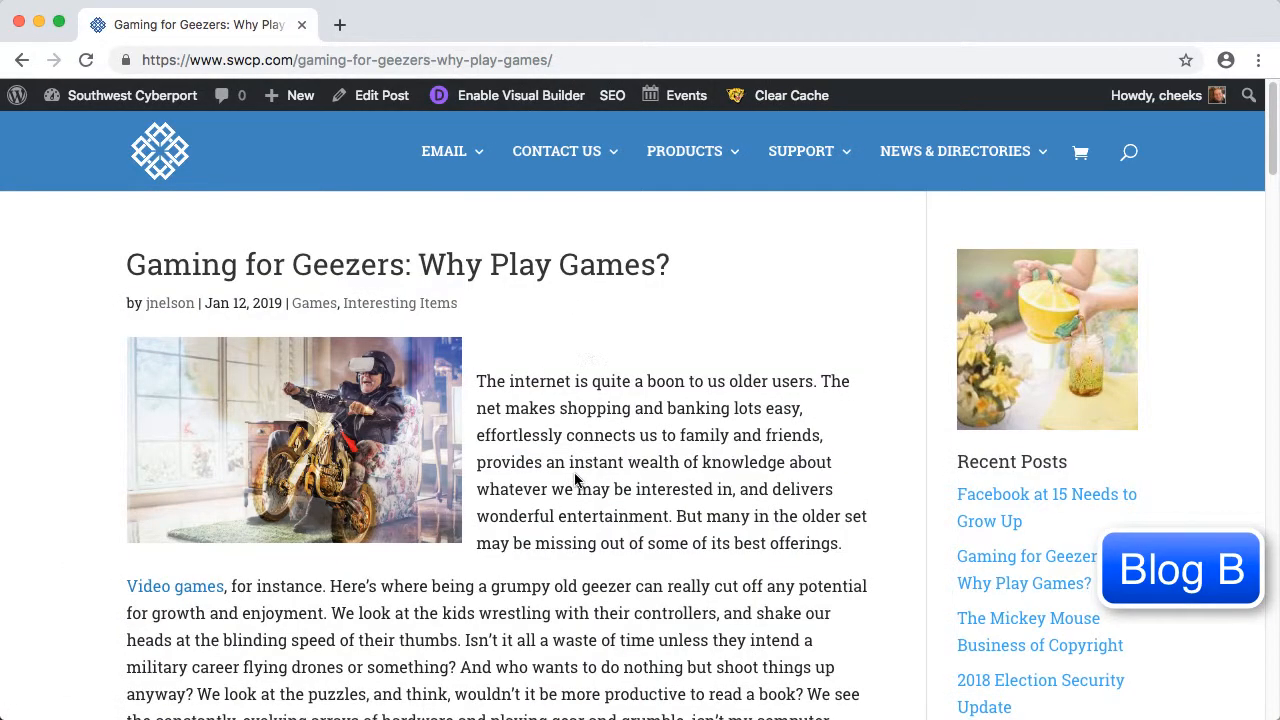
{"action": "scroll", "scroll_direction": "down", "scroll_amount": 3}
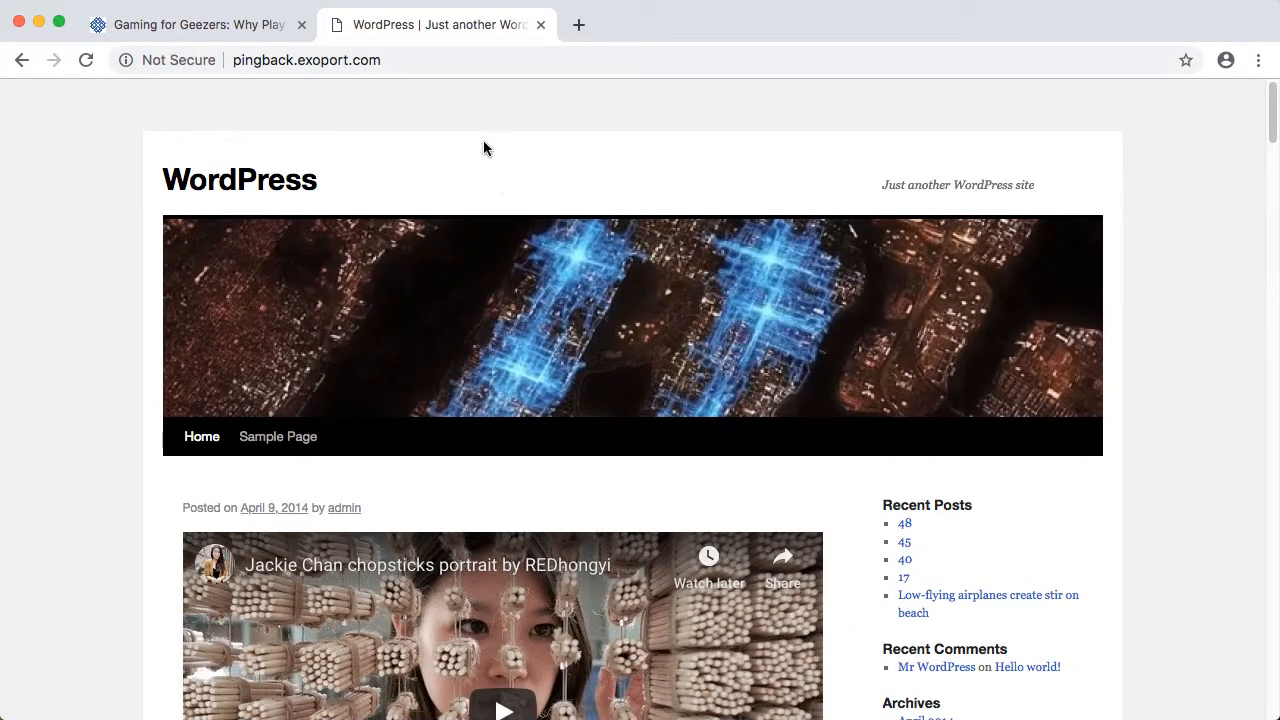
Step: Enter pingback.exoport.com's admin Comments list and dismiss the translate popup
{"action": "left_click", "coordinate": [306, 60]}
{"action": "type", "text": "/wp-admin/"}
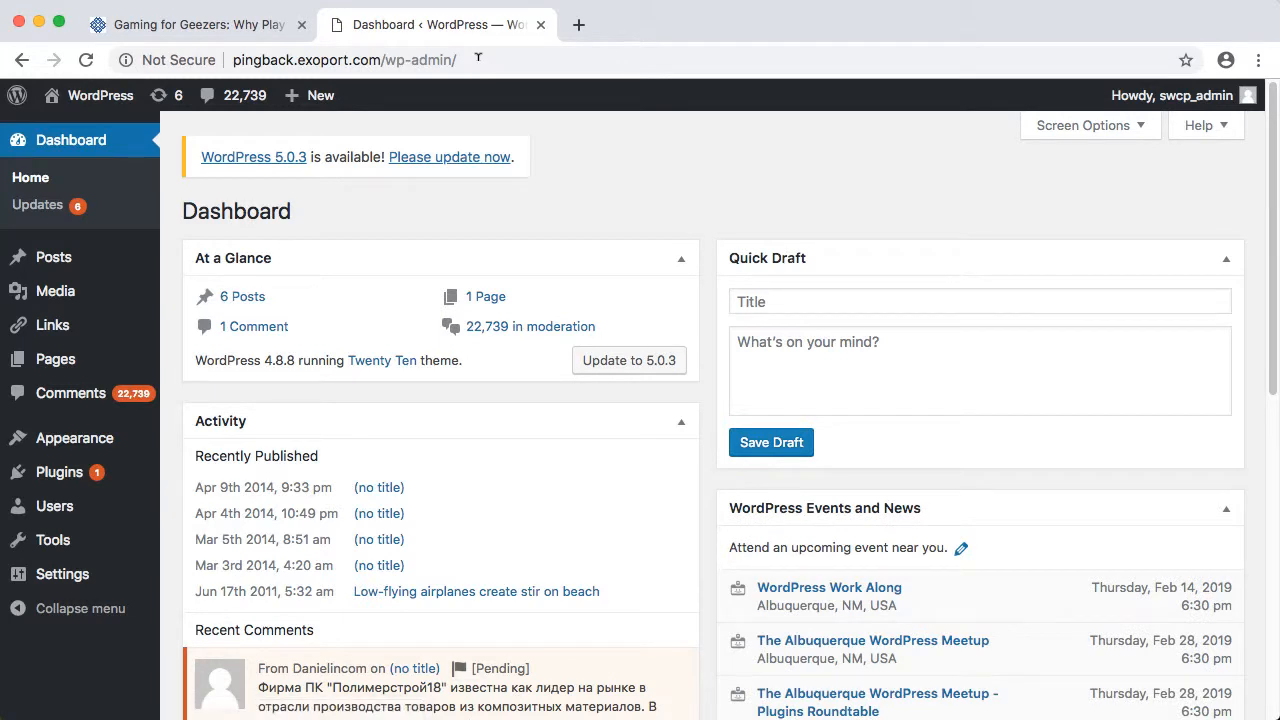
{"action": "mouse_move", "coordinate": [160, 404]}
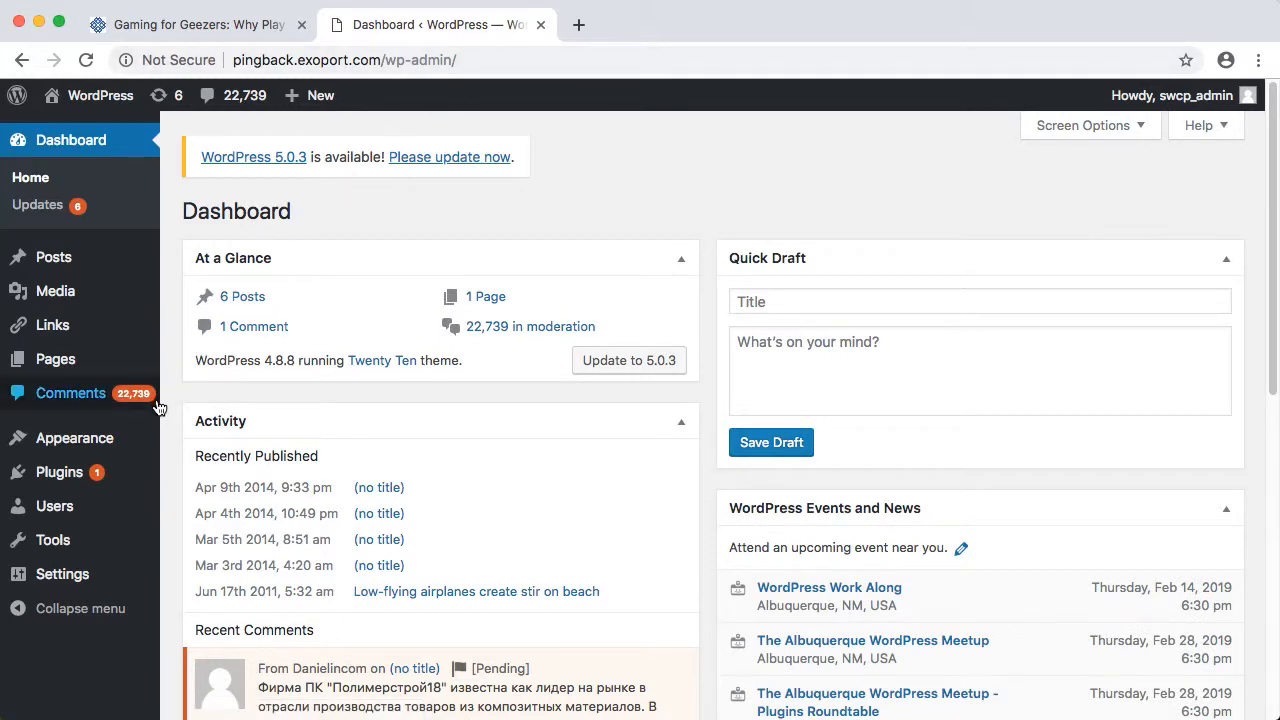
{"action": "mouse_move", "coordinate": [108, 408]}
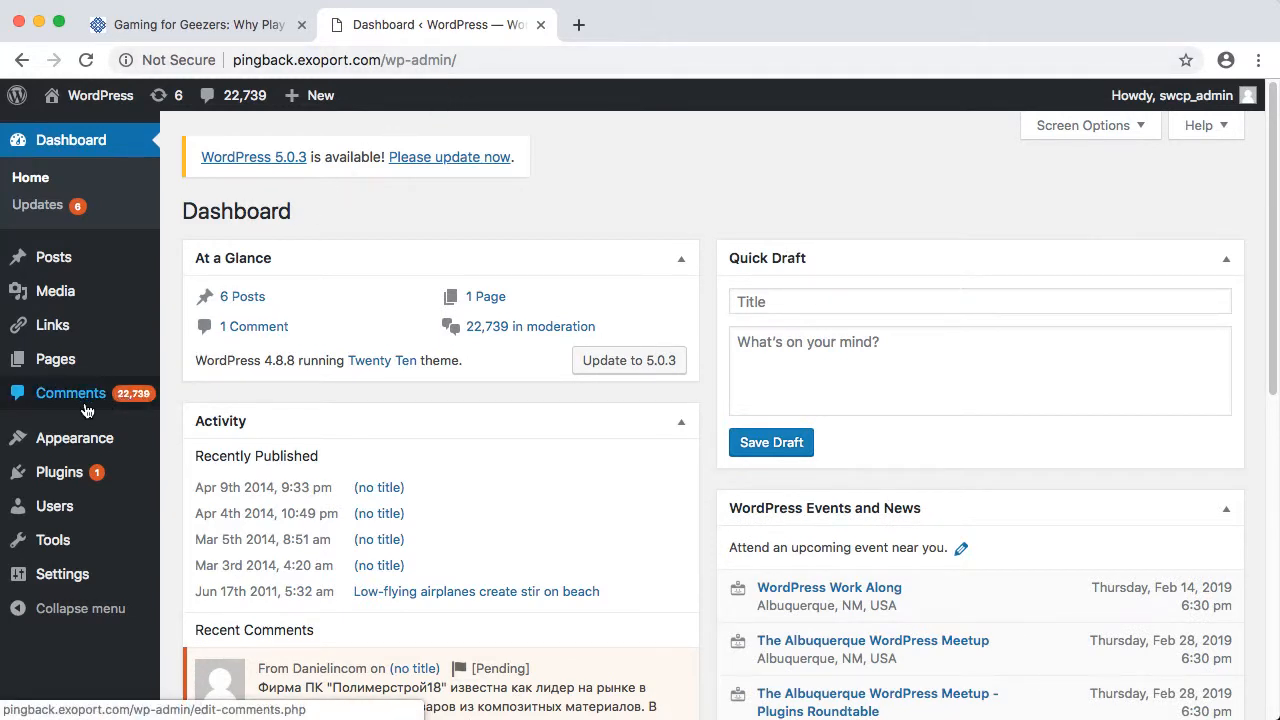
{"action": "left_click", "coordinate": [70, 392]}
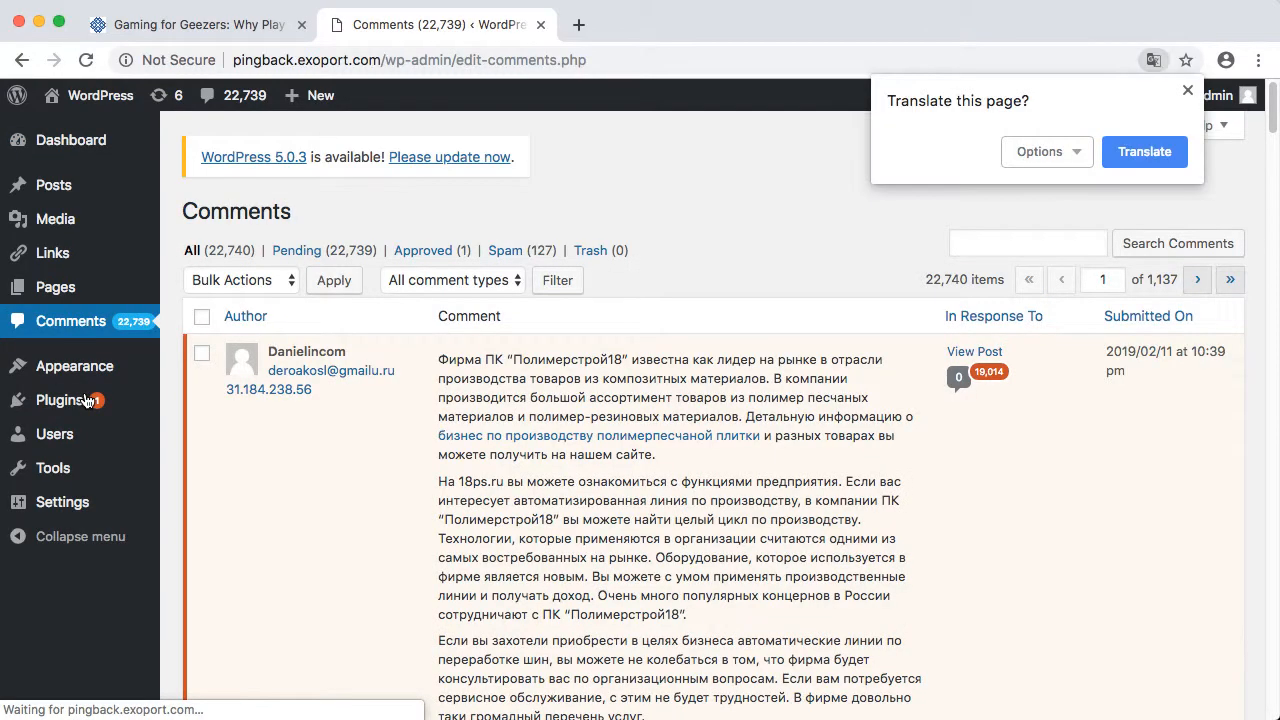
{"action": "mouse_move", "coordinate": [1106, 36]}
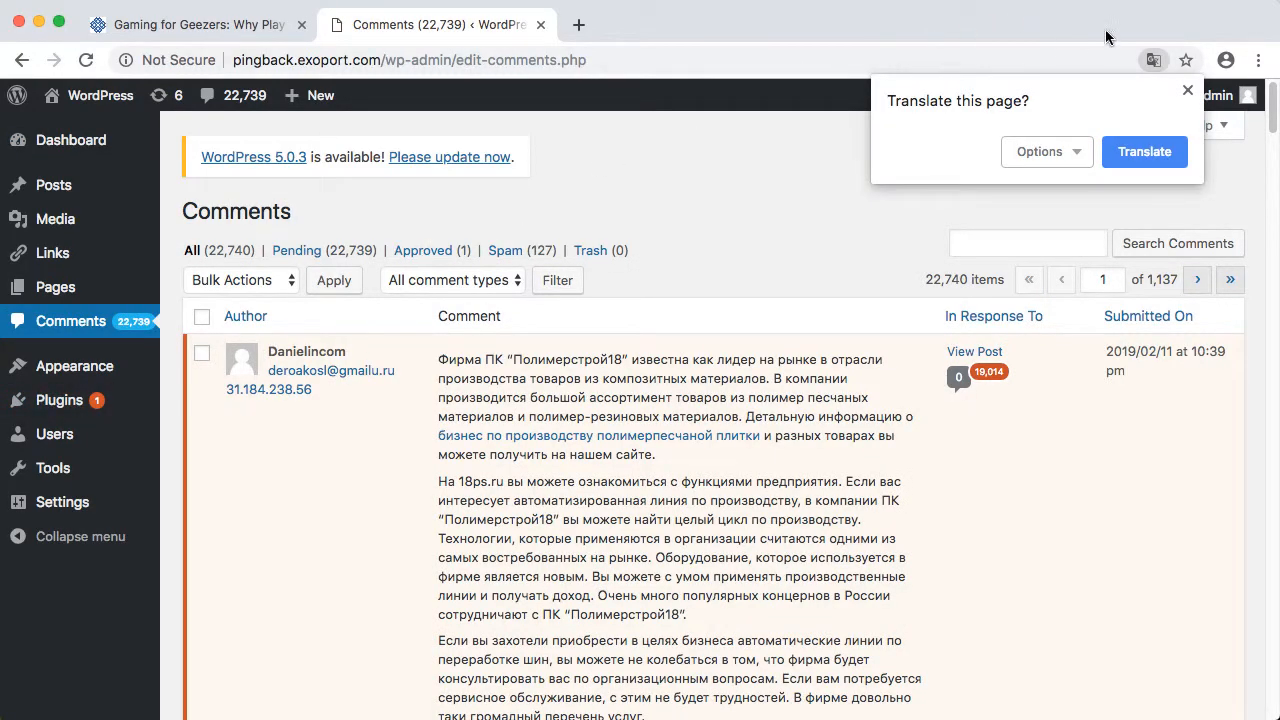
{"action": "left_click", "coordinate": [1188, 90]}
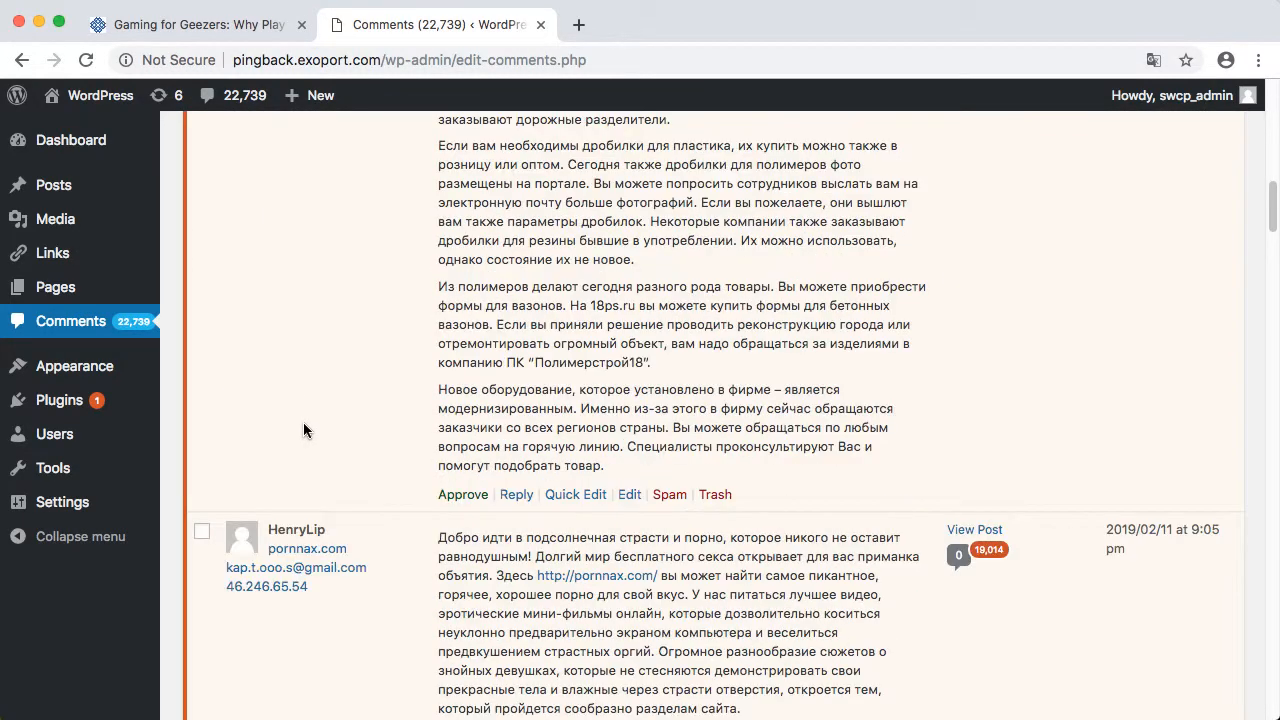
Step: Scroll through the 22,739 spam comments to review them
{"action": "scroll", "scroll_direction": "down", "scroll_amount": 3}
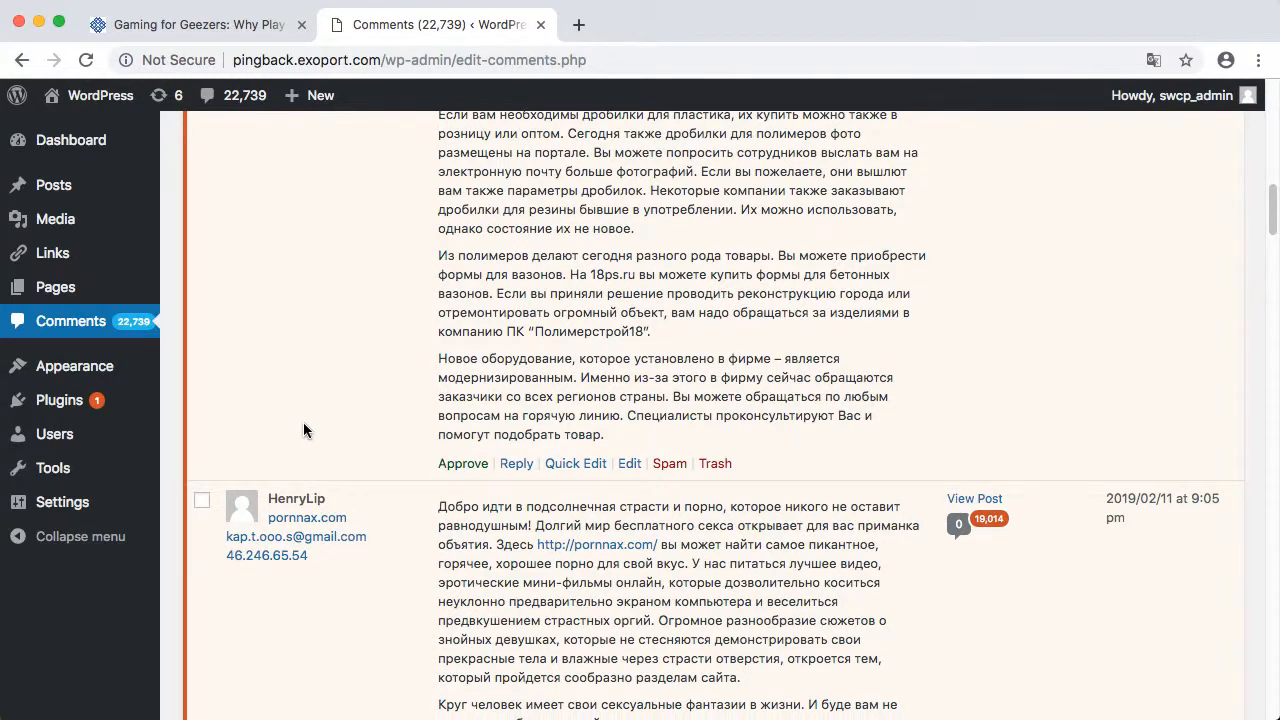
{"action": "scroll", "scroll_direction": "down", "scroll_amount": 3}
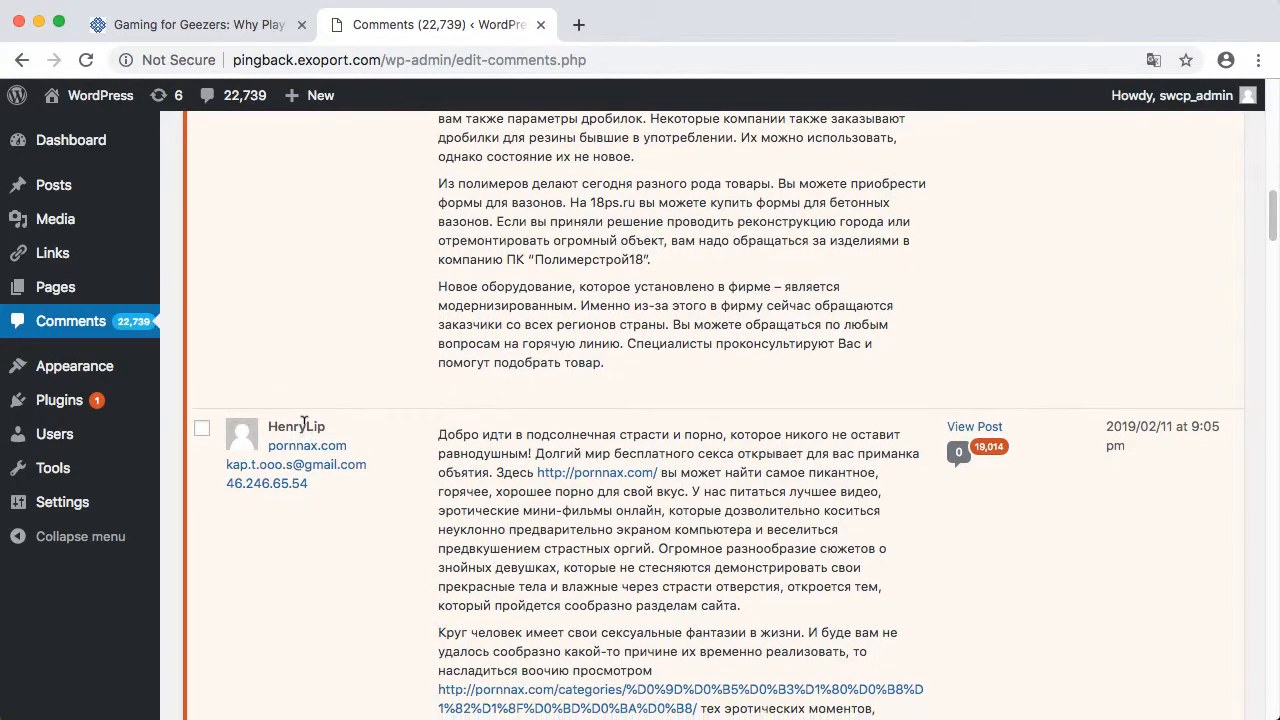
{"action": "scroll", "scroll_direction": "down", "scroll_amount": 3}
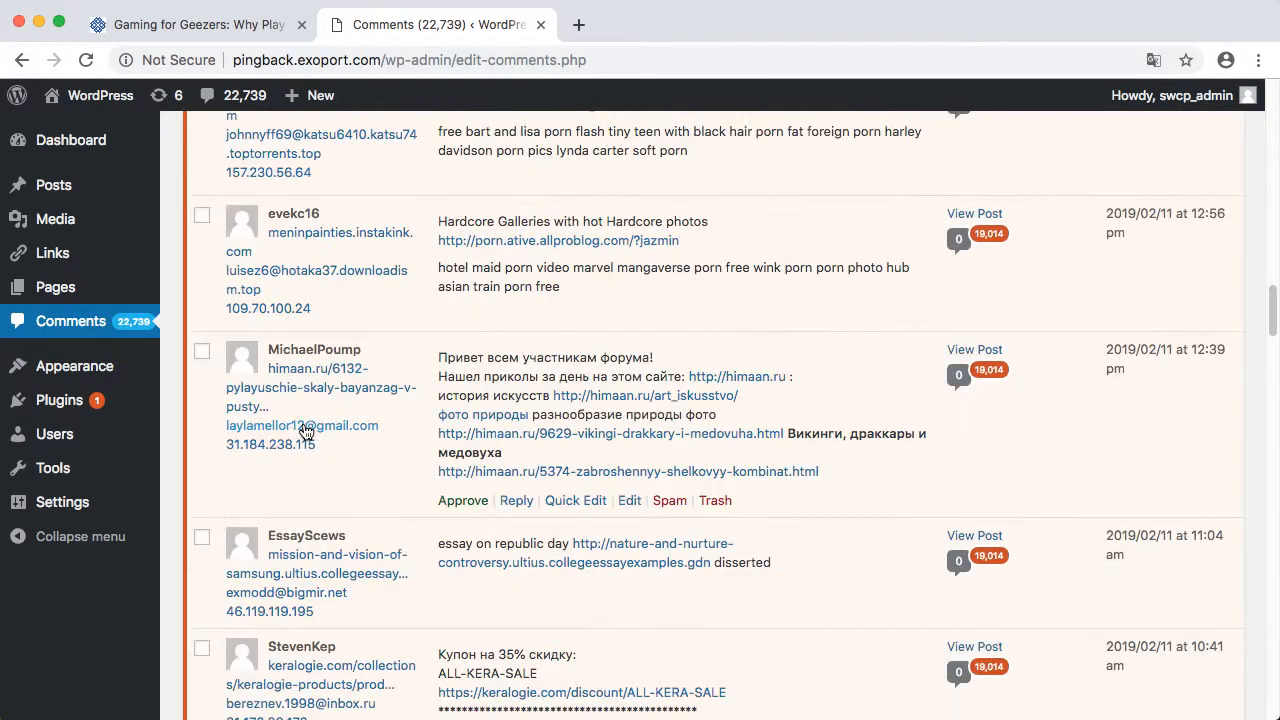
{"action": "mouse_move", "coordinate": [344, 396]}
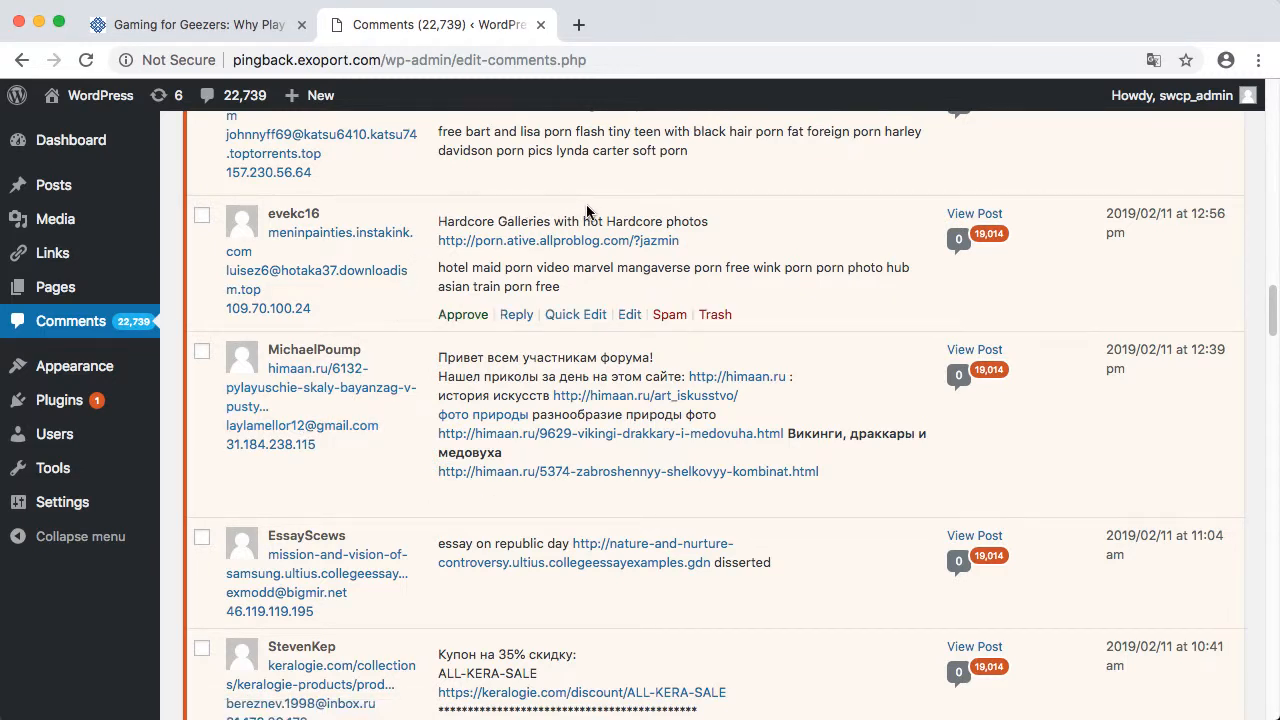
{"action": "scroll", "scroll_direction": "down", "scroll_amount": 3}
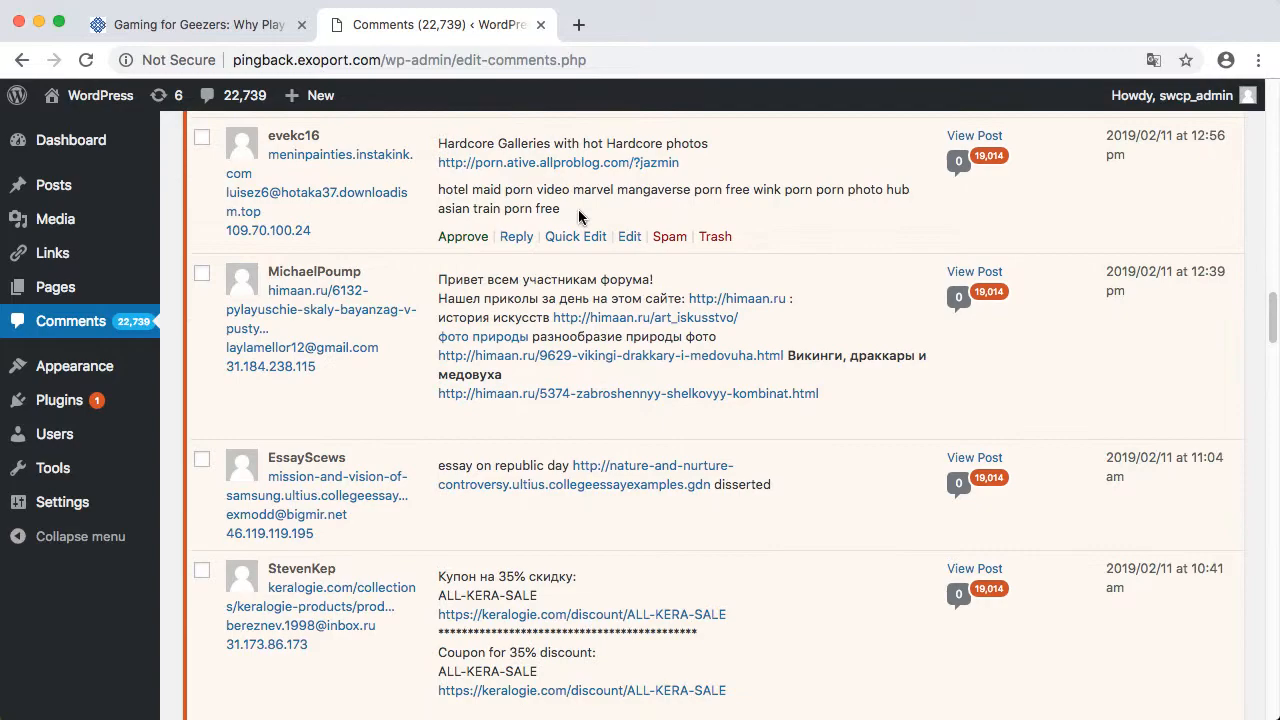
{"action": "scroll", "scroll_direction": "down", "scroll_amount": 3}
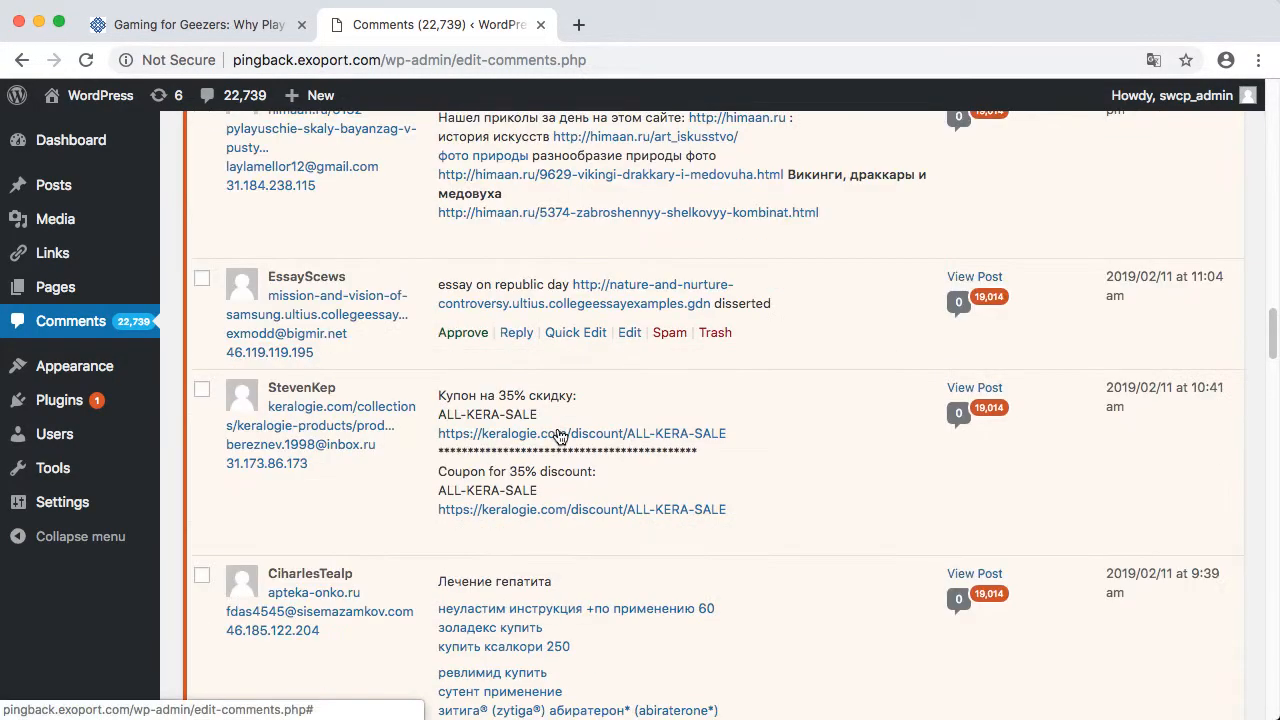
{"action": "scroll", "scroll_direction": "down", "scroll_amount": 3}
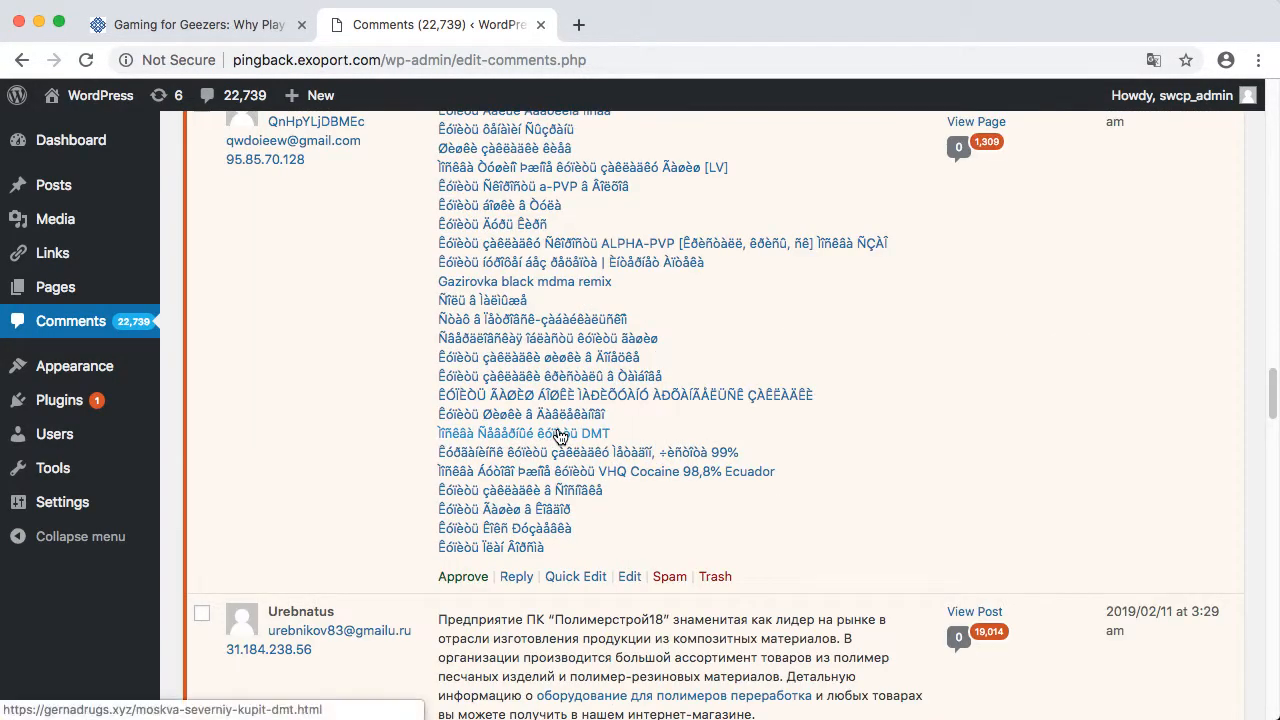
{"action": "scroll", "scroll_direction": "down", "scroll_amount": 3}
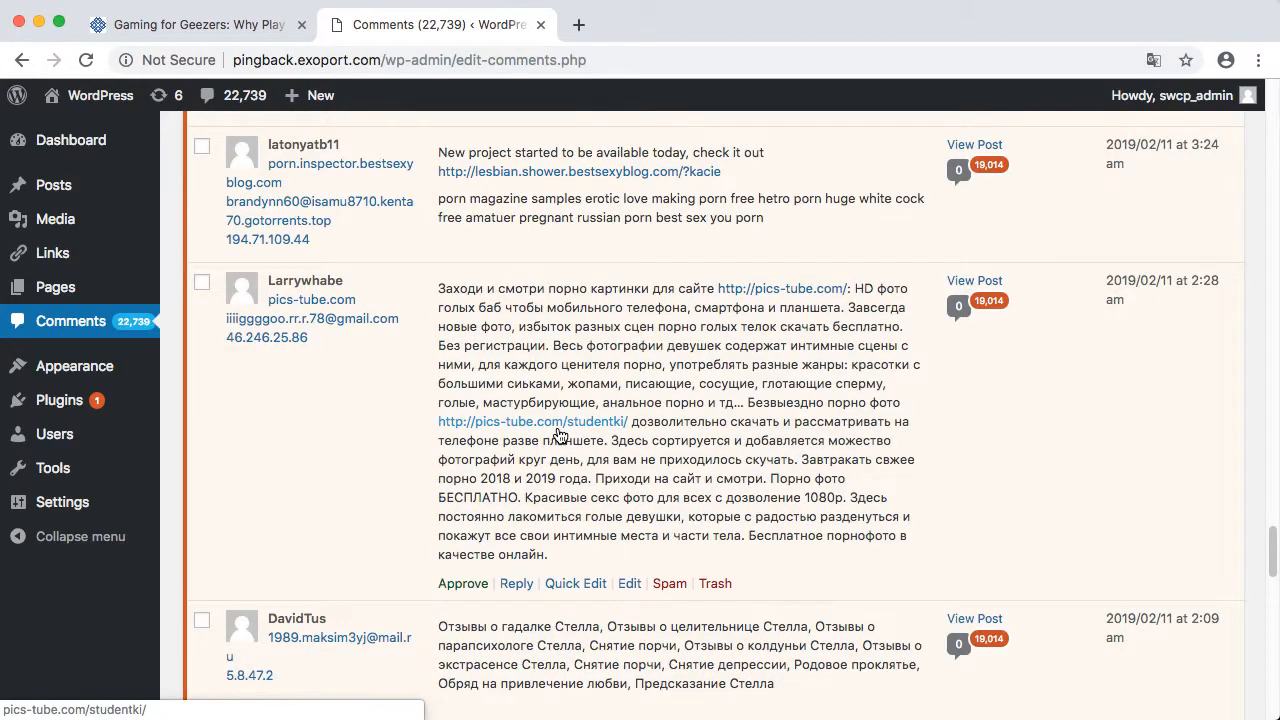
{"action": "scroll", "scroll_direction": "down", "scroll_amount": 3}
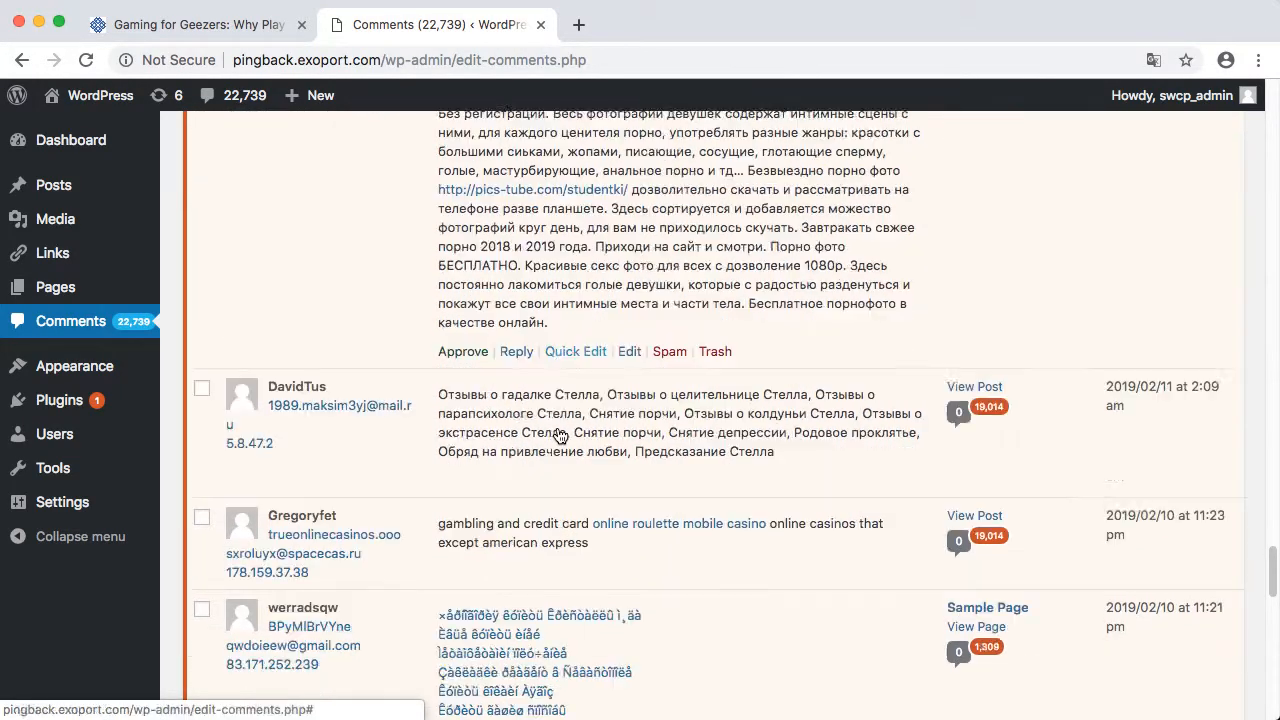
{"action": "scroll", "scroll_direction": "down", "scroll_amount": 3}
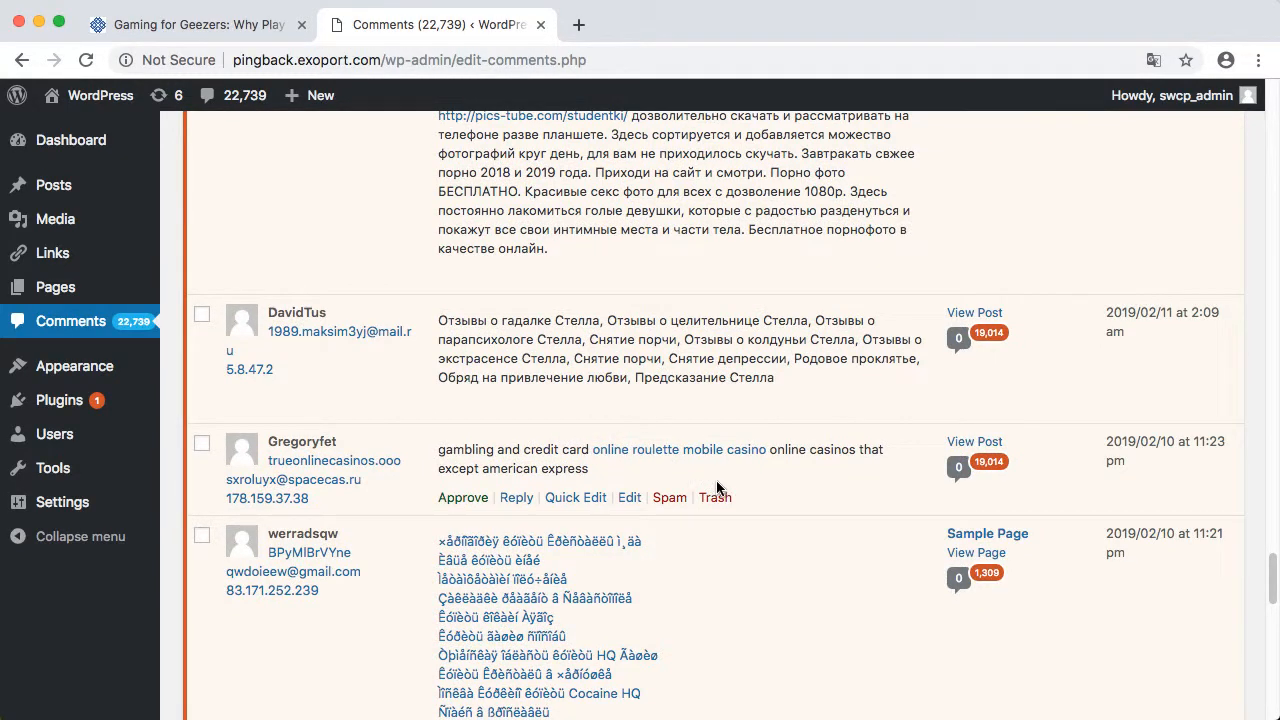
{"action": "mouse_move", "coordinate": [712, 500]}
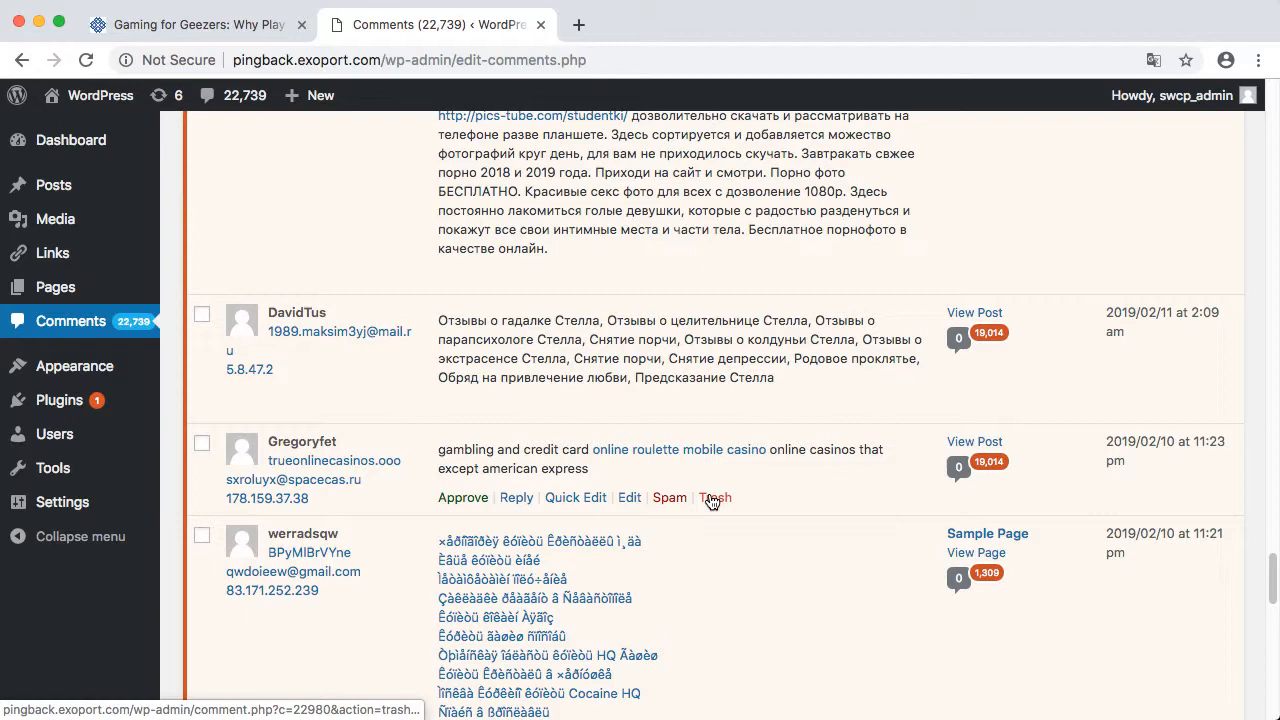
Step: Trash the Gregoryfet, DamonHig, latonyatb11, Larrywhabe and one more spam comment
{"action": "left_click", "coordinate": [716, 496]}
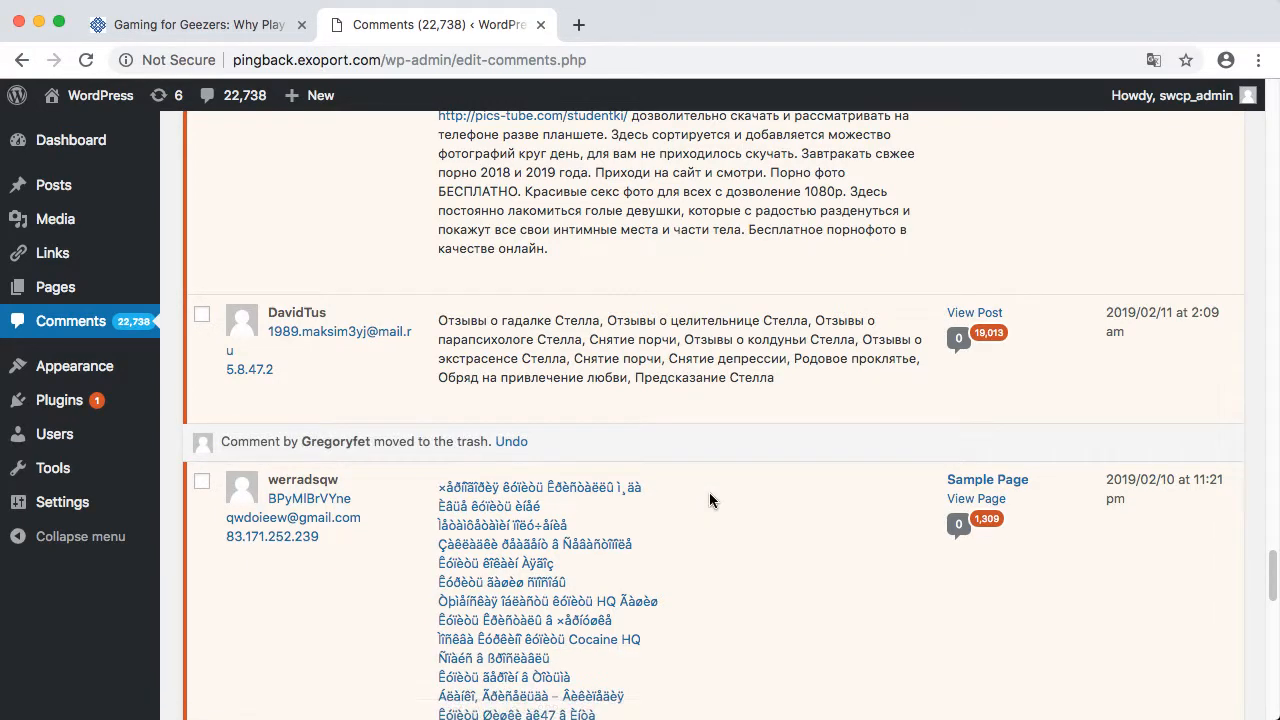
{"action": "scroll", "scroll_direction": "down", "scroll_amount": 3}
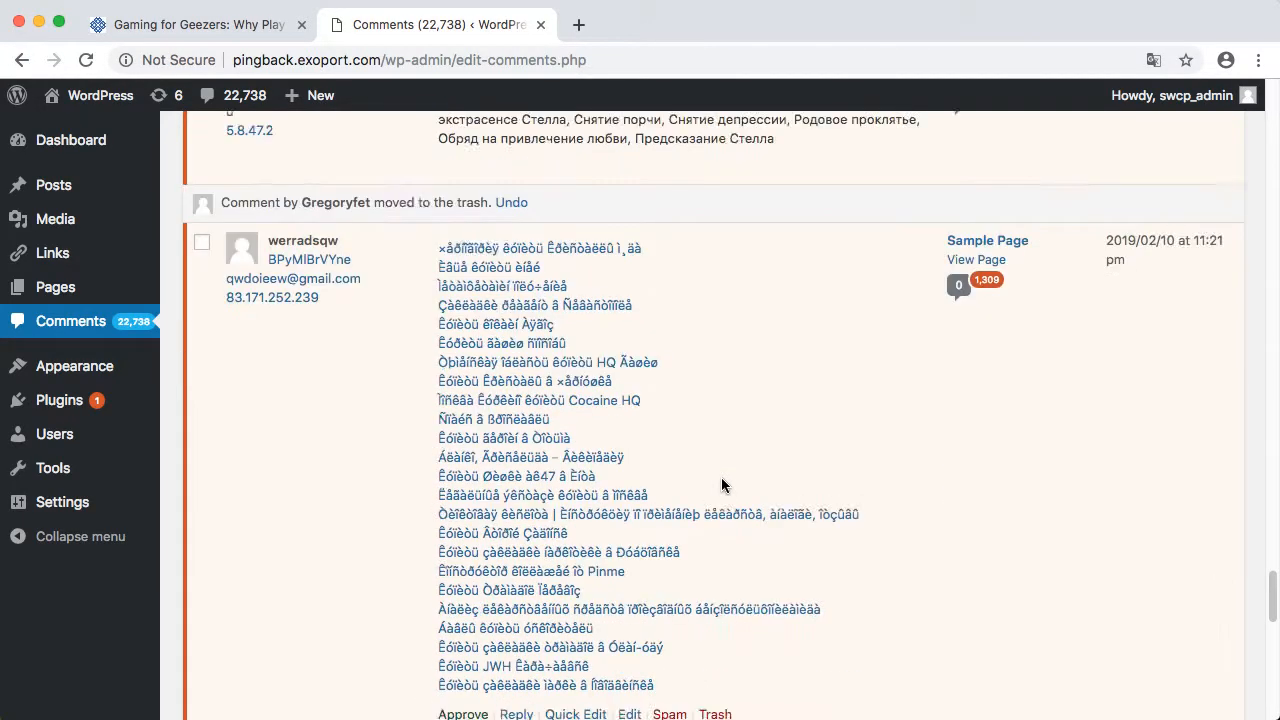
{"action": "scroll", "scroll_direction": "down", "scroll_amount": 3}
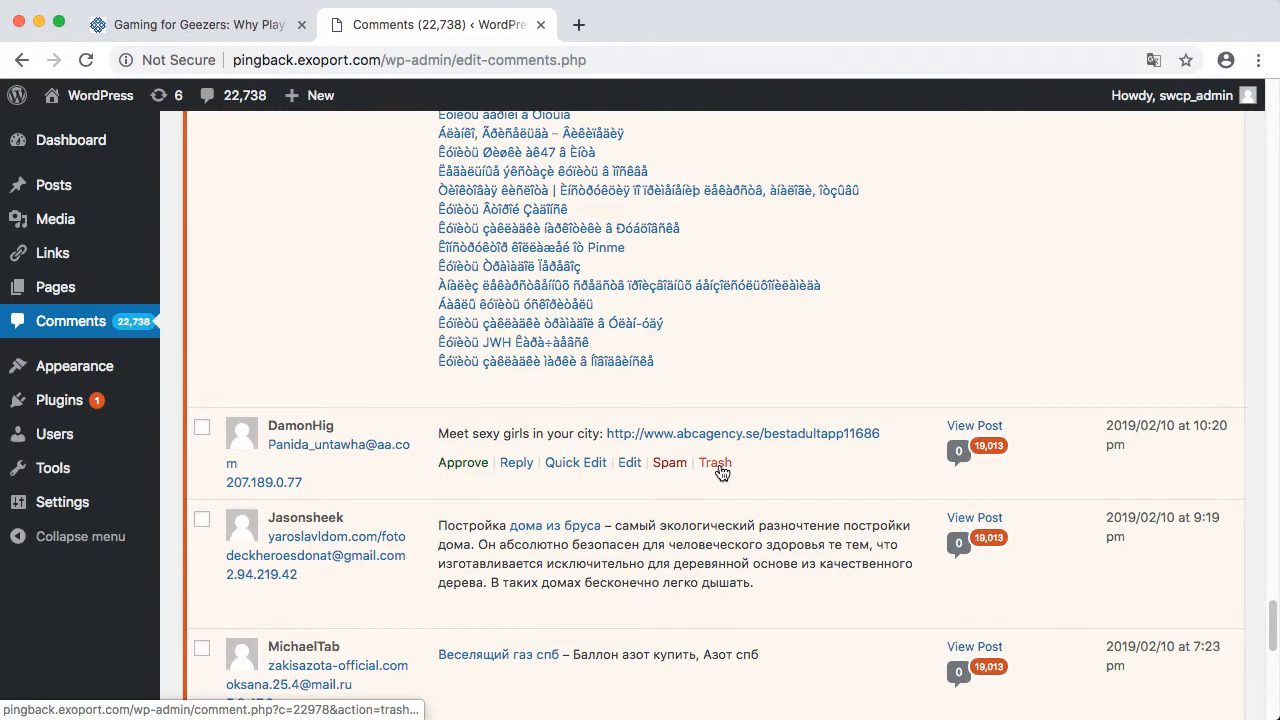
{"action": "left_click", "coordinate": [716, 462]}
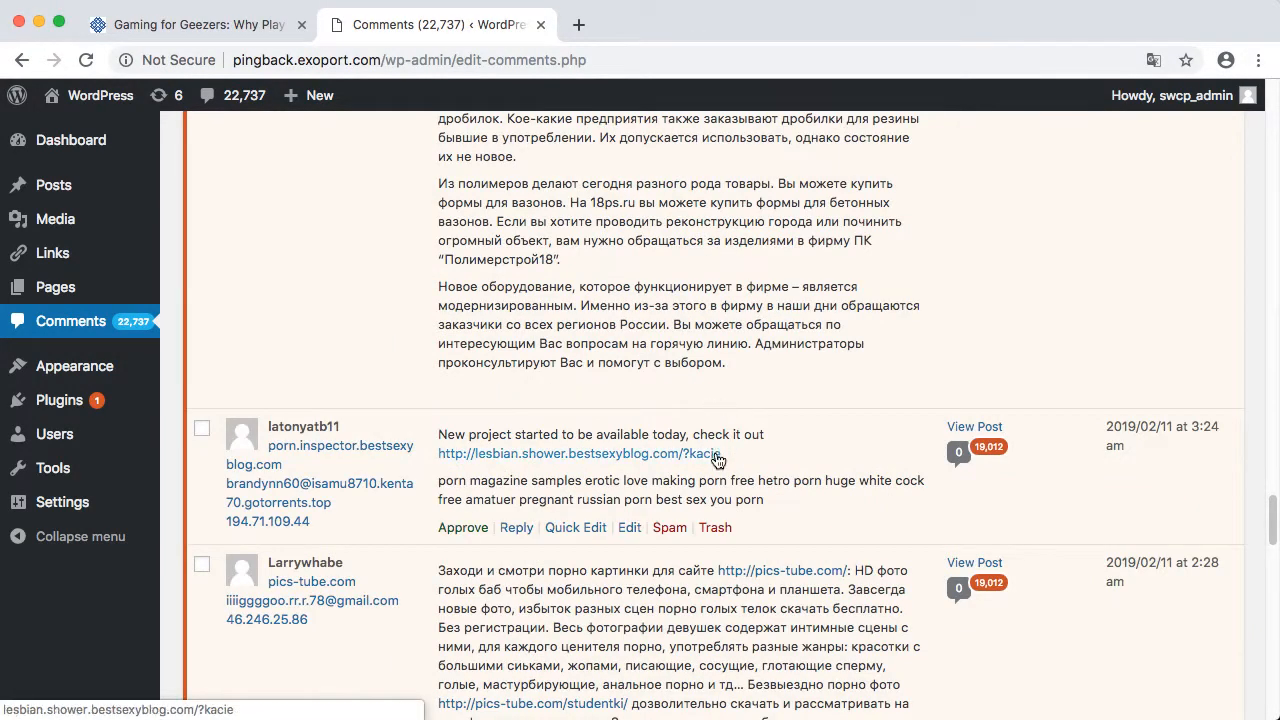
{"action": "left_click", "coordinate": [716, 528]}
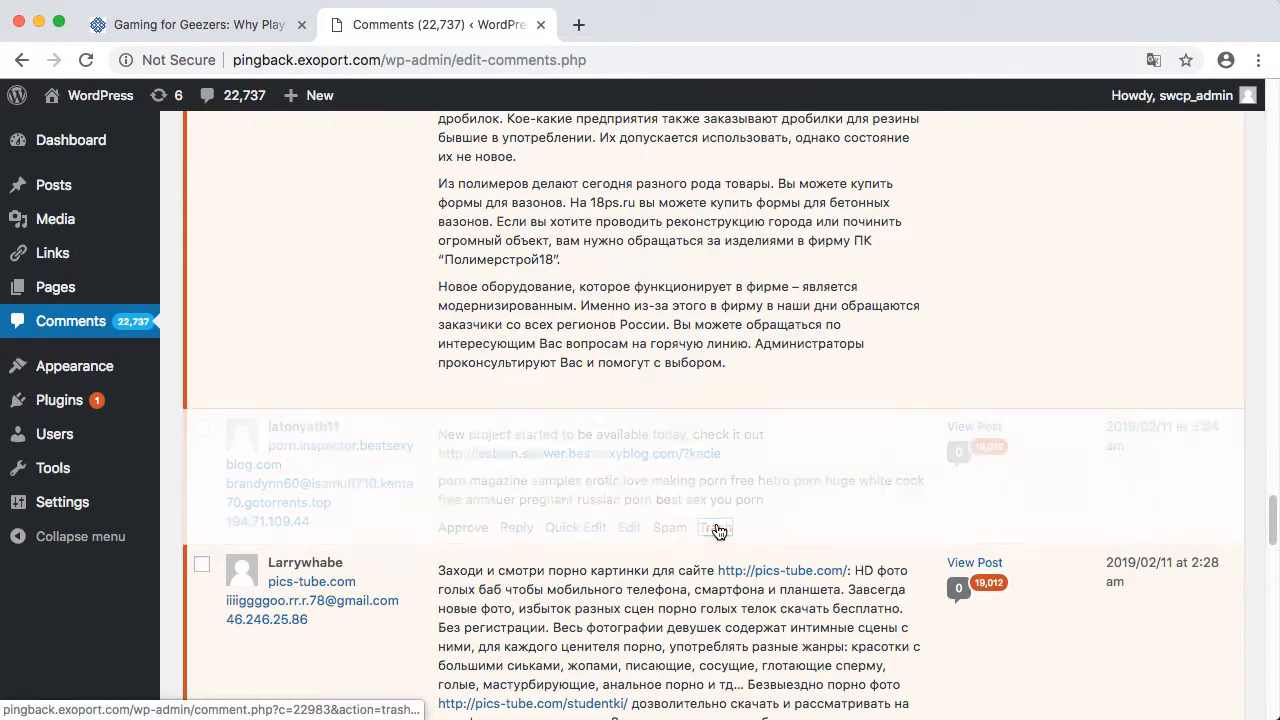
{"action": "left_click", "coordinate": [714, 528]}
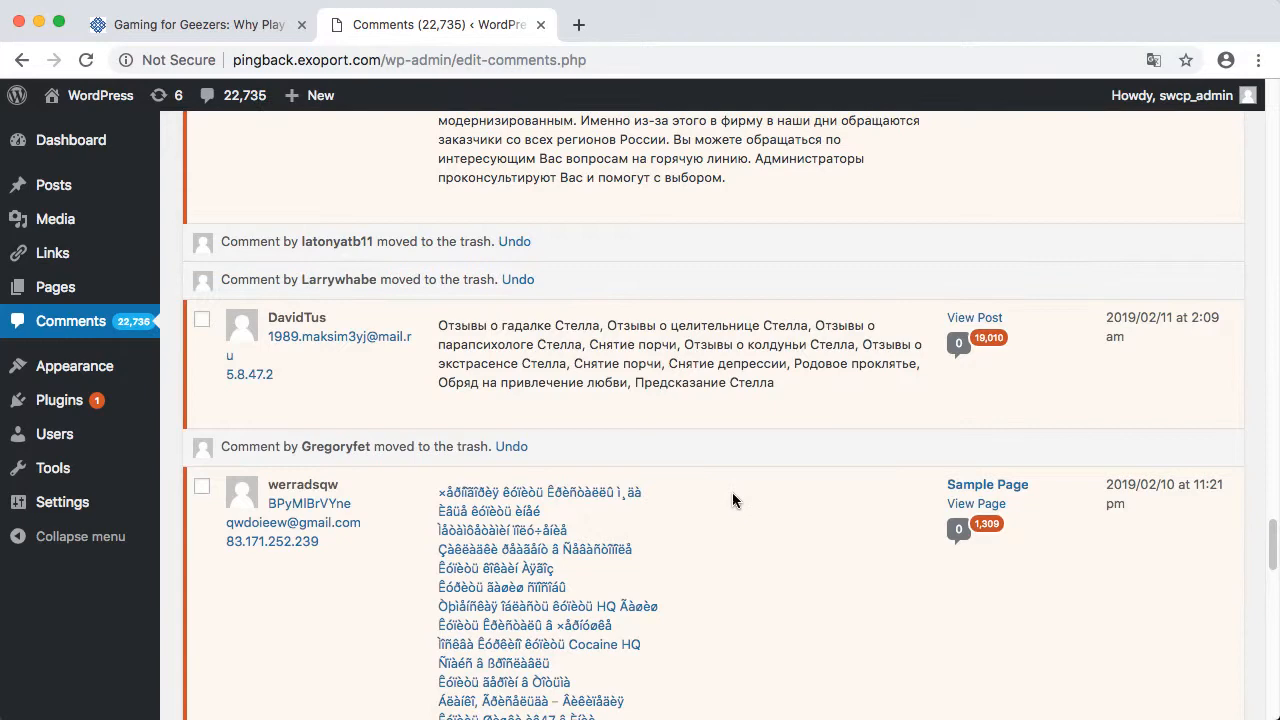
{"action": "mouse_move", "coordinate": [716, 412]}
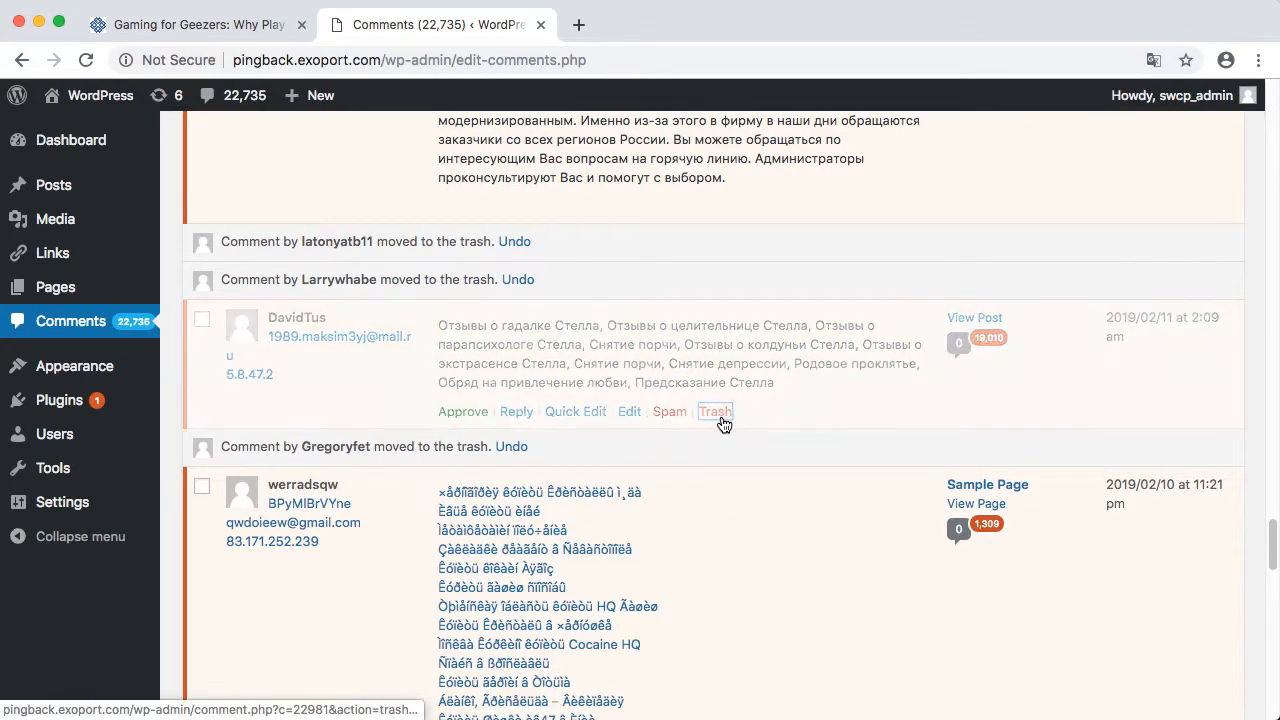
{"action": "left_click", "coordinate": [716, 412]}
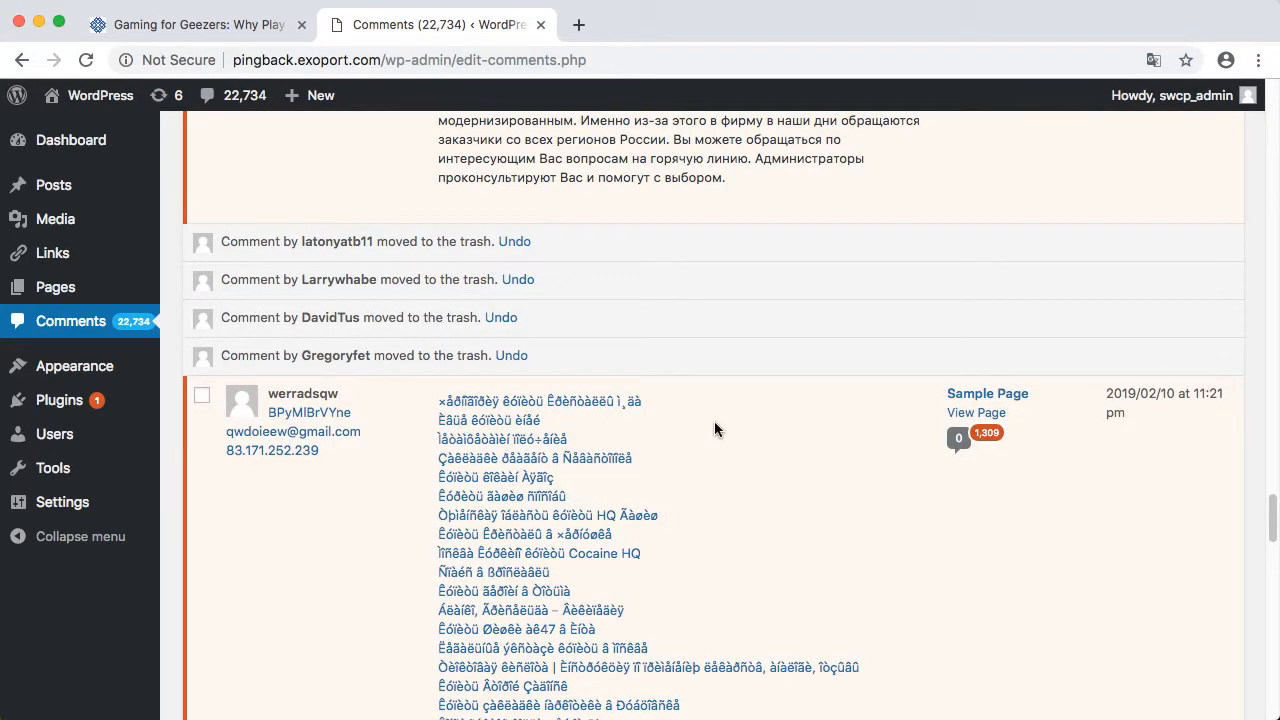
{"action": "mouse_move", "coordinate": [368, 534]}
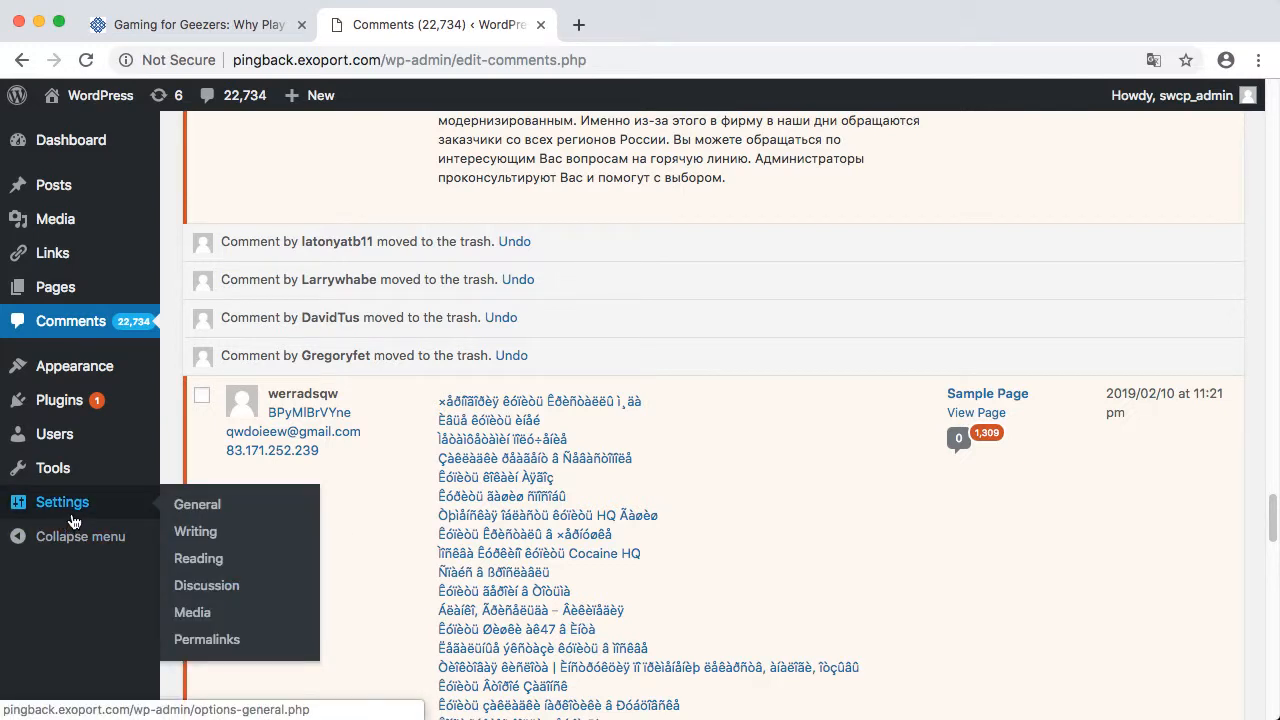
Step: In Discussion Settings, disable pingbacks and new comments and require registered commenters
{"action": "left_click", "coordinate": [206, 584]}
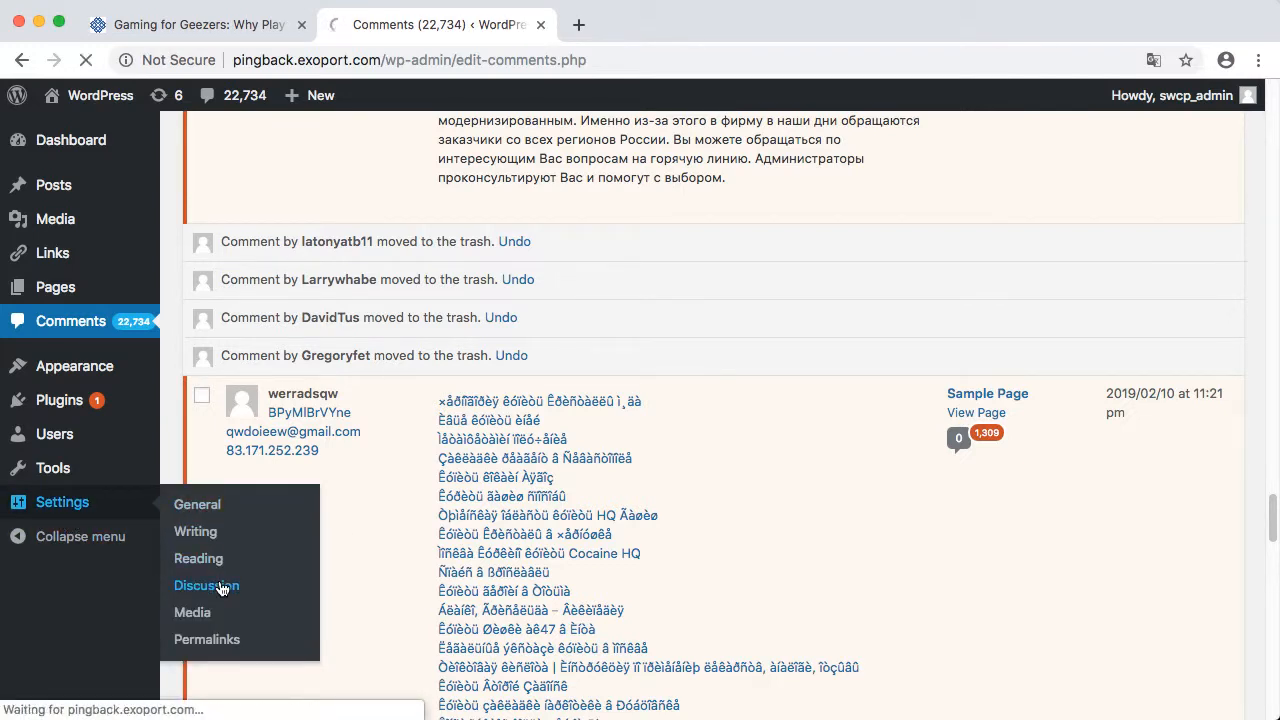
{"action": "left_click", "coordinate": [206, 586]}
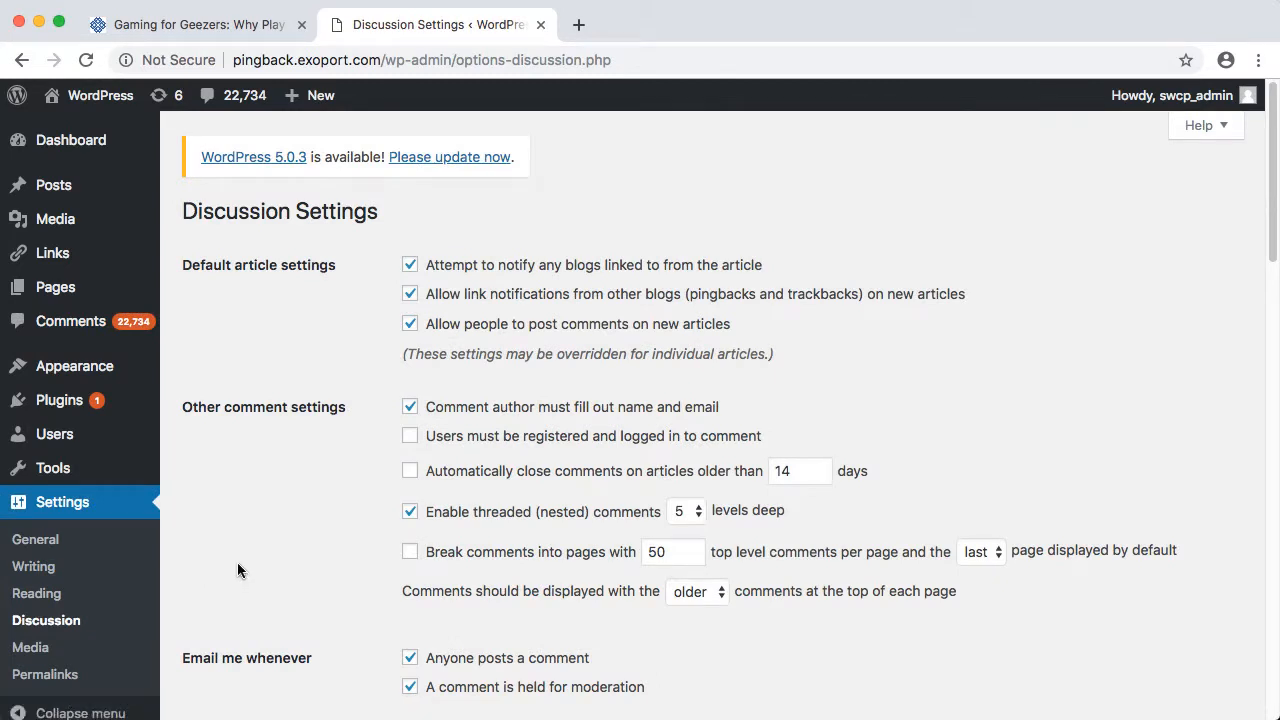
{"action": "left_click", "coordinate": [408, 294]}
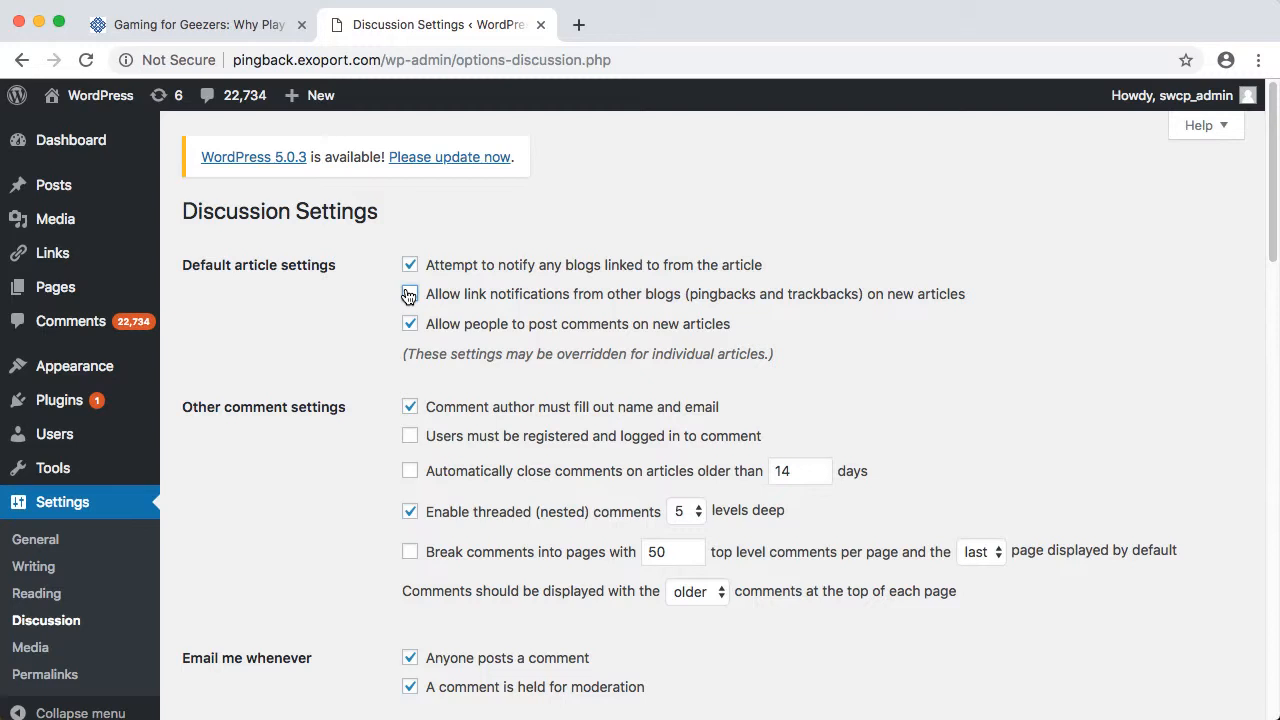
{"action": "left_click", "coordinate": [410, 292]}
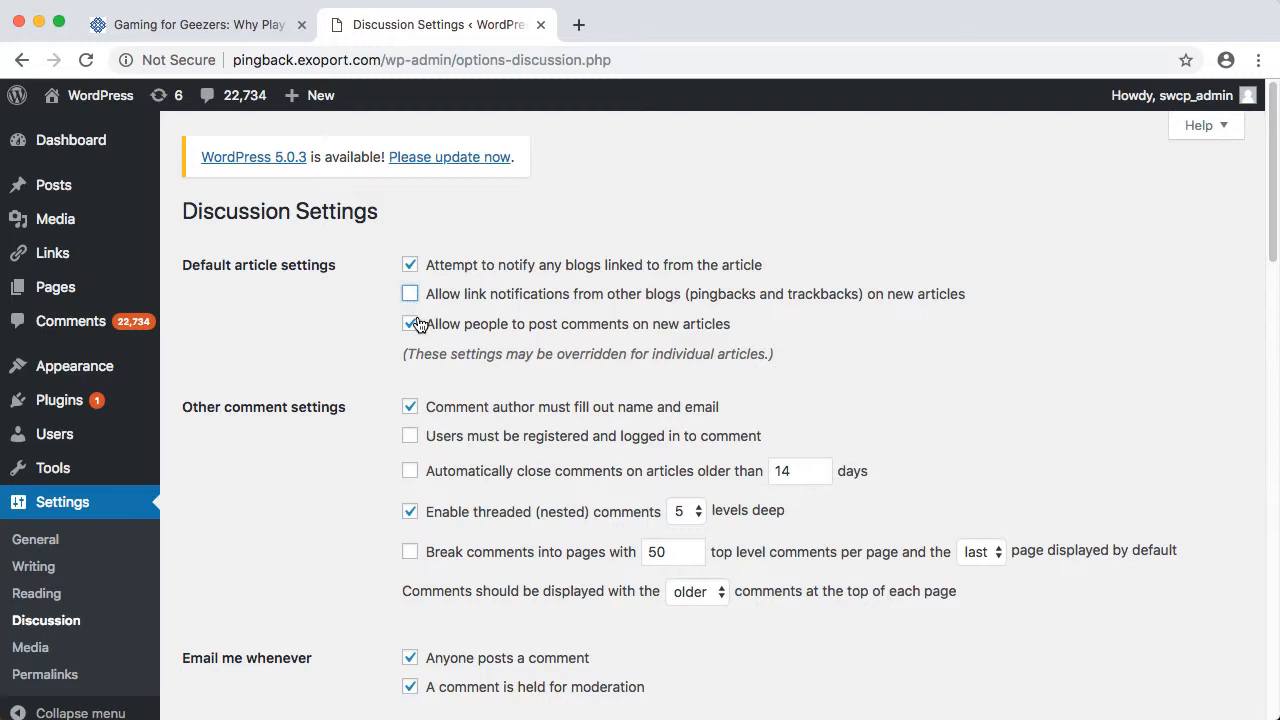
{"action": "left_click", "coordinate": [408, 324]}
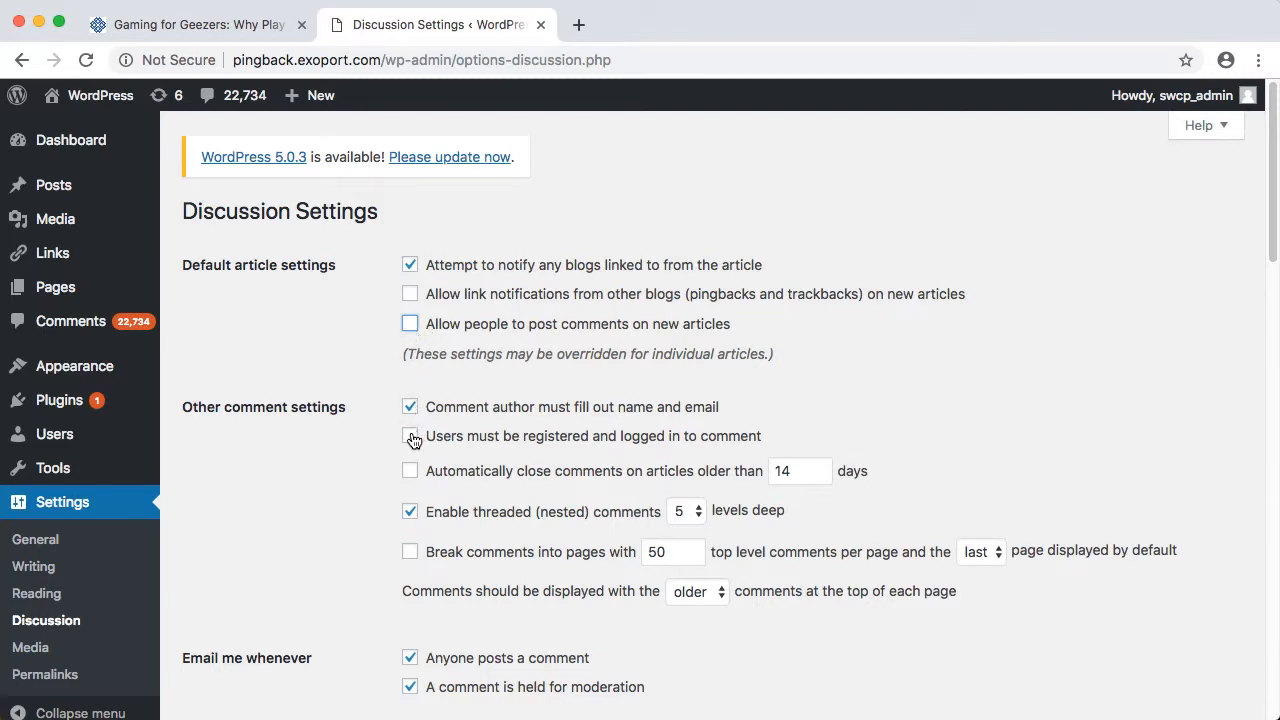
{"action": "left_click", "coordinate": [410, 436]}
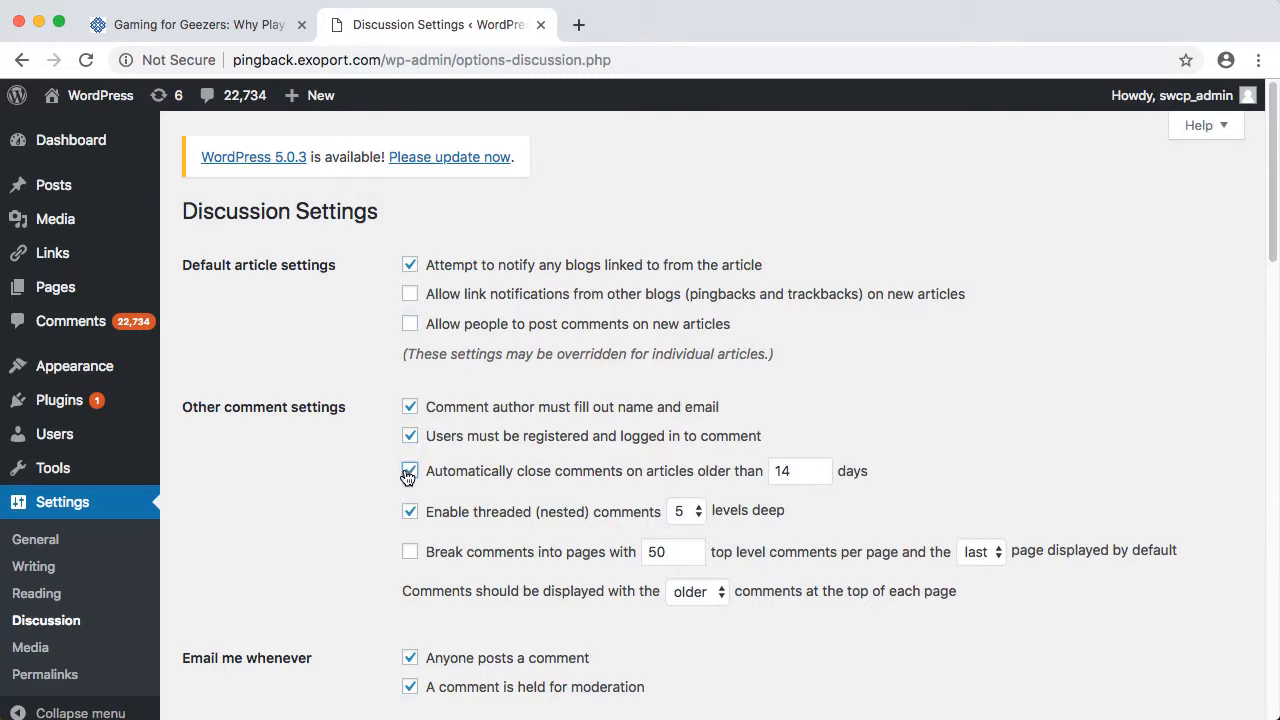
{"action": "scroll", "scroll_direction": "down", "scroll_amount": 3}
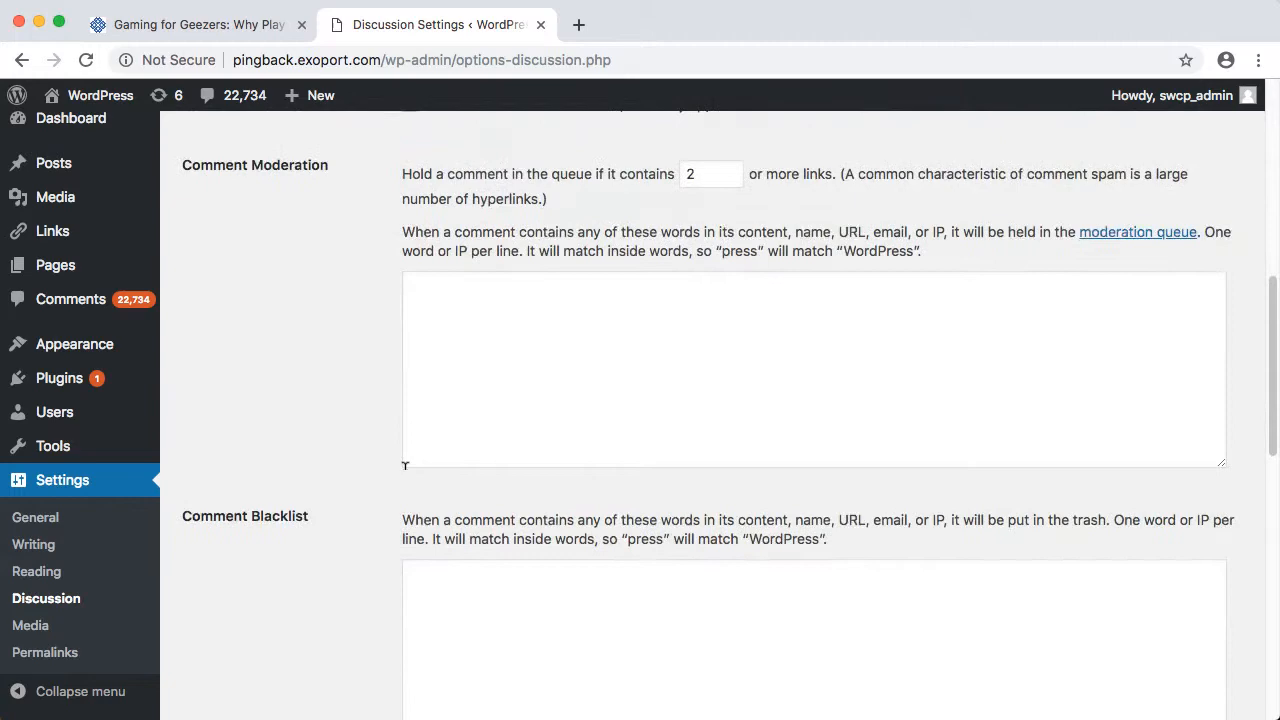
{"action": "scroll", "scroll_direction": "down", "scroll_amount": 3}
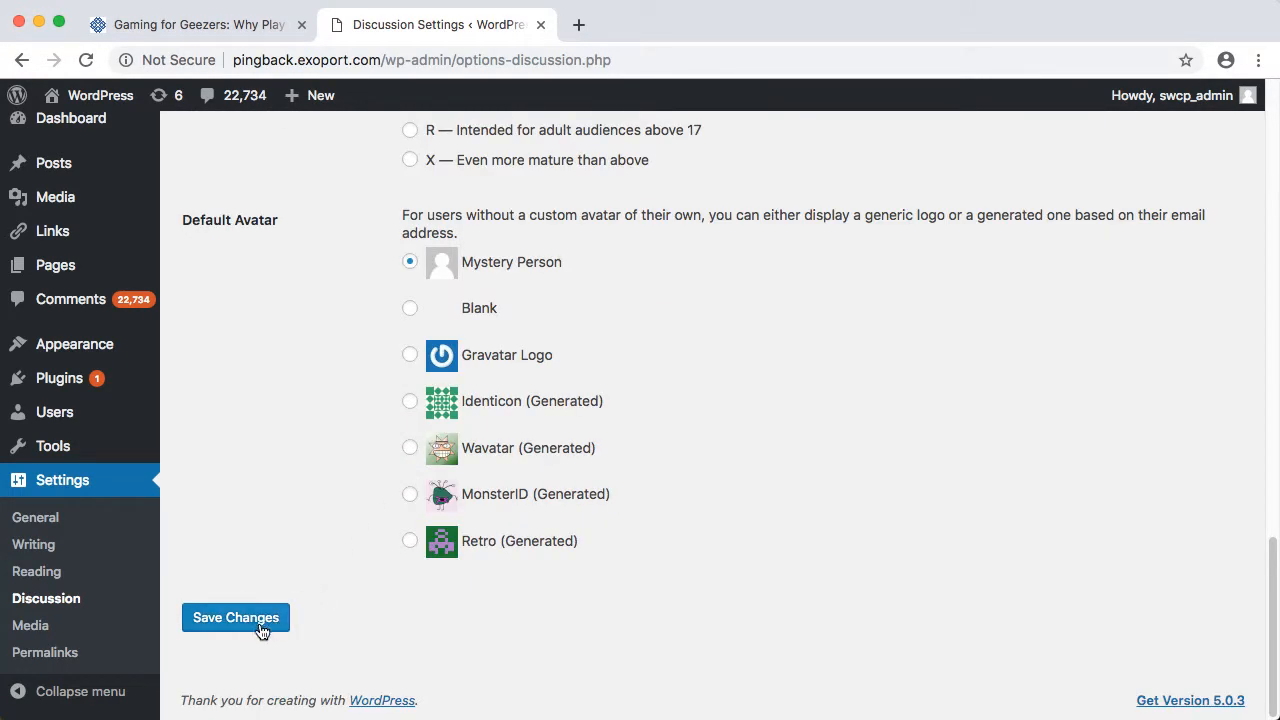
Step: Save the discussion settings and go to the All Posts list
{"action": "left_click", "coordinate": [236, 616]}
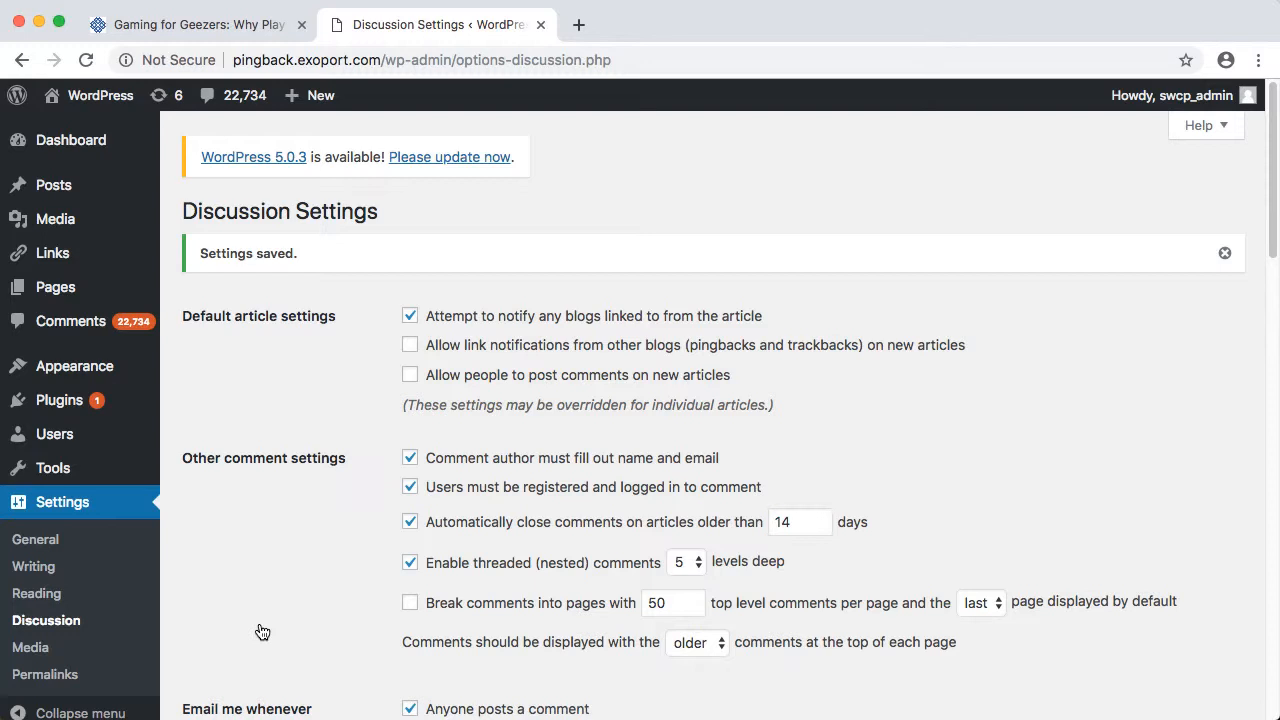
{"action": "mouse_move", "coordinate": [220, 372]}
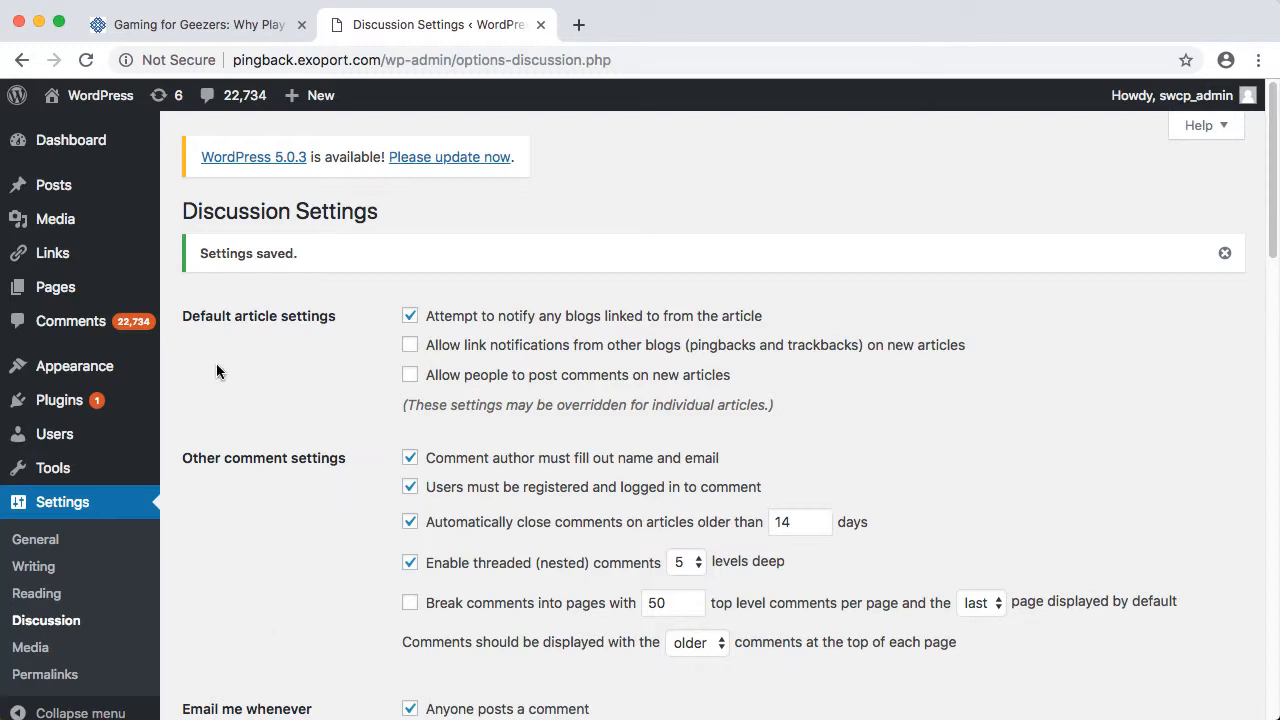
{"action": "left_click", "coordinate": [52, 184]}
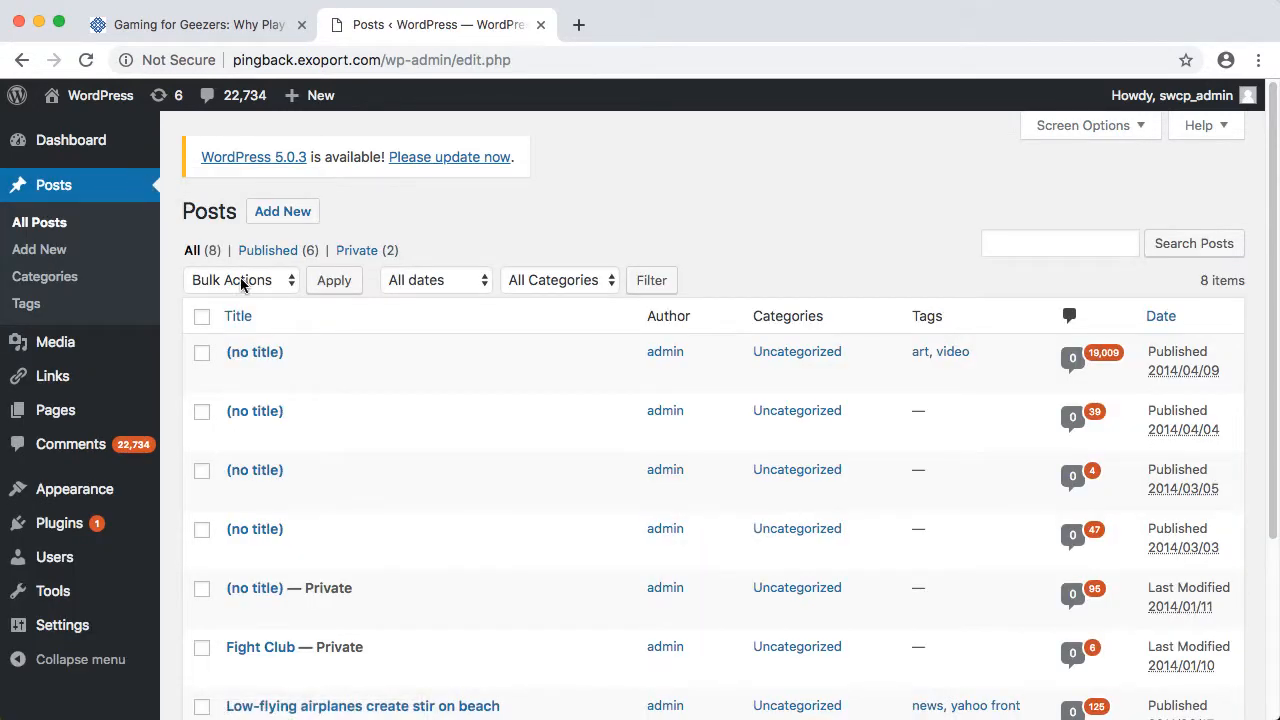
{"action": "mouse_move", "coordinate": [284, 376]}
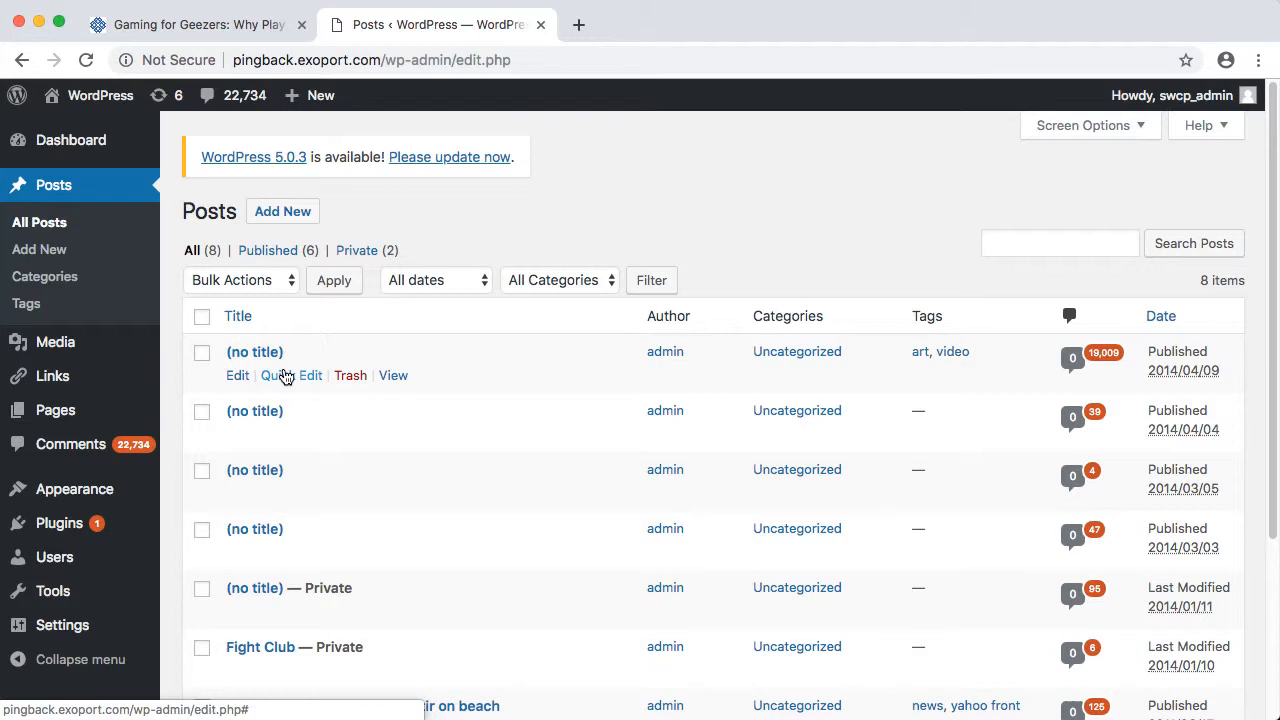
Step: Quick-edit the first untitled post with comments and pings unchecked and update it
{"action": "left_click", "coordinate": [284, 376]}
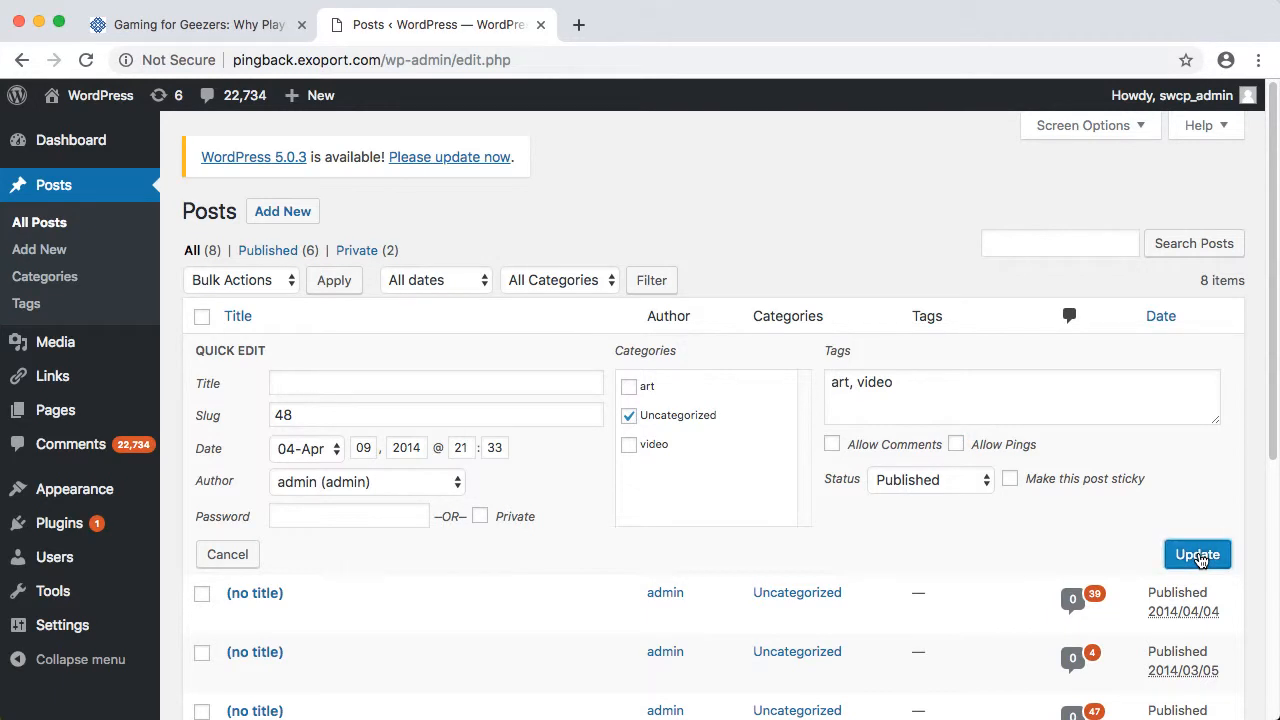
{"action": "left_click", "coordinate": [1196, 554]}
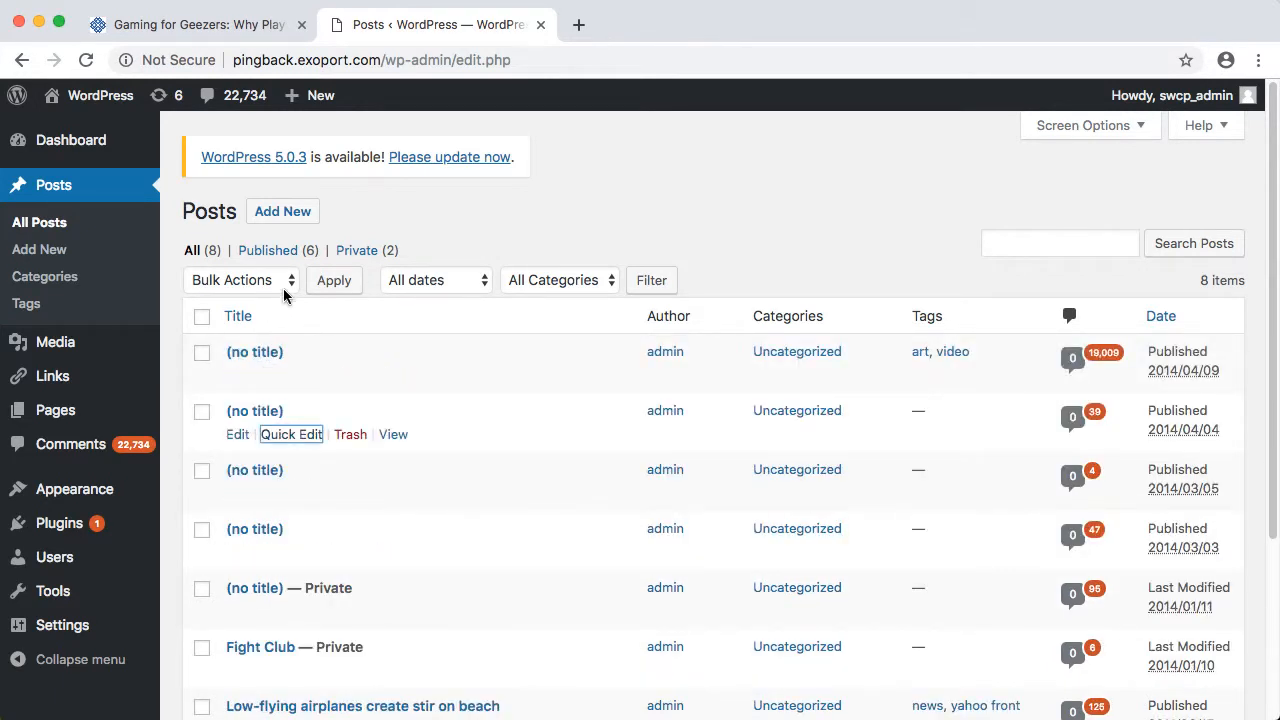
Step: Select all eight posts and enter Bulk Edit for them
{"action": "left_click", "coordinate": [240, 280]}
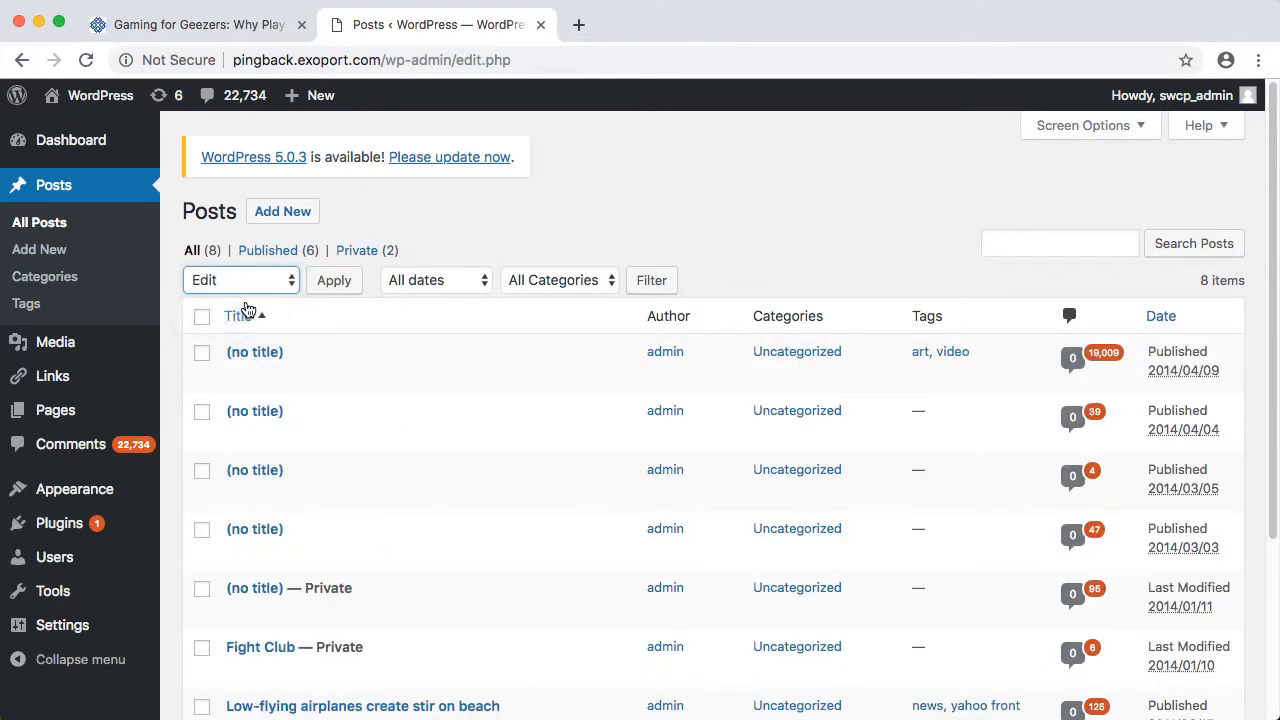
{"action": "left_click", "coordinate": [200, 316]}
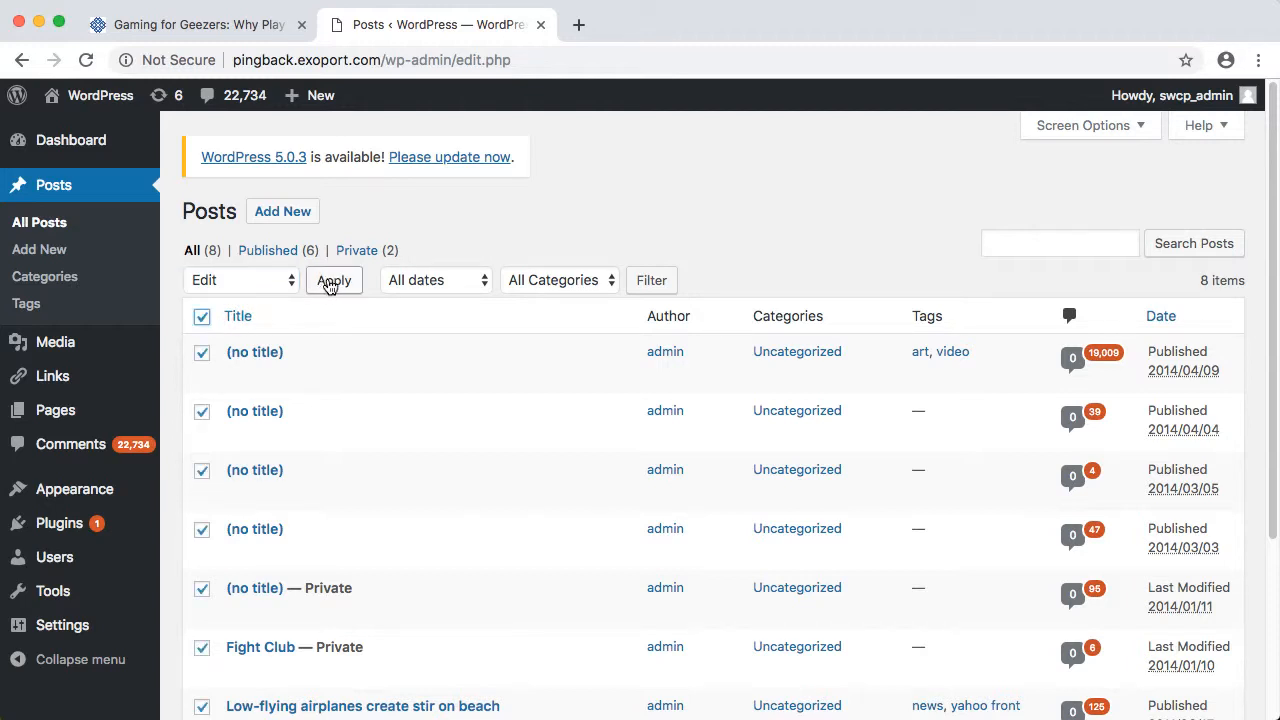
{"action": "left_click", "coordinate": [334, 280]}
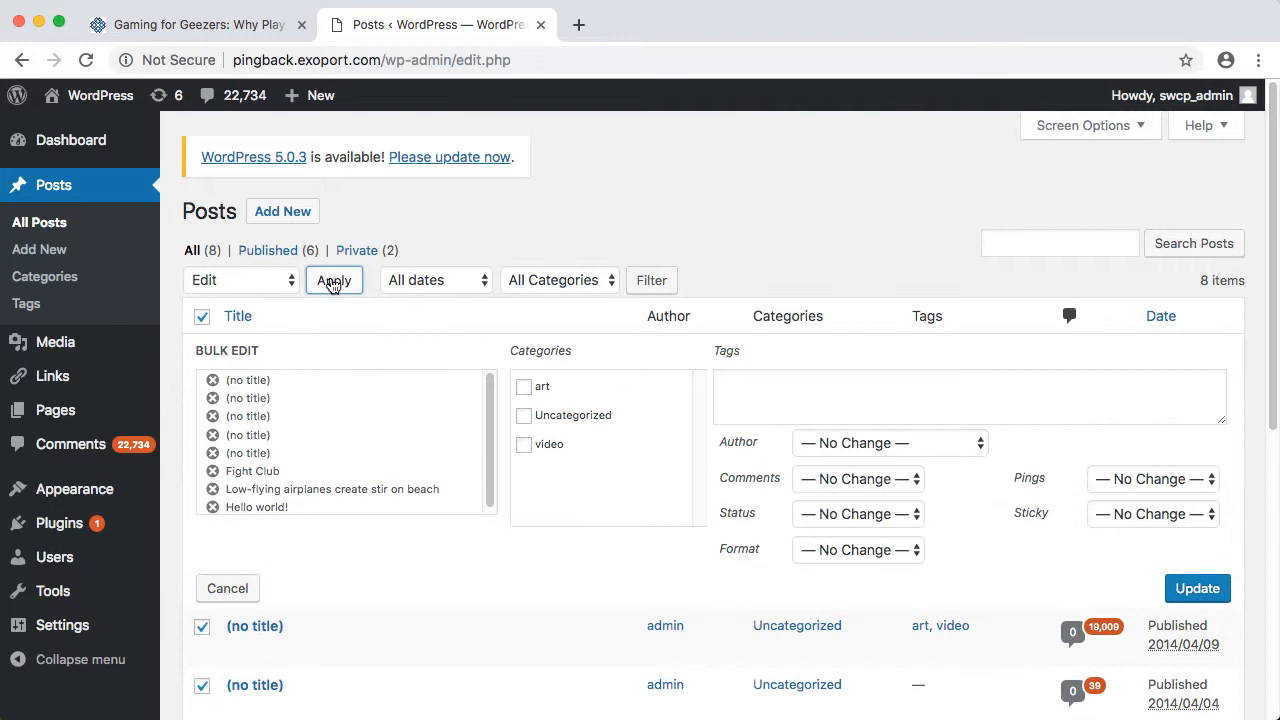
Step: Set Comments and Pings to Do not allow, update all posts, and return to the comments list
{"action": "left_click", "coordinate": [1152, 480]}
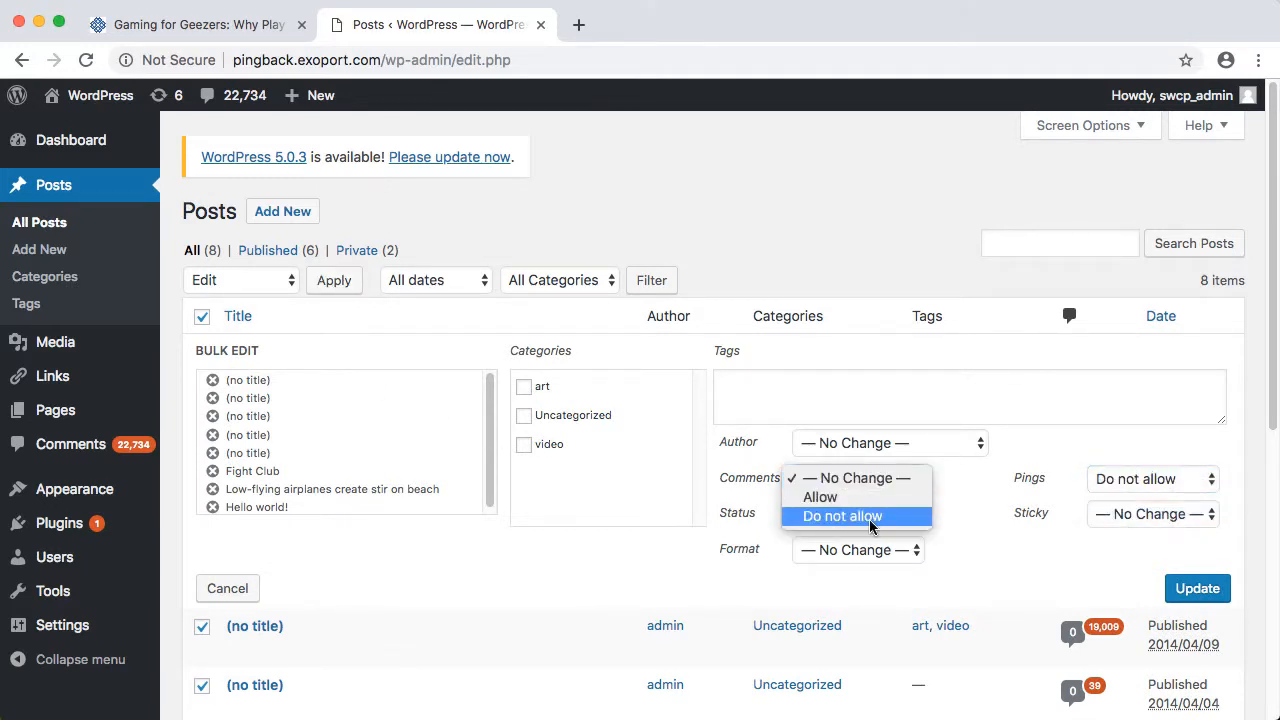
{"action": "left_click", "coordinate": [1196, 588]}
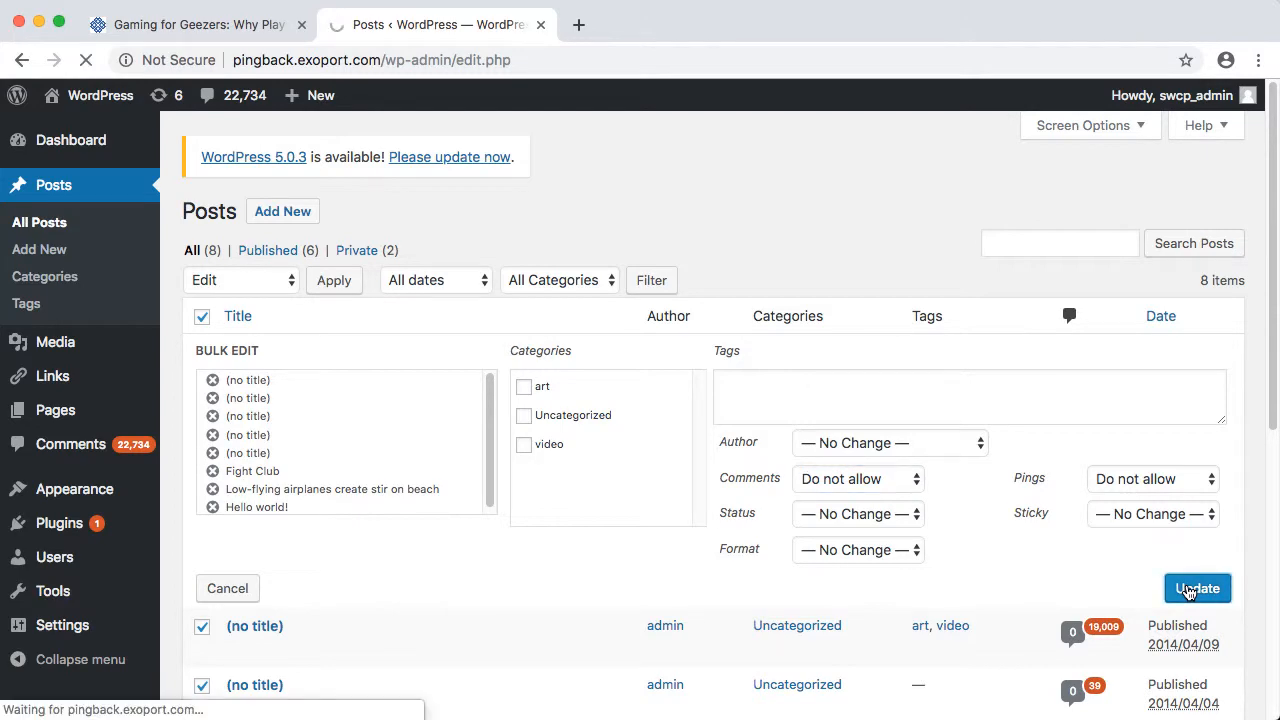
{"action": "left_click", "coordinate": [1196, 588]}
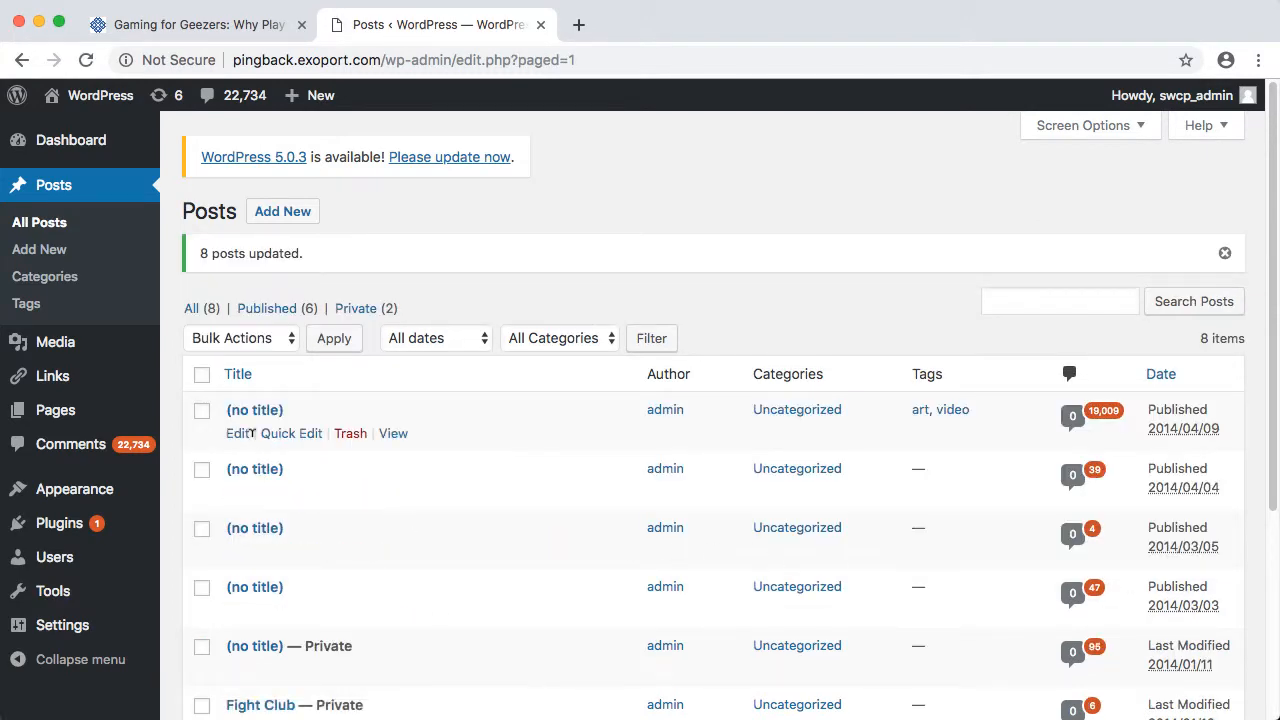
{"action": "left_click", "coordinate": [292, 432]}
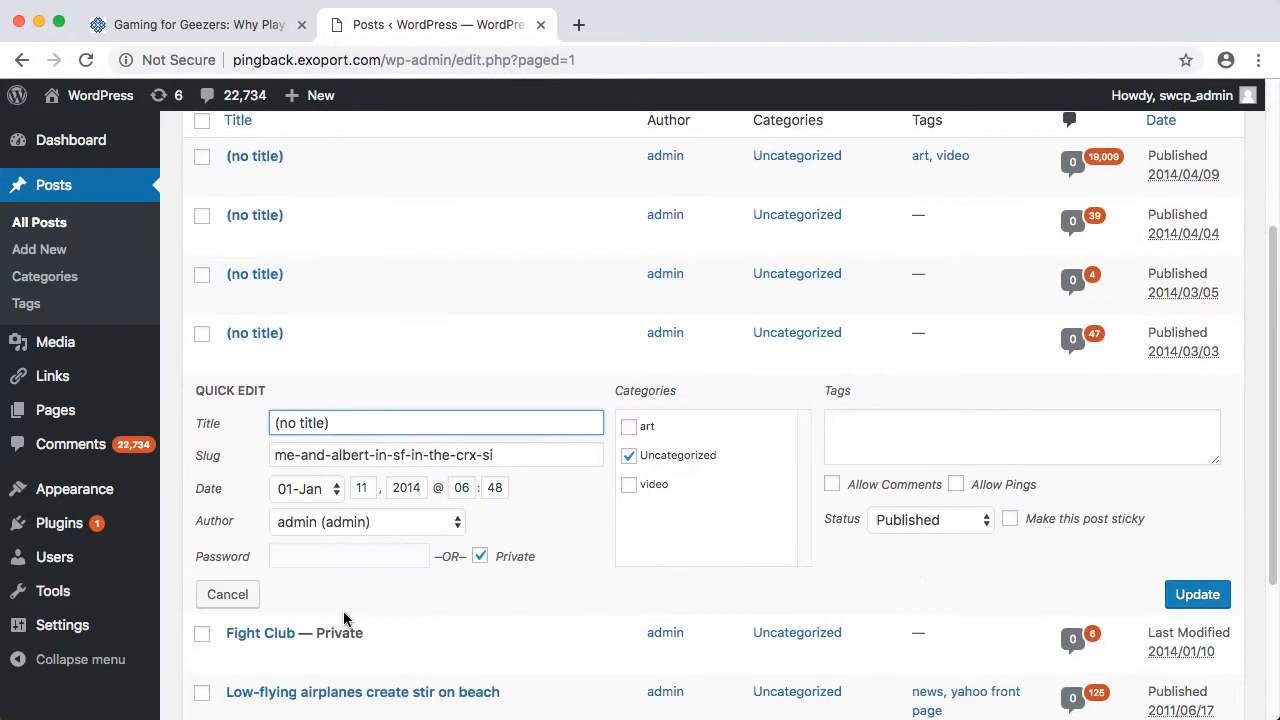
{"action": "mouse_move", "coordinate": [1048, 568]}
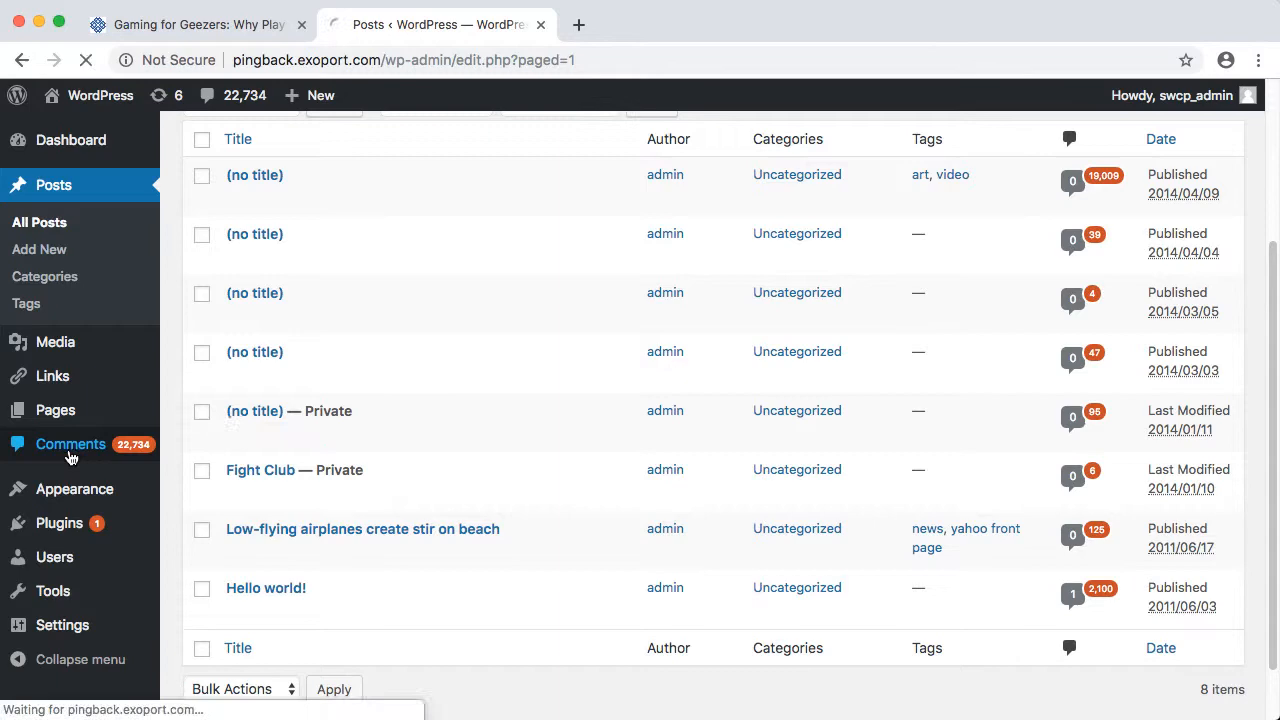
{"action": "left_click", "coordinate": [68, 444]}
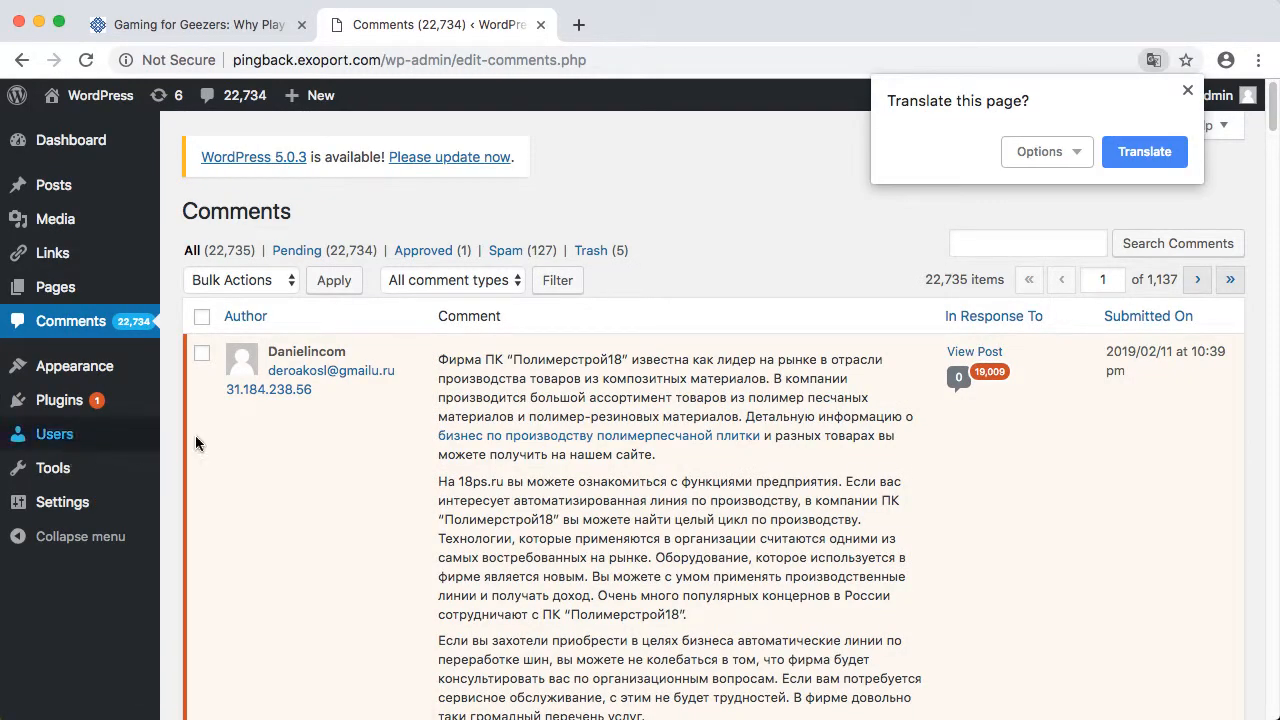
Step: Trash the 20 selected pending spam comments, bringing the count to 22,694
{"action": "scroll", "scroll_direction": "down", "scroll_amount": 3}
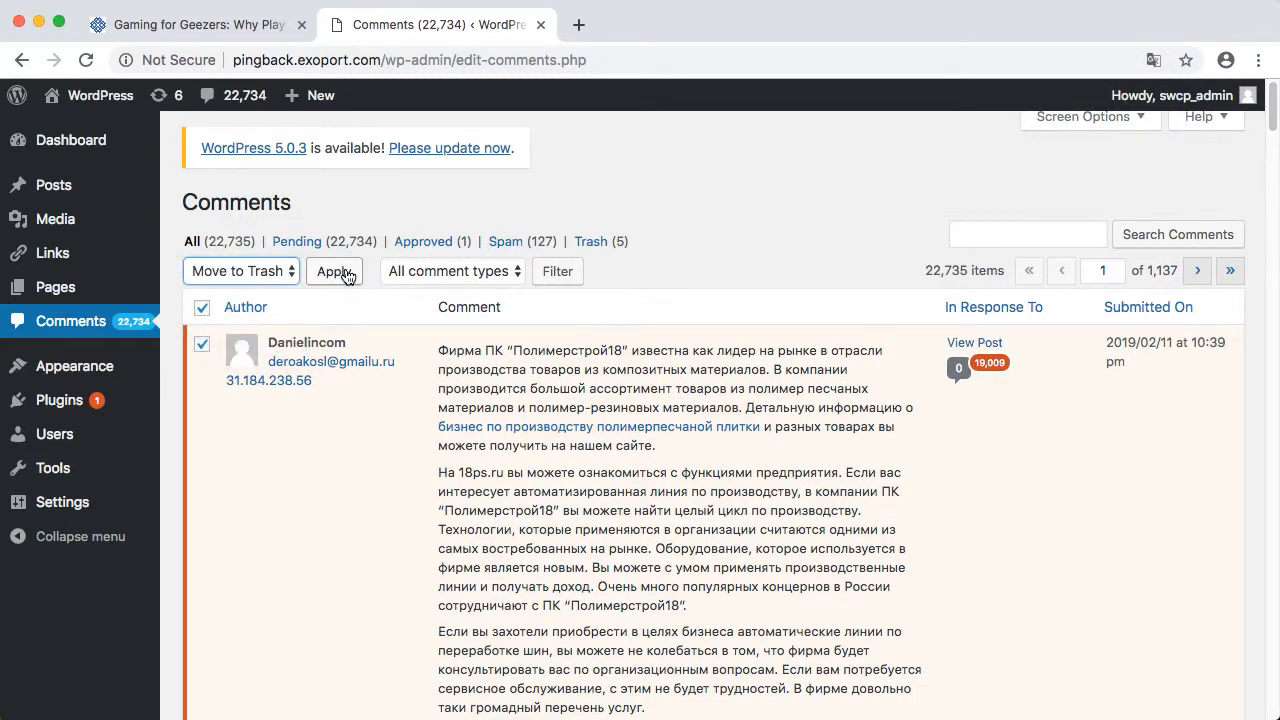
{"action": "left_click", "coordinate": [332, 272]}
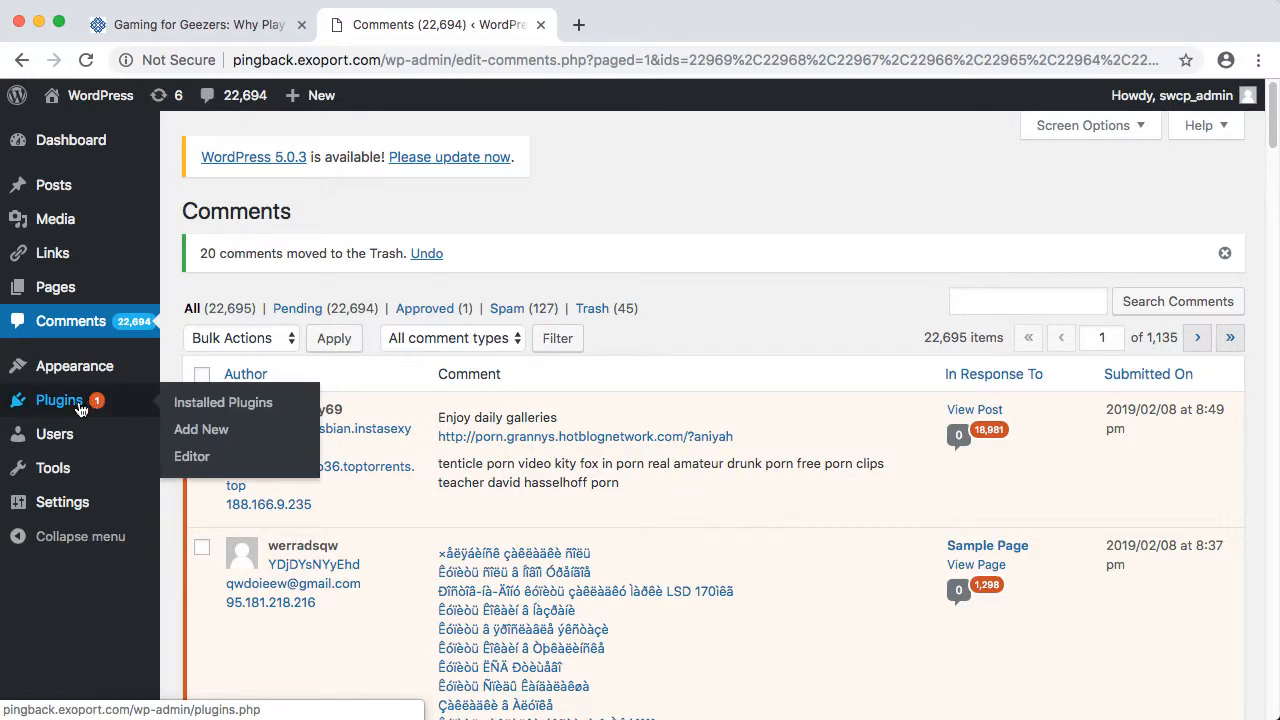
{"action": "left_click", "coordinate": [200, 428]}
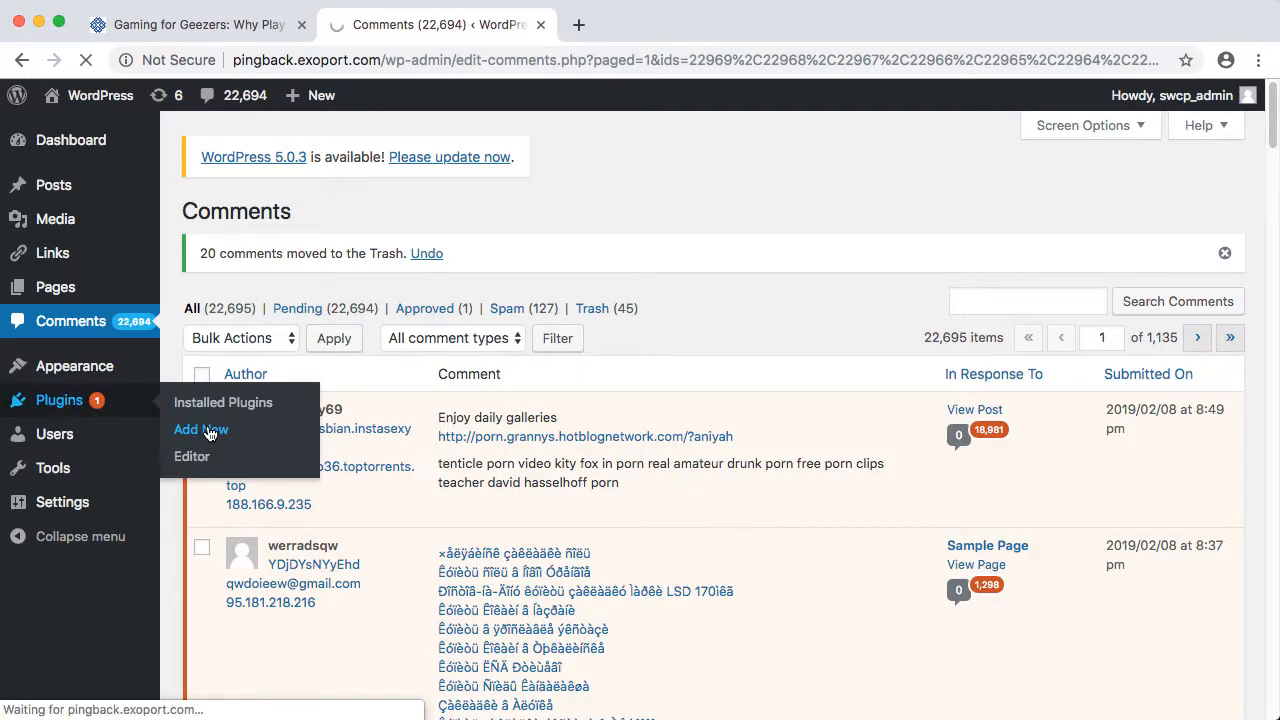
Step: Search the plugin directory for 'delete pingbacks' and locate WP-Optimize
{"action": "left_click", "coordinate": [200, 428]}
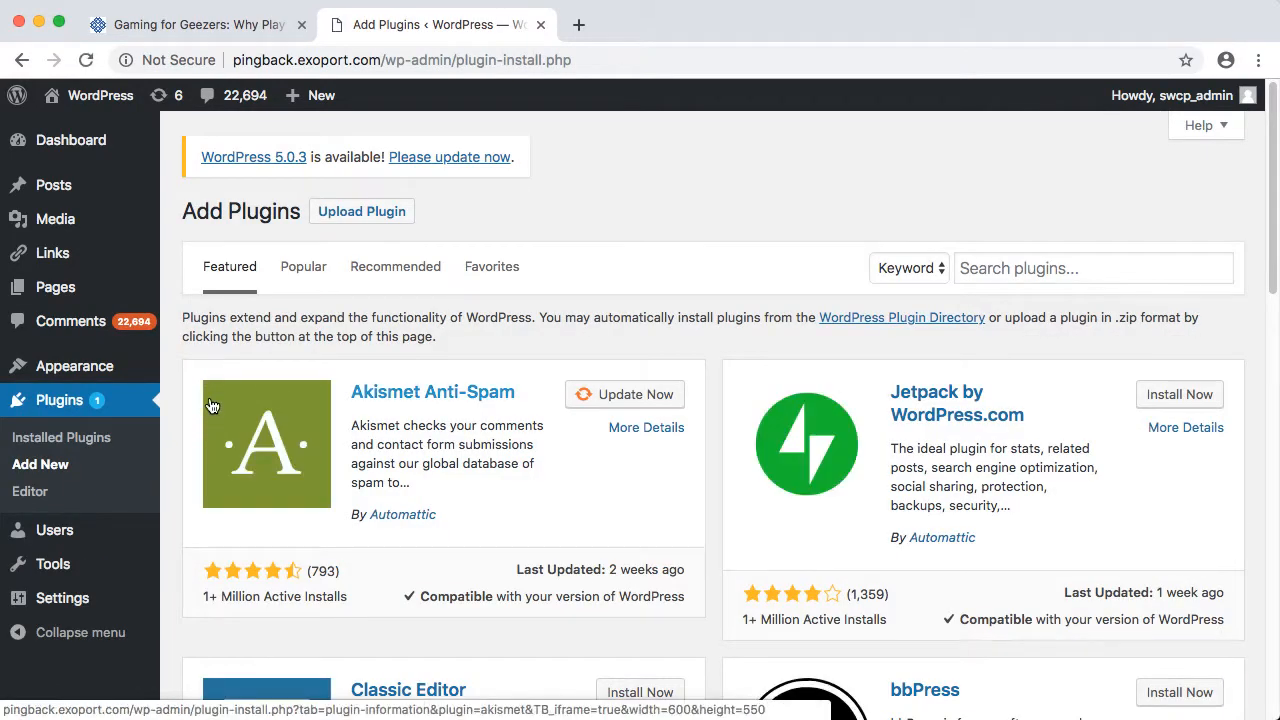
{"action": "type", "text": "d"}
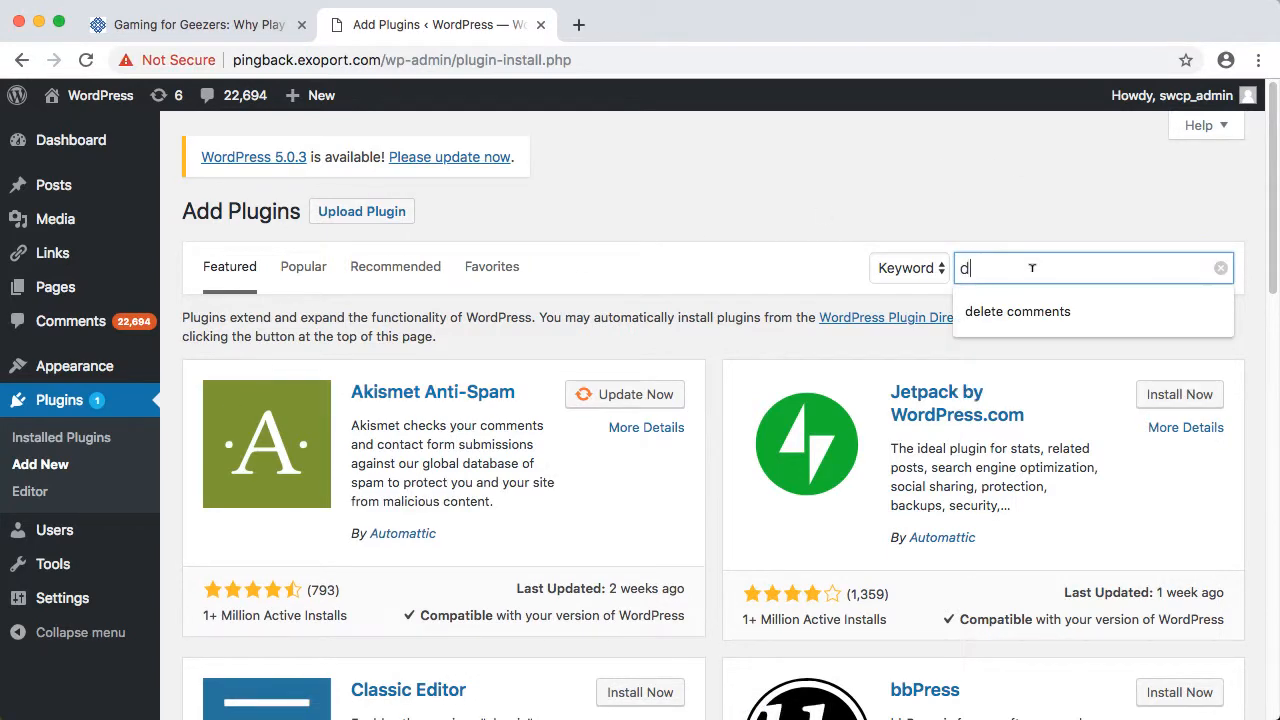
{"action": "type", "text": "delete pingb"}
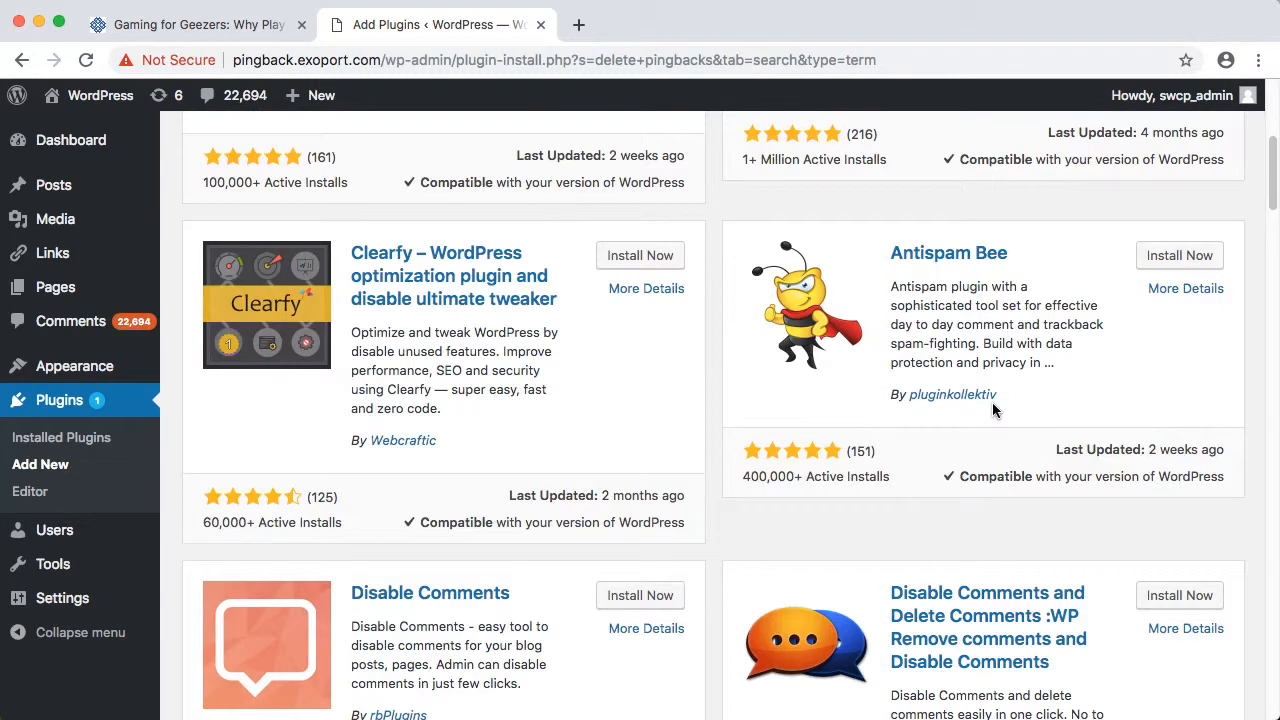
{"action": "scroll", "scroll_direction": "down", "scroll_amount": 3}
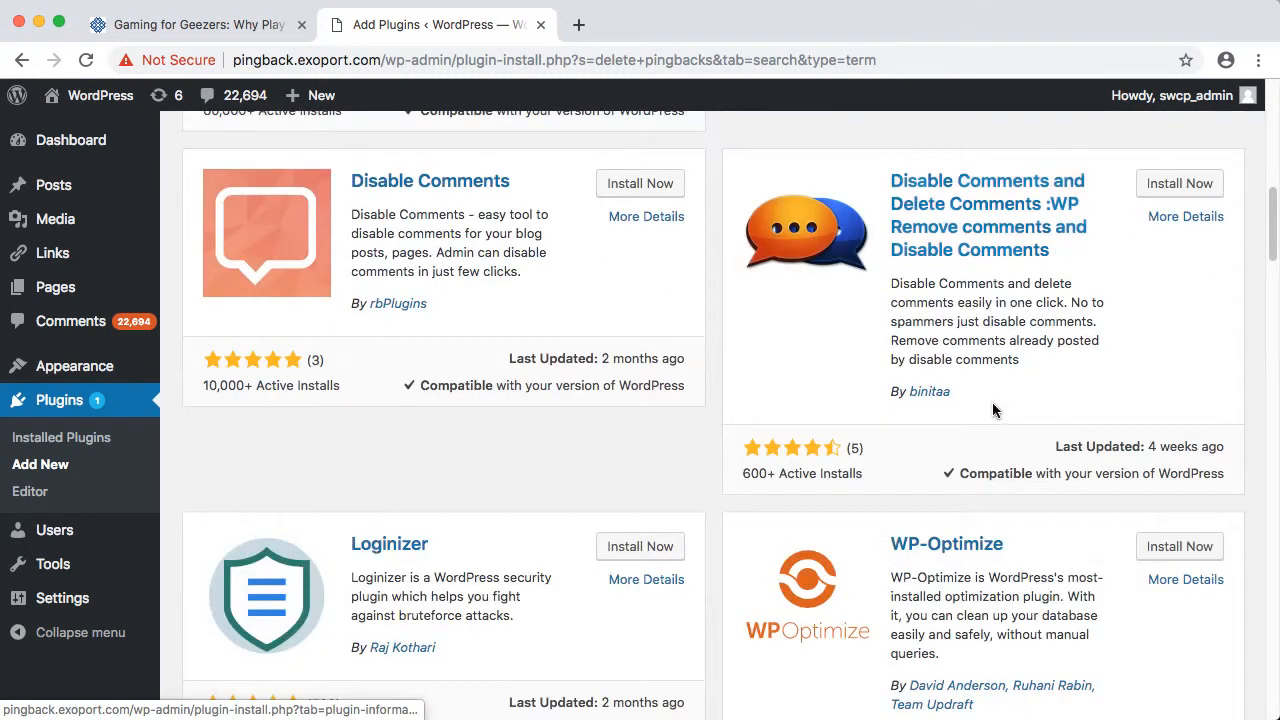
{"action": "scroll", "scroll_direction": "down", "scroll_amount": 3}
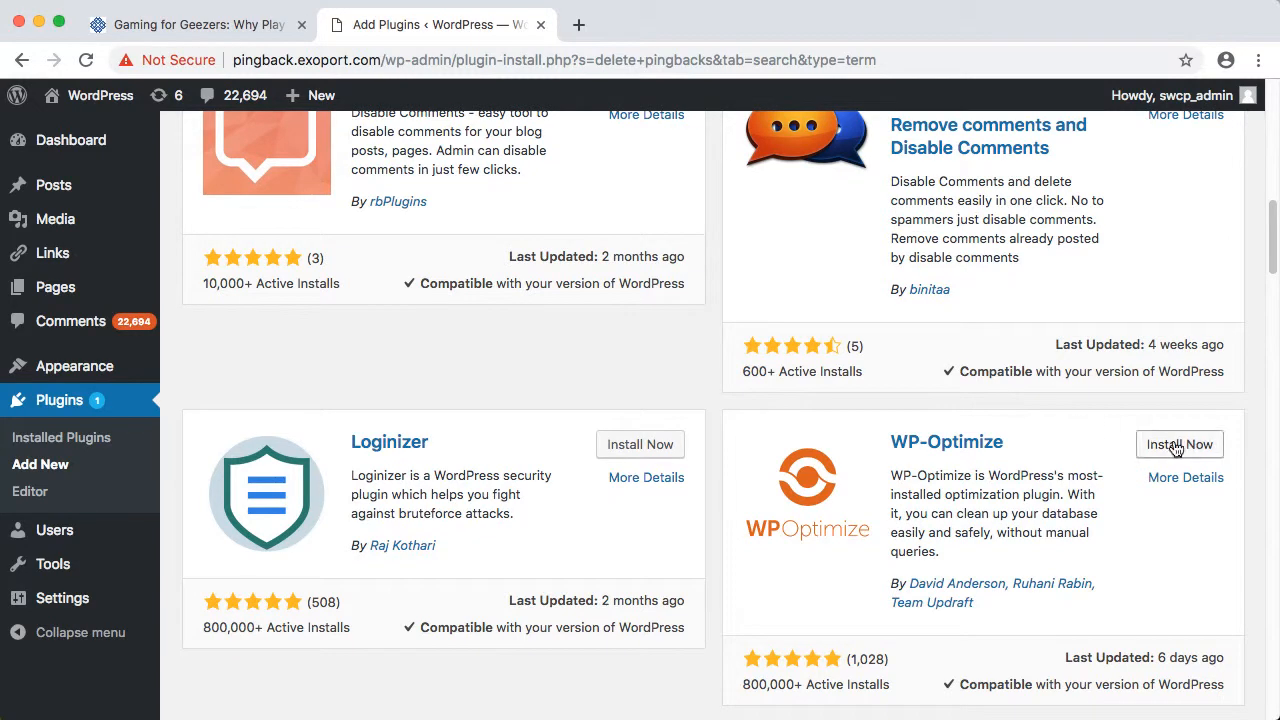
Step: Install the WP-Optimize plugin and activate it
{"action": "left_click", "coordinate": [1180, 444]}
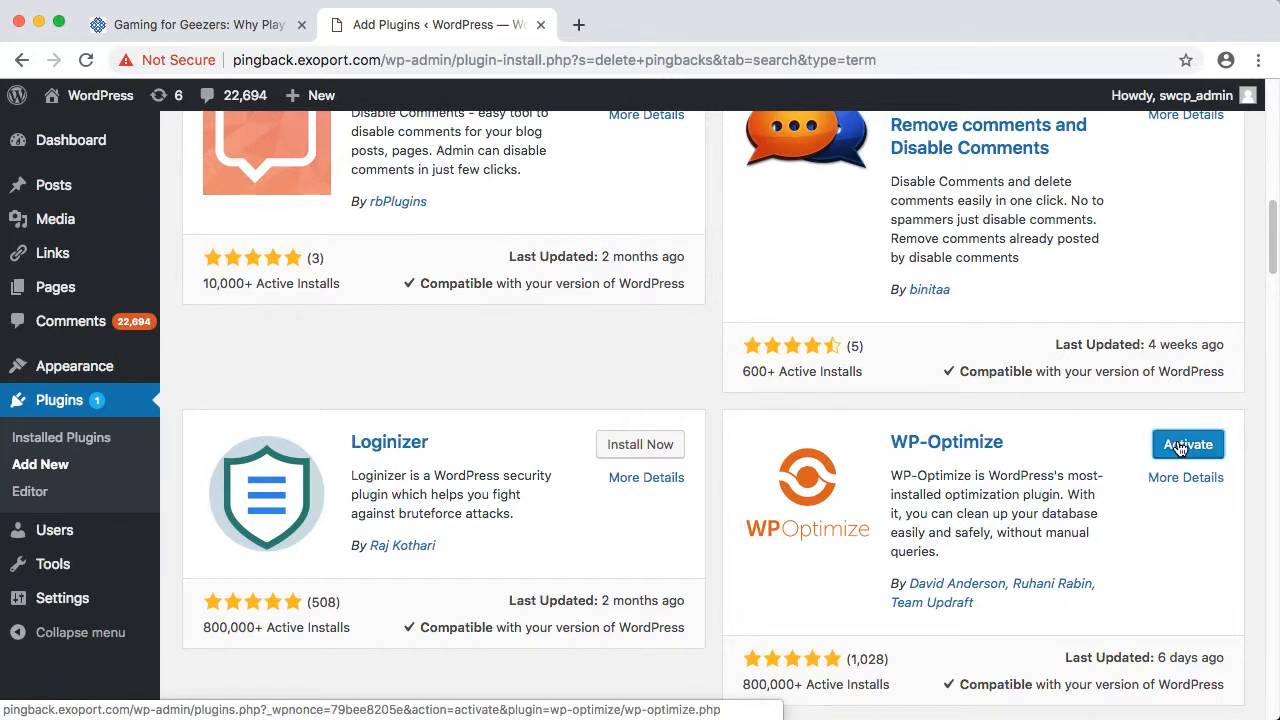
{"action": "left_click", "coordinate": [1188, 444]}
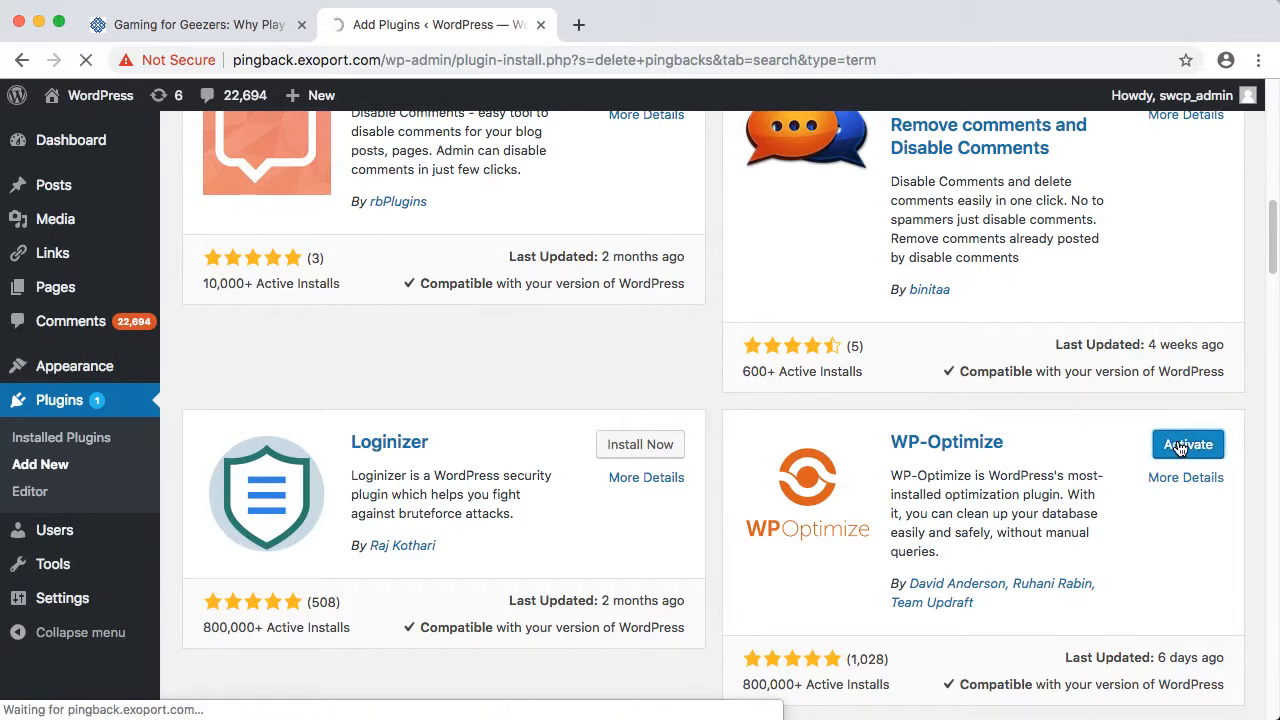
Step: Go to WP-Optimize's Database cleanup options and find Remove unapproved comments
{"action": "left_click", "coordinate": [1188, 444]}
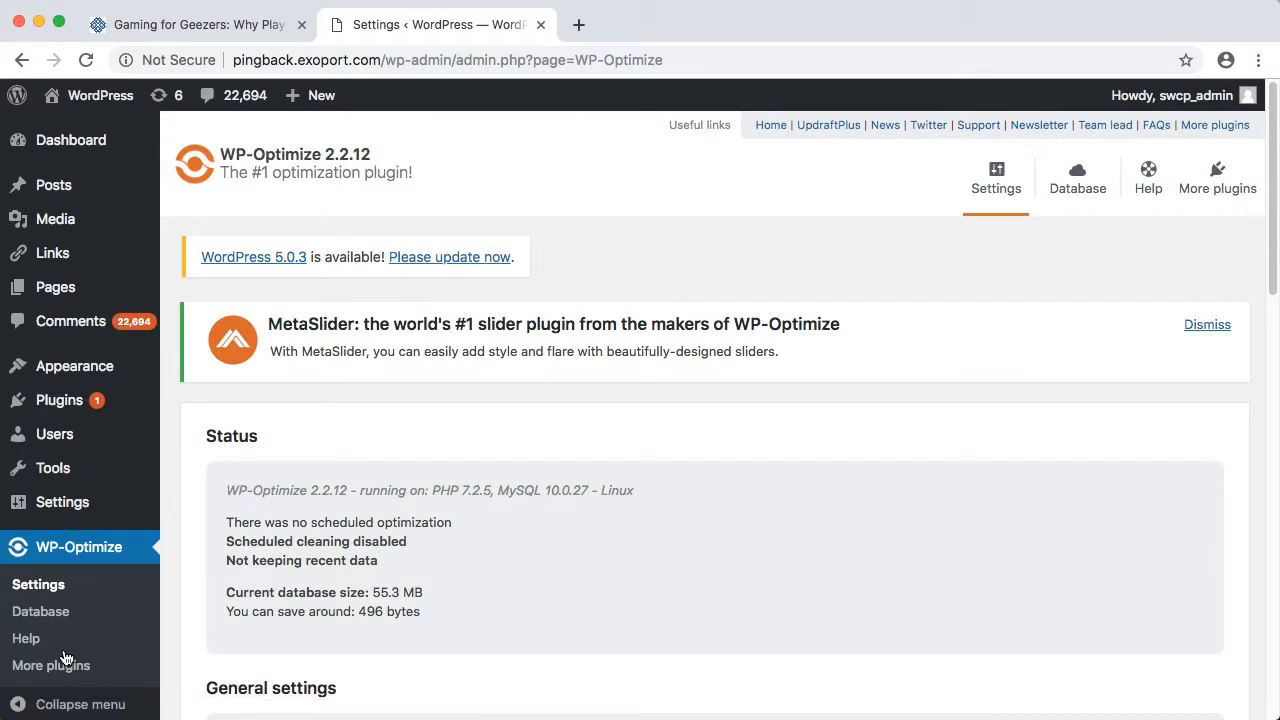
{"action": "scroll", "scroll_direction": "down", "scroll_amount": 3}
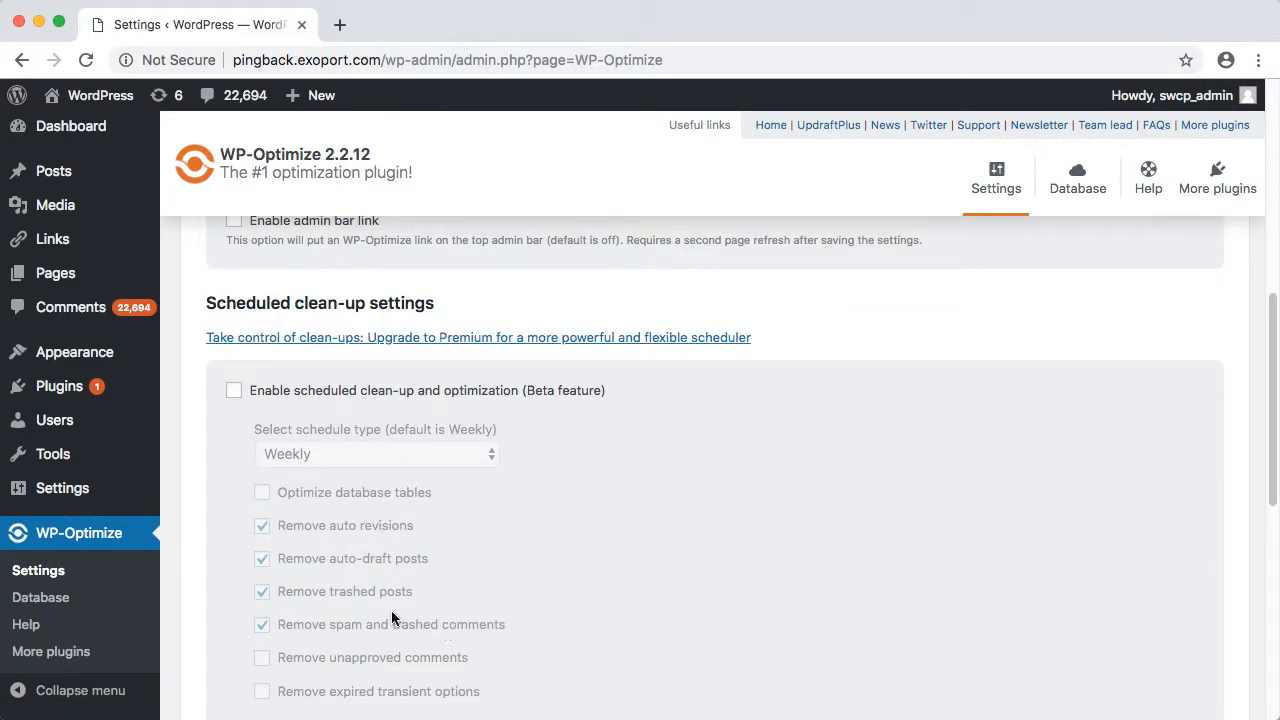
{"action": "mouse_move", "coordinate": [284, 580]}
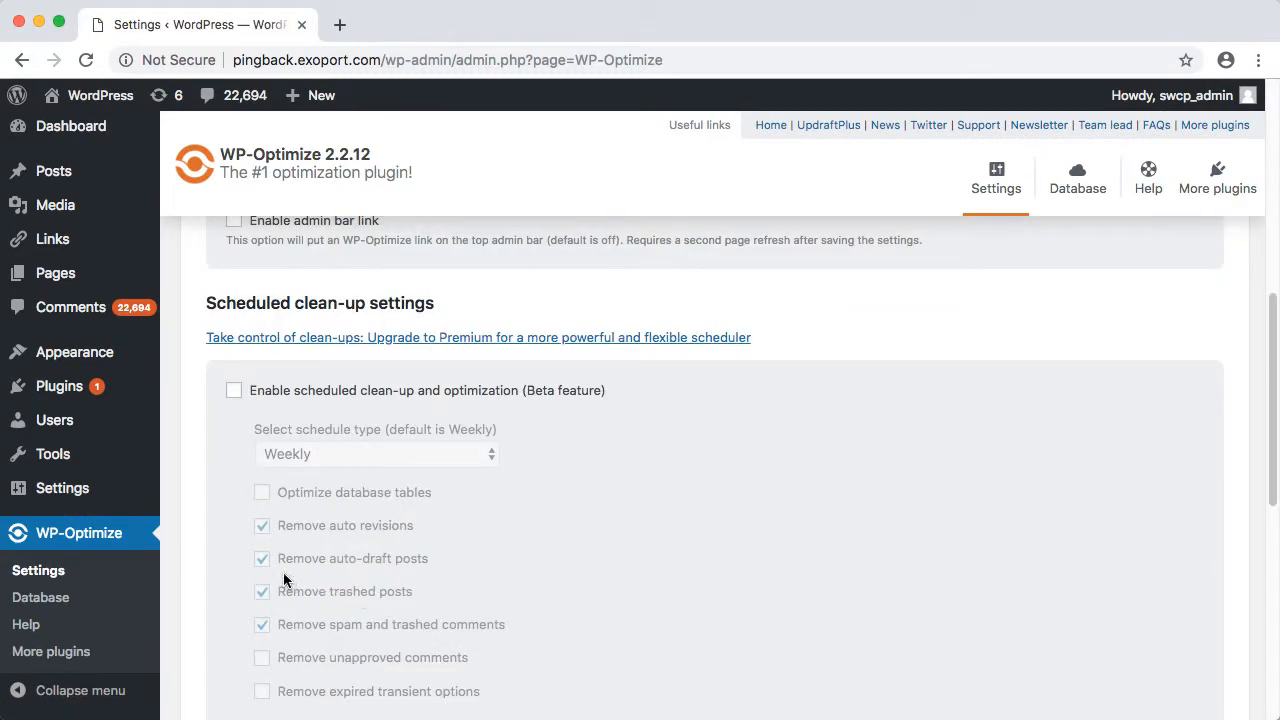
{"action": "mouse_move", "coordinate": [40, 598]}
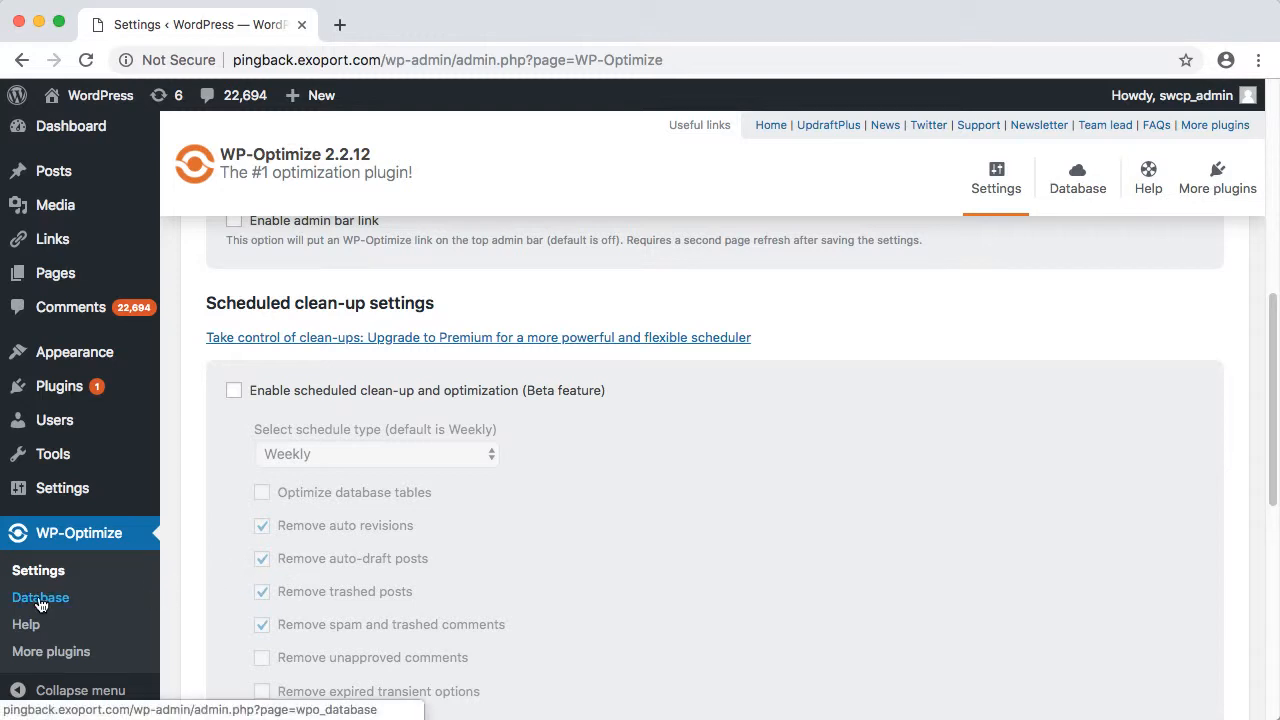
{"action": "left_click", "coordinate": [40, 598]}
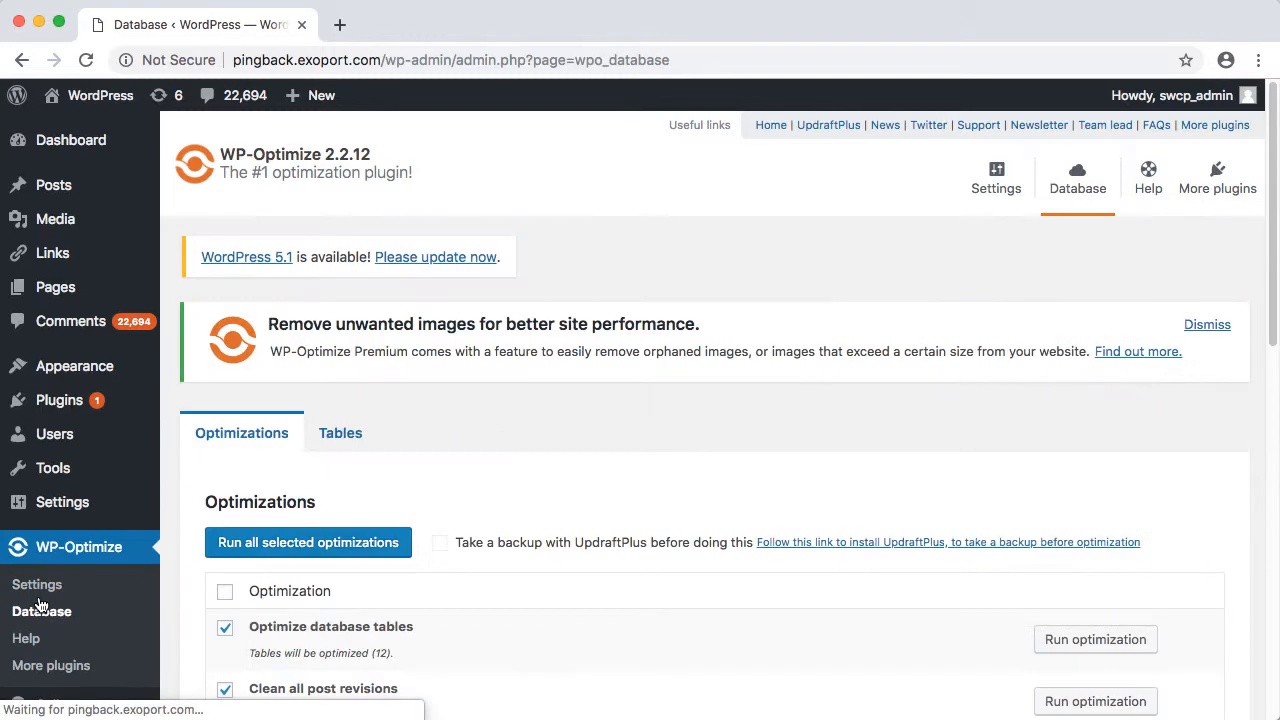
{"action": "scroll", "scroll_direction": "down", "scroll_amount": 3}
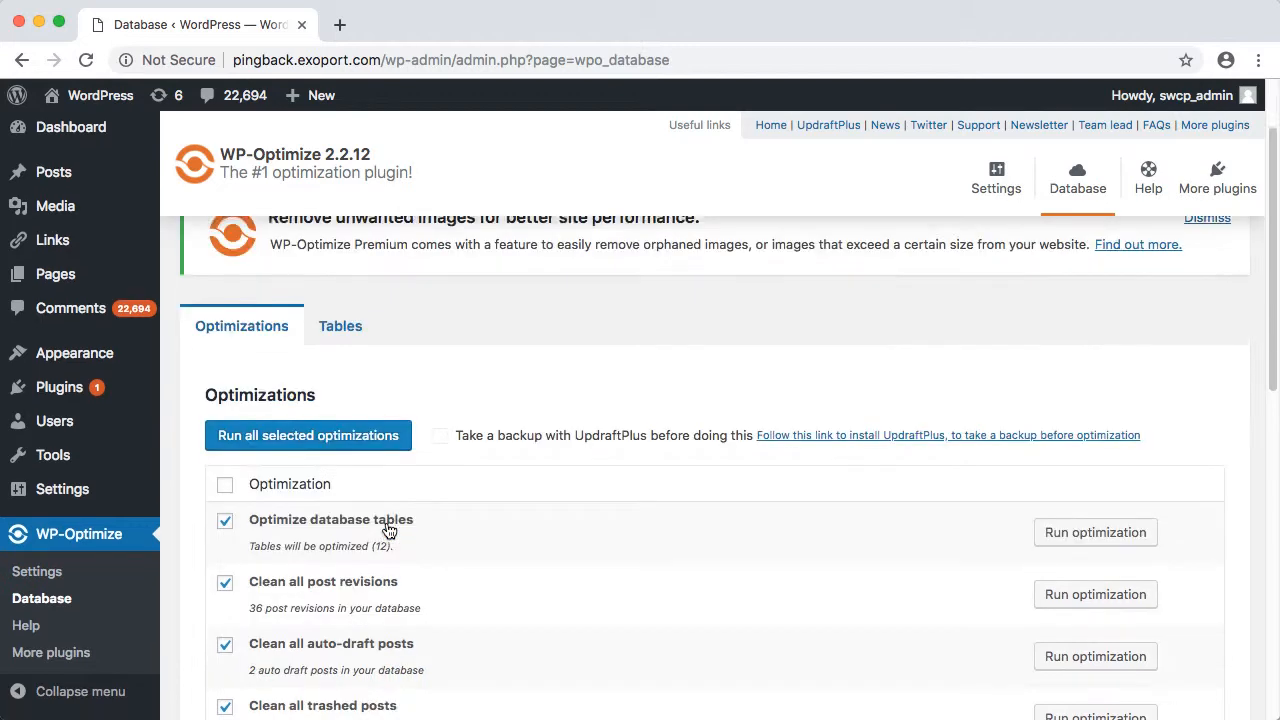
{"action": "scroll", "scroll_direction": "down", "scroll_amount": 3}
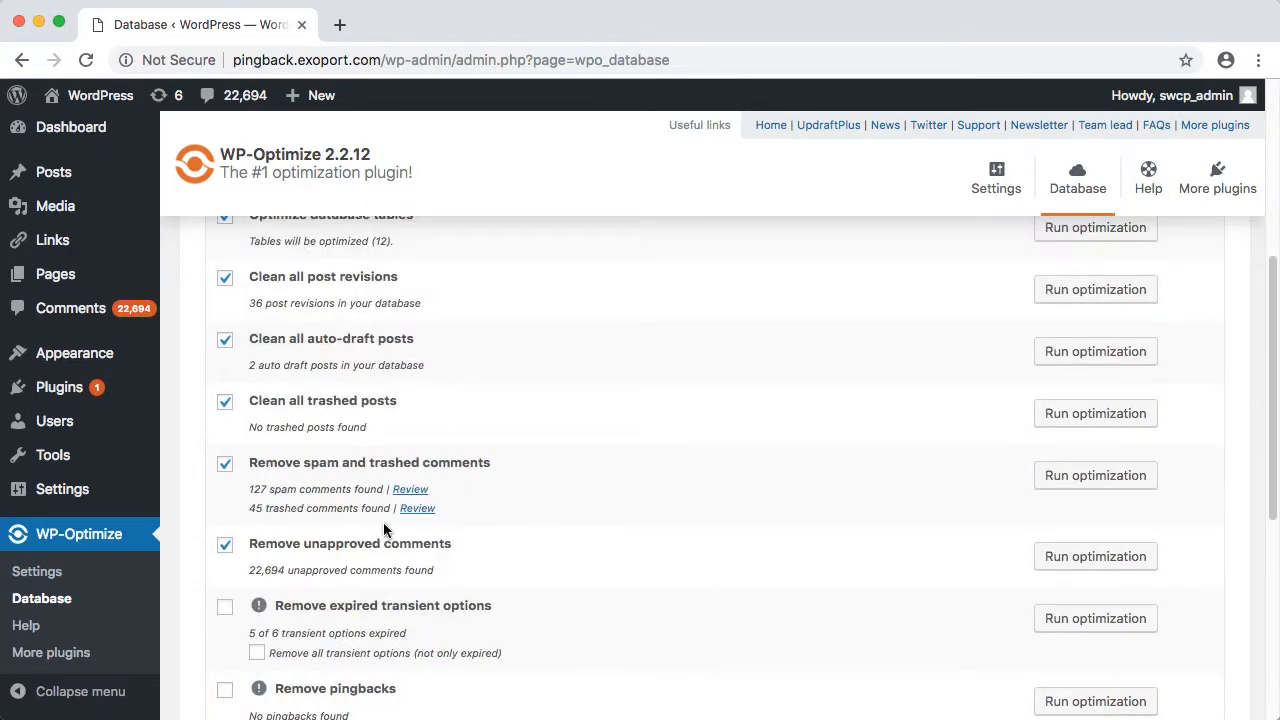
{"action": "scroll", "scroll_direction": "down", "scroll_amount": 3}
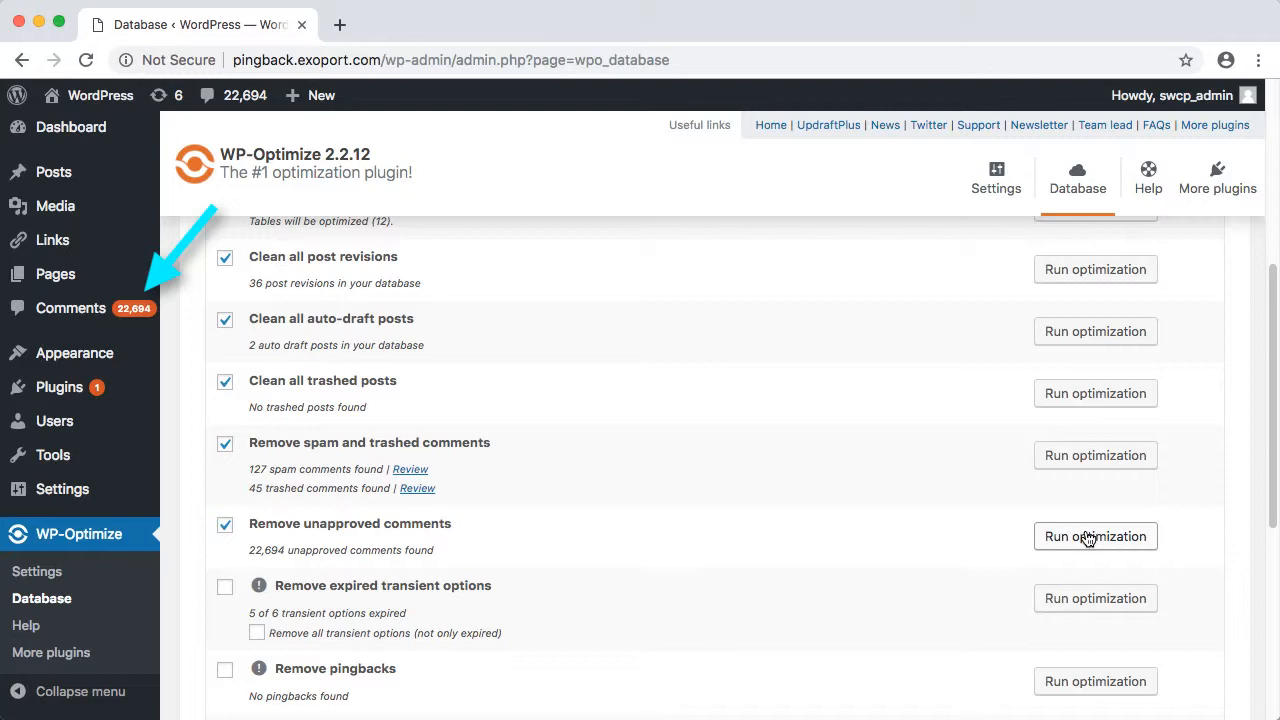
Step: Run the optimization deleting all 22,694 unapproved comments and confirm Pending (0) in Comments
{"action": "left_click", "coordinate": [1096, 536]}
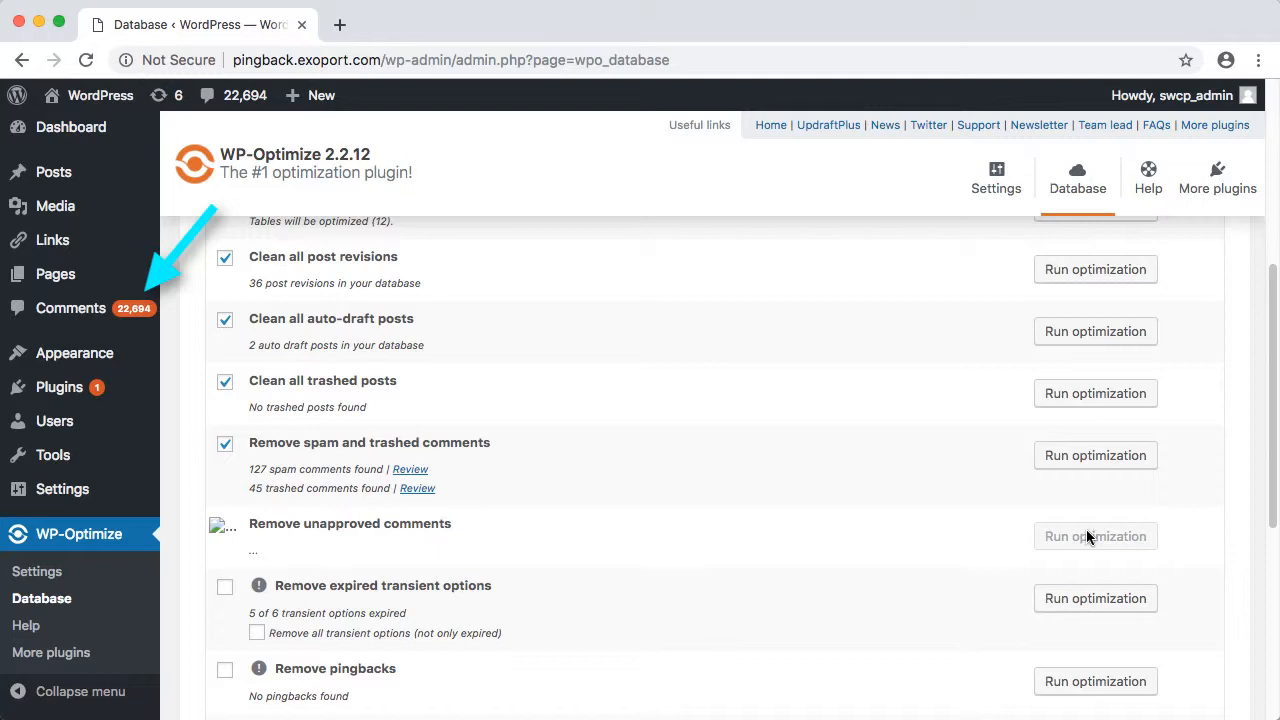
{"action": "left_click", "coordinate": [1096, 536]}
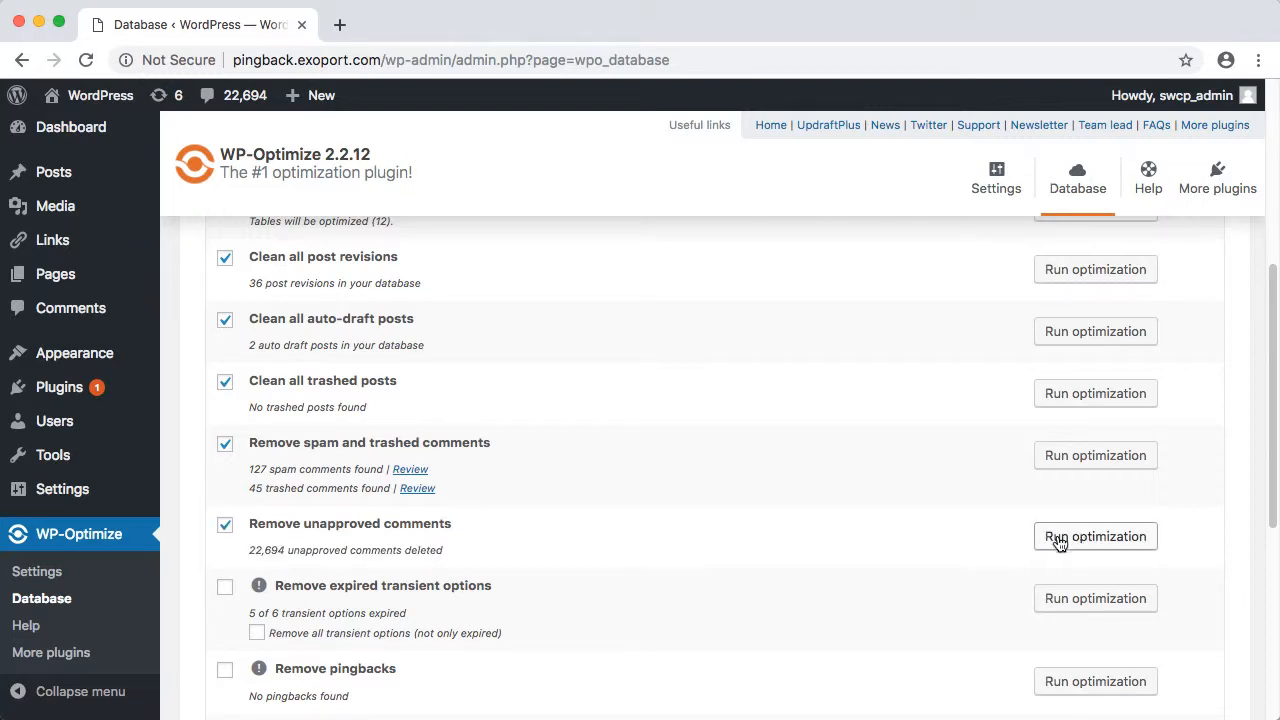
{"action": "mouse_move", "coordinate": [272, 572]}
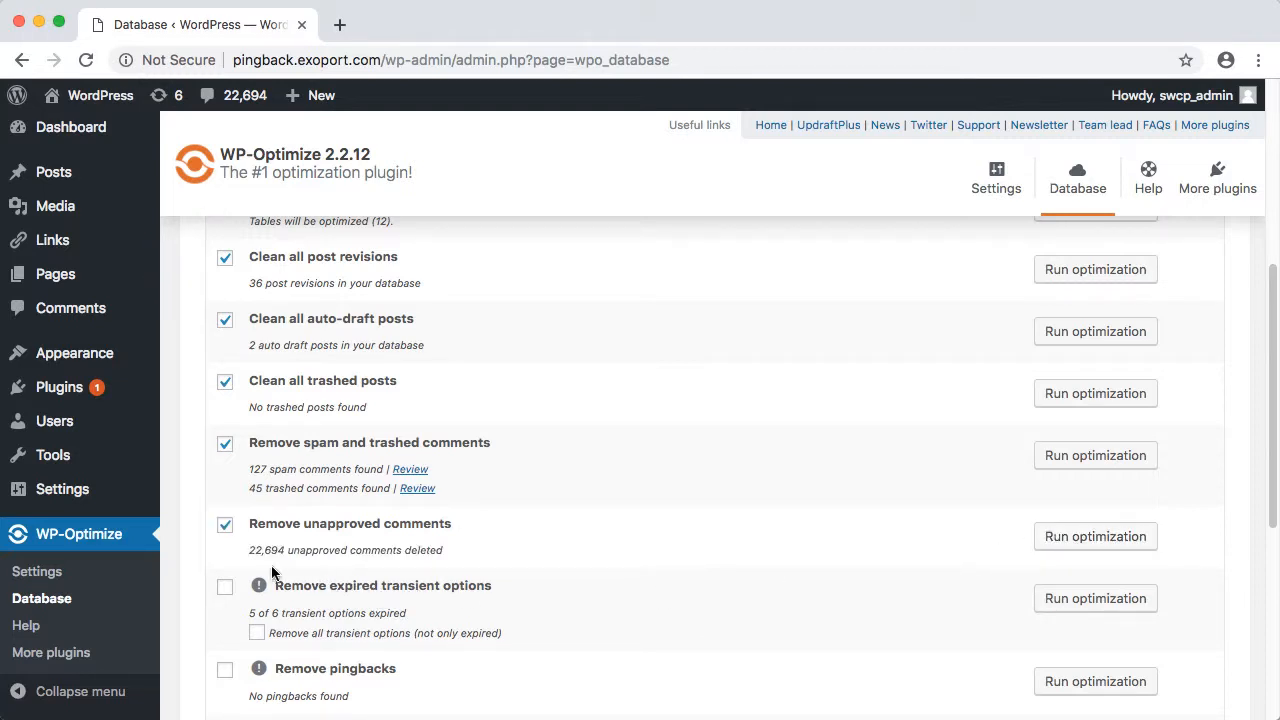
{"action": "mouse_move", "coordinate": [84, 312]}
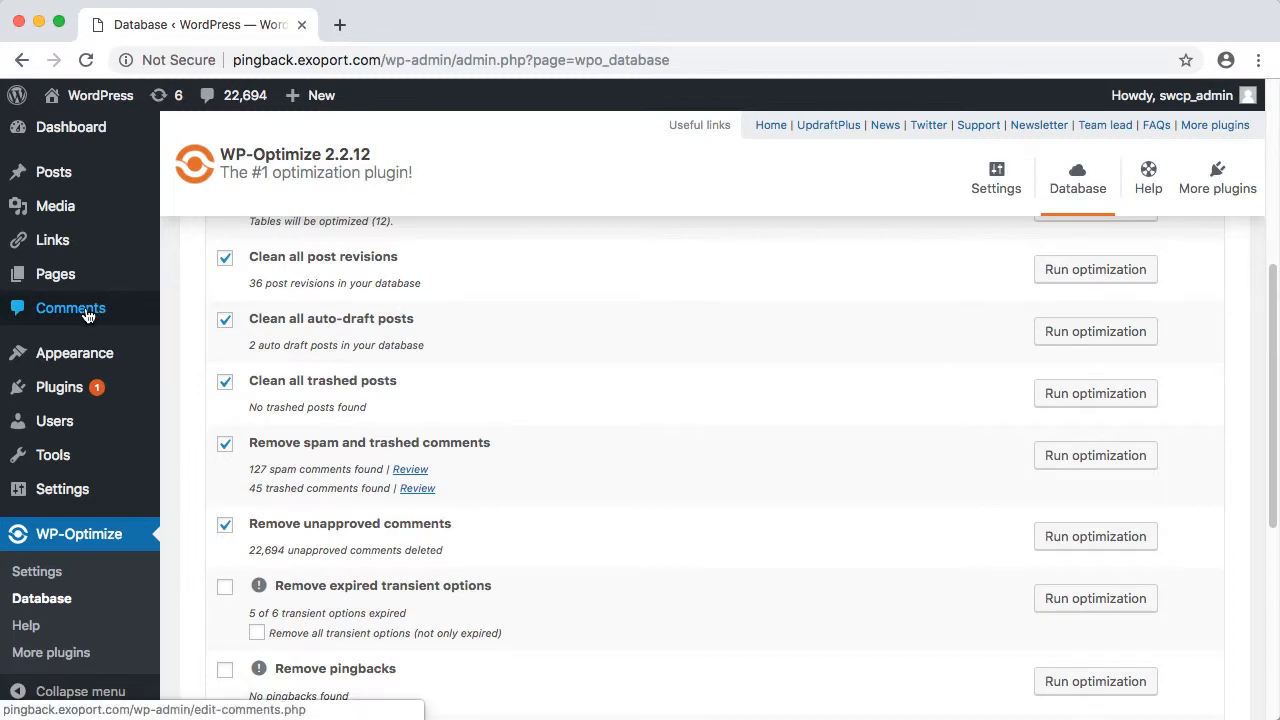
{"action": "left_click", "coordinate": [70, 308]}
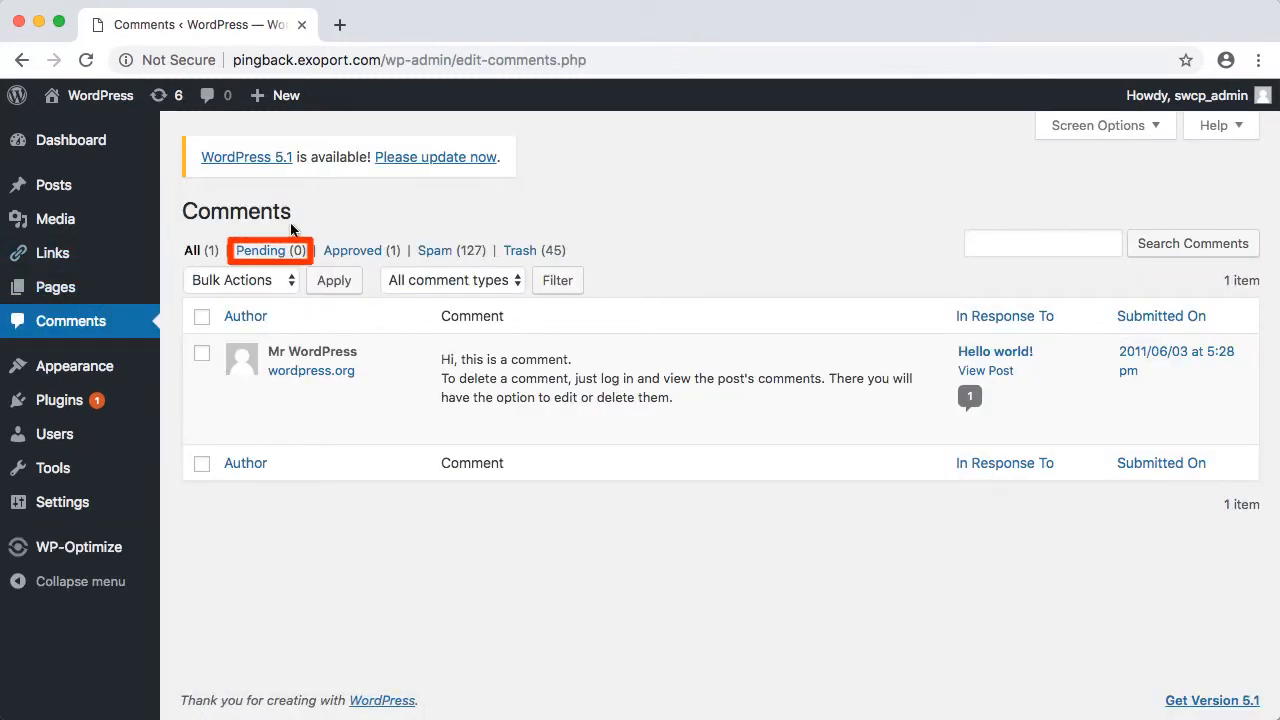